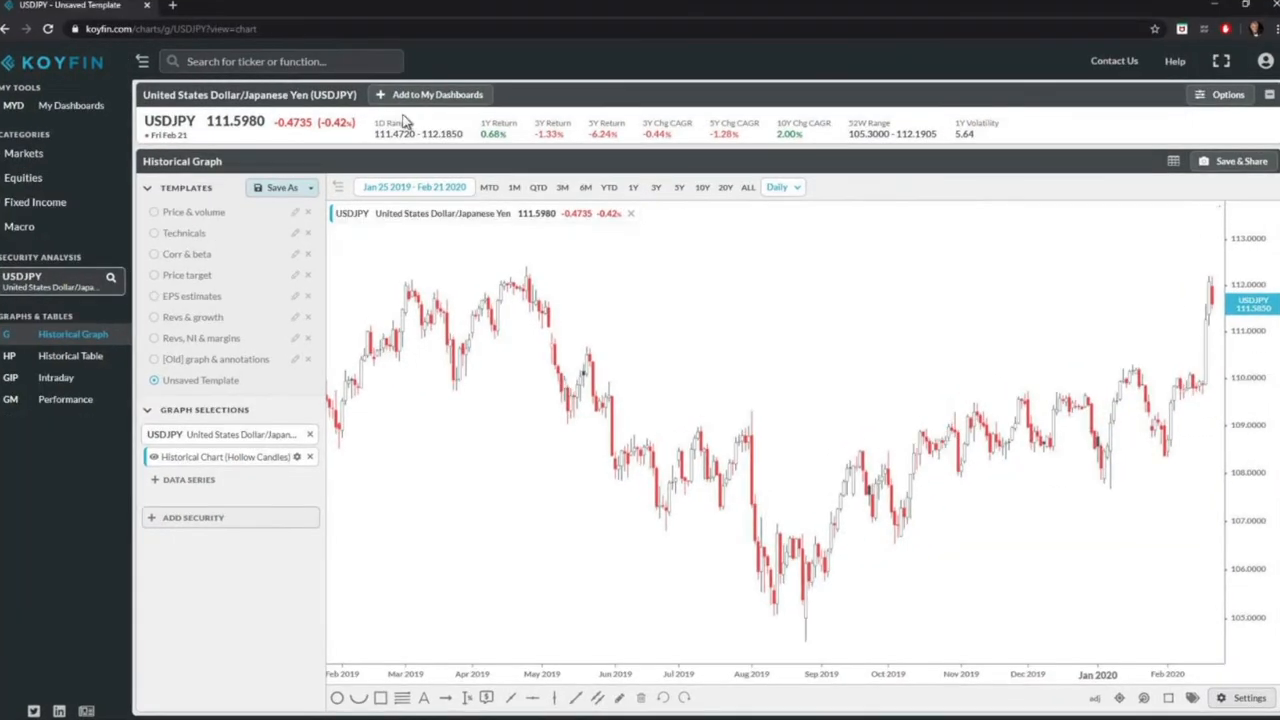
mouse_move(1215, 422)
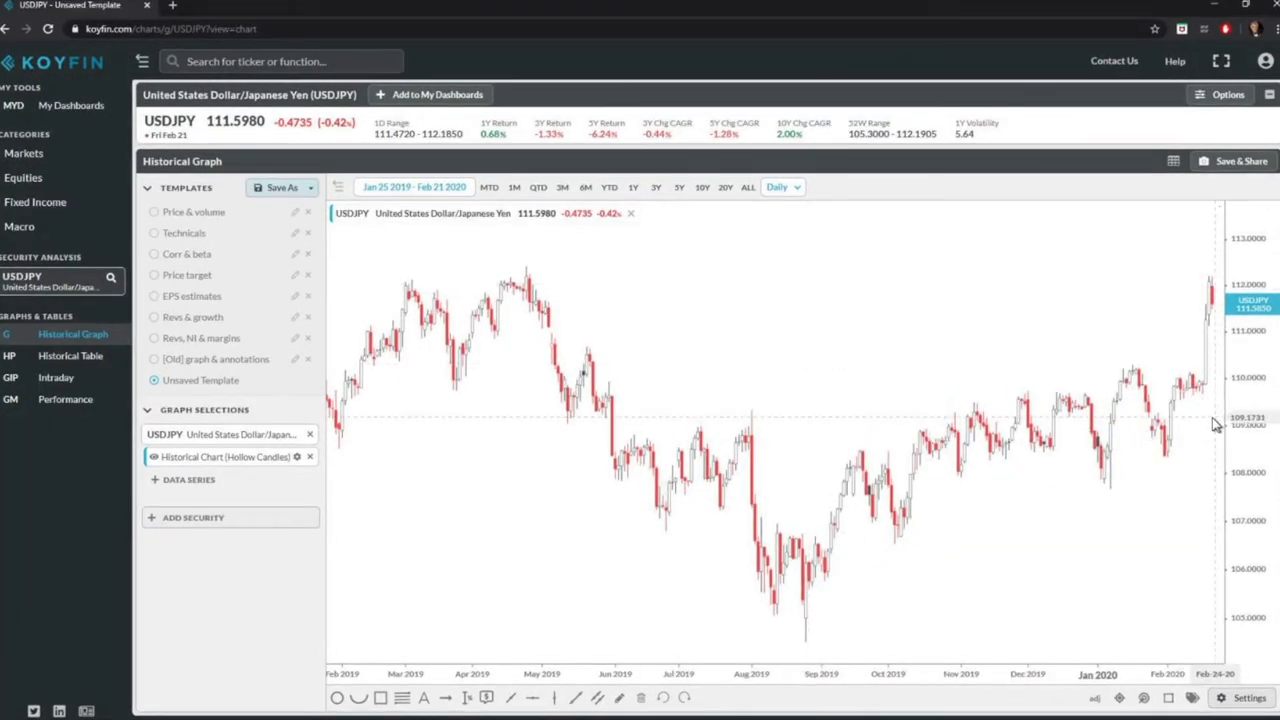
mouse_move(965, 368)
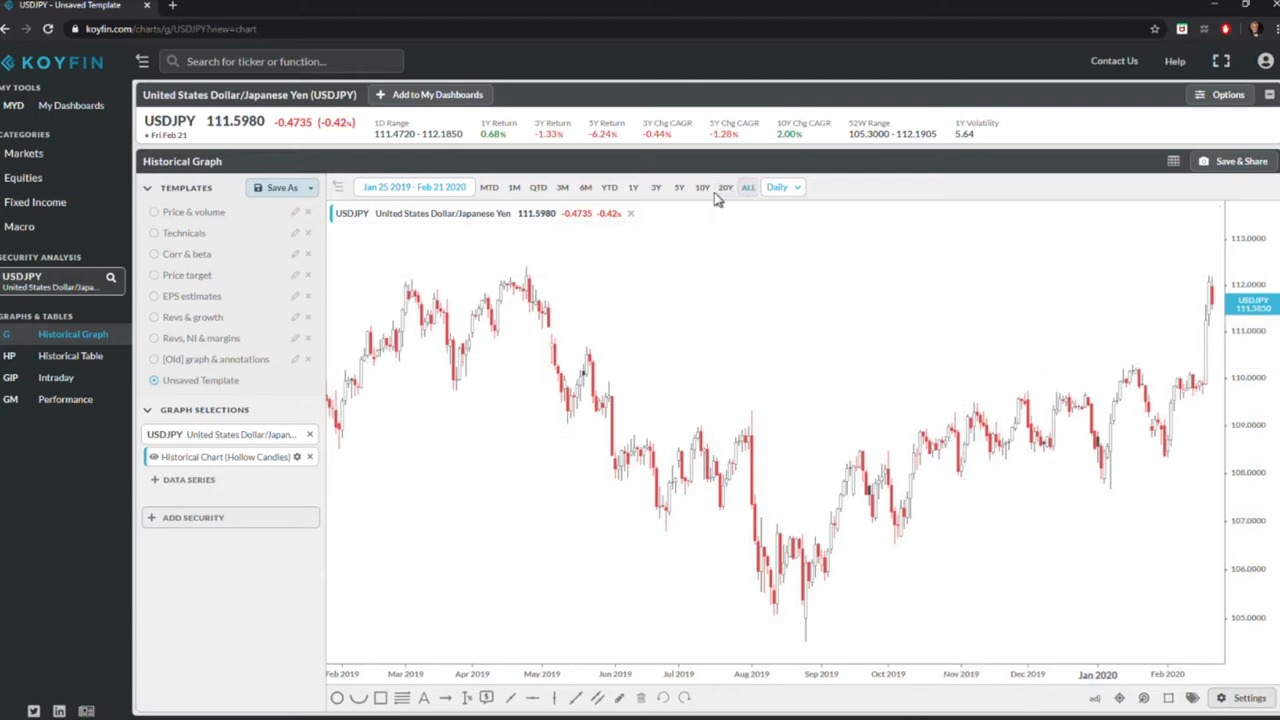
Step: View USDJPY over 10 and 20 years, then narrow to Aug 2018–Feb 2020
left_click(702, 187)
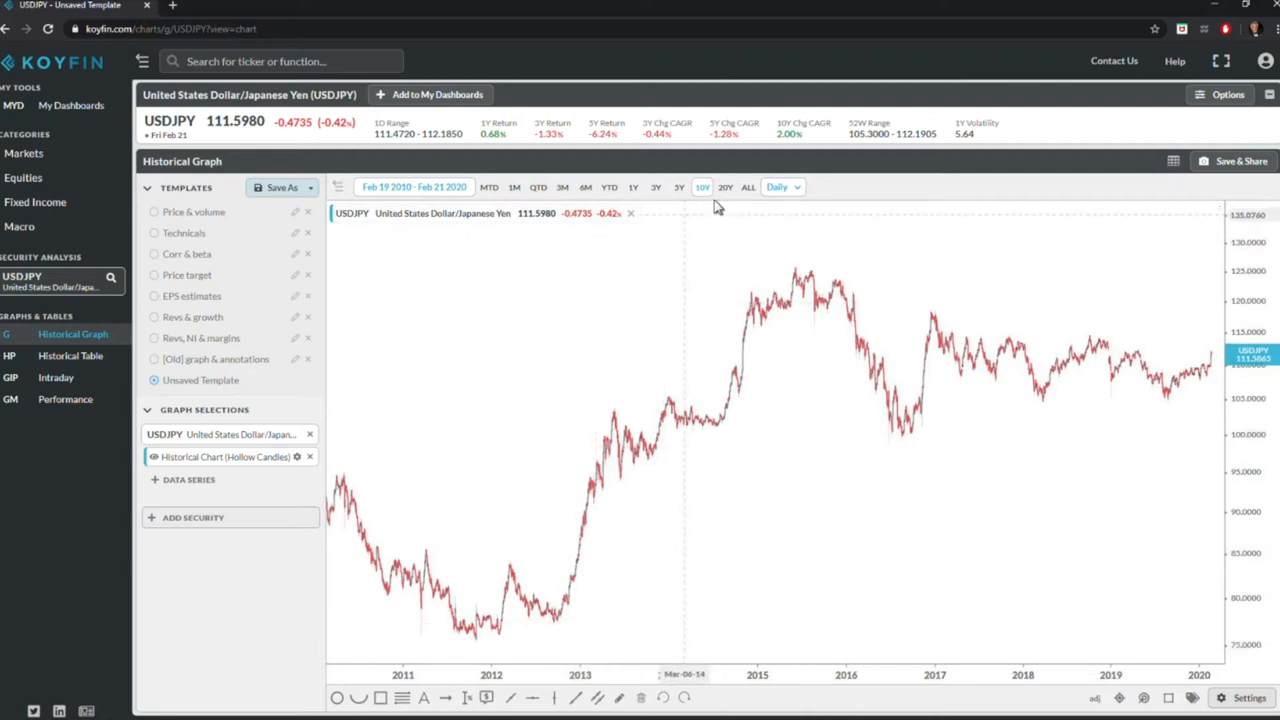
mouse_move(668, 263)
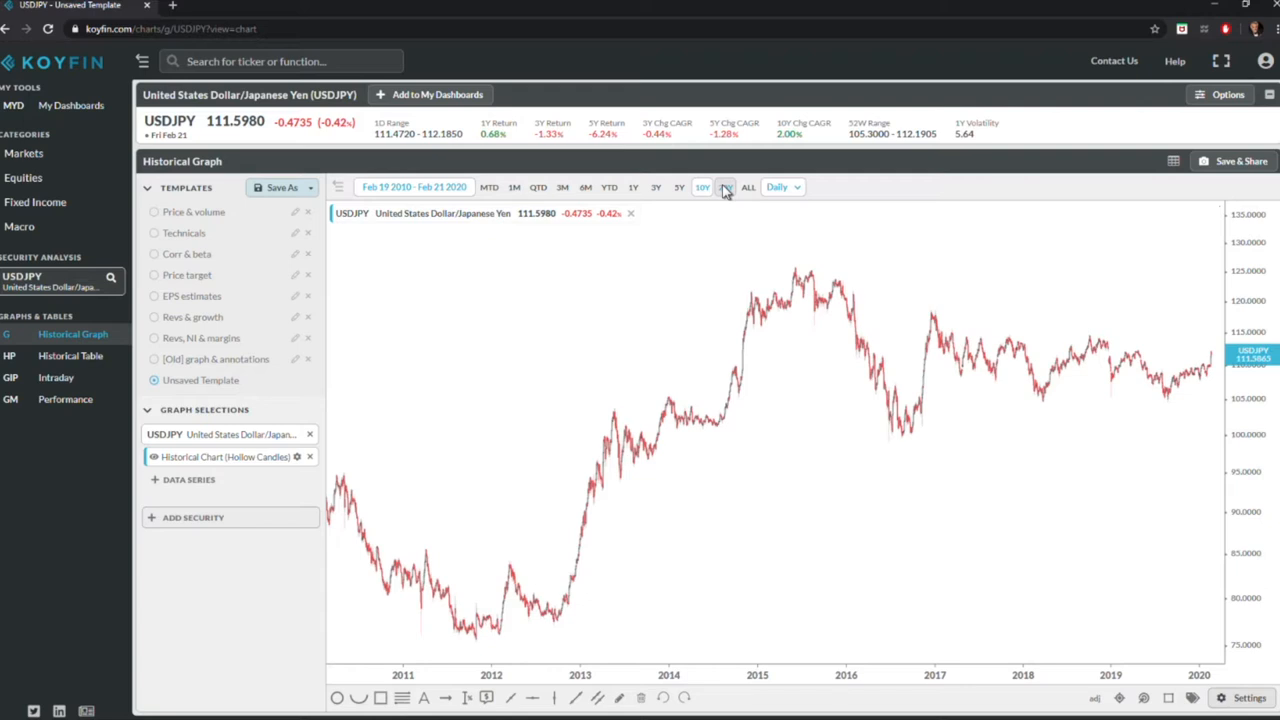
left_click(725, 187)
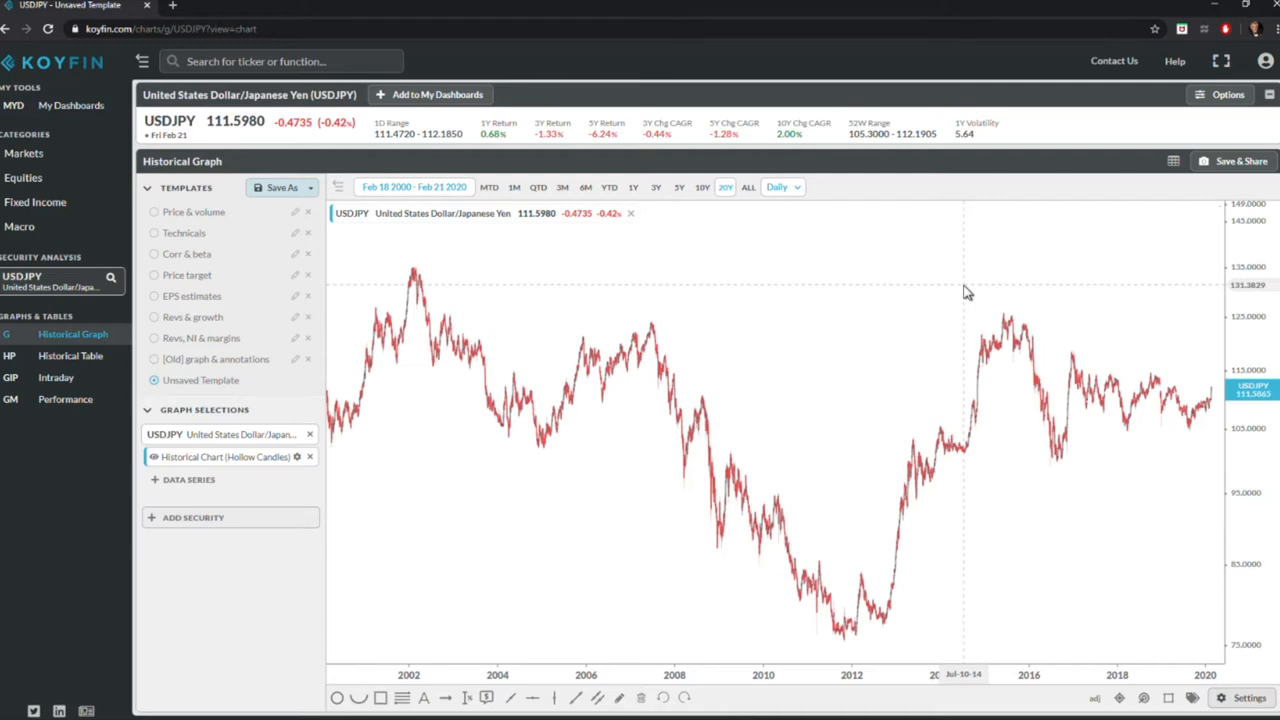
mouse_move(828, 382)
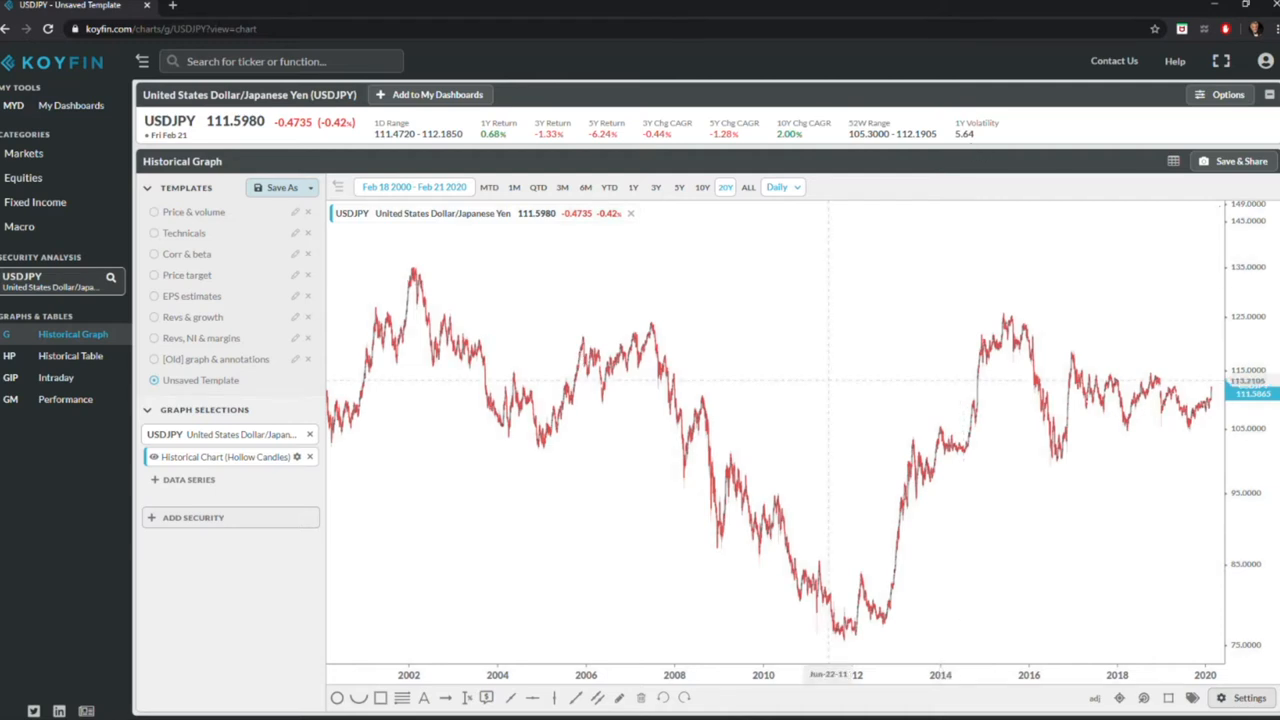
mouse_move(707, 198)
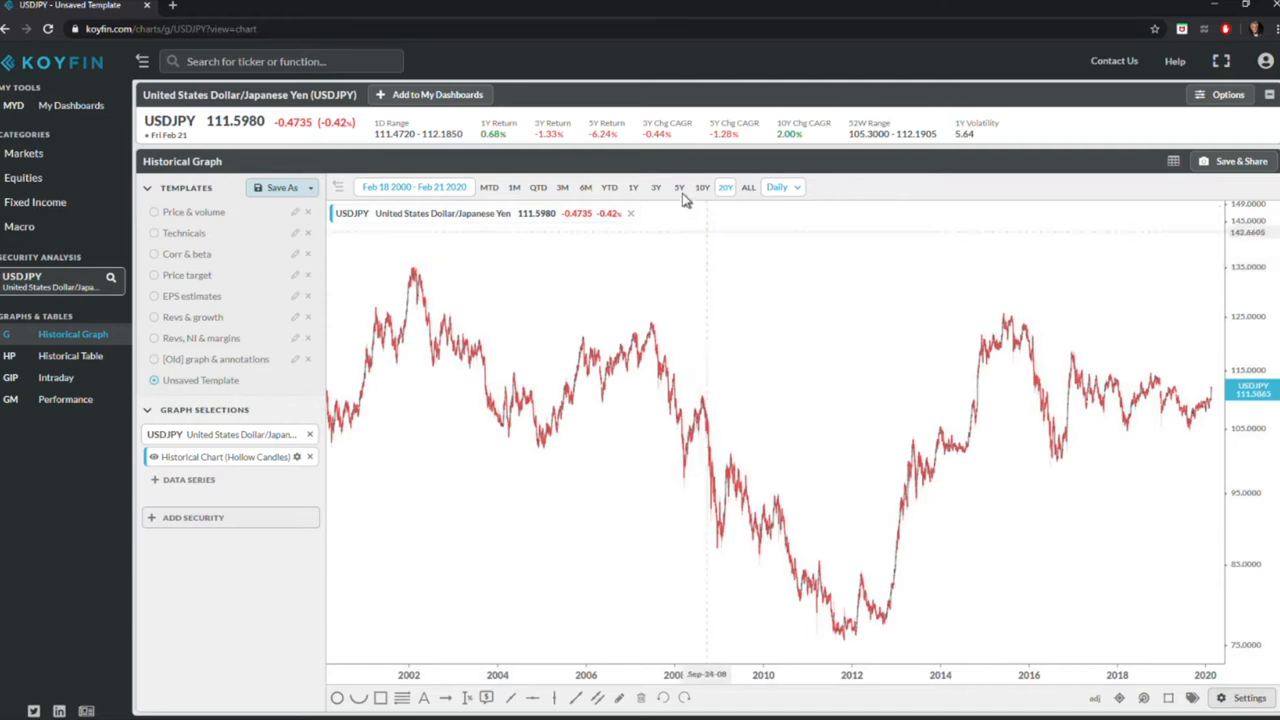
left_click(679, 187)
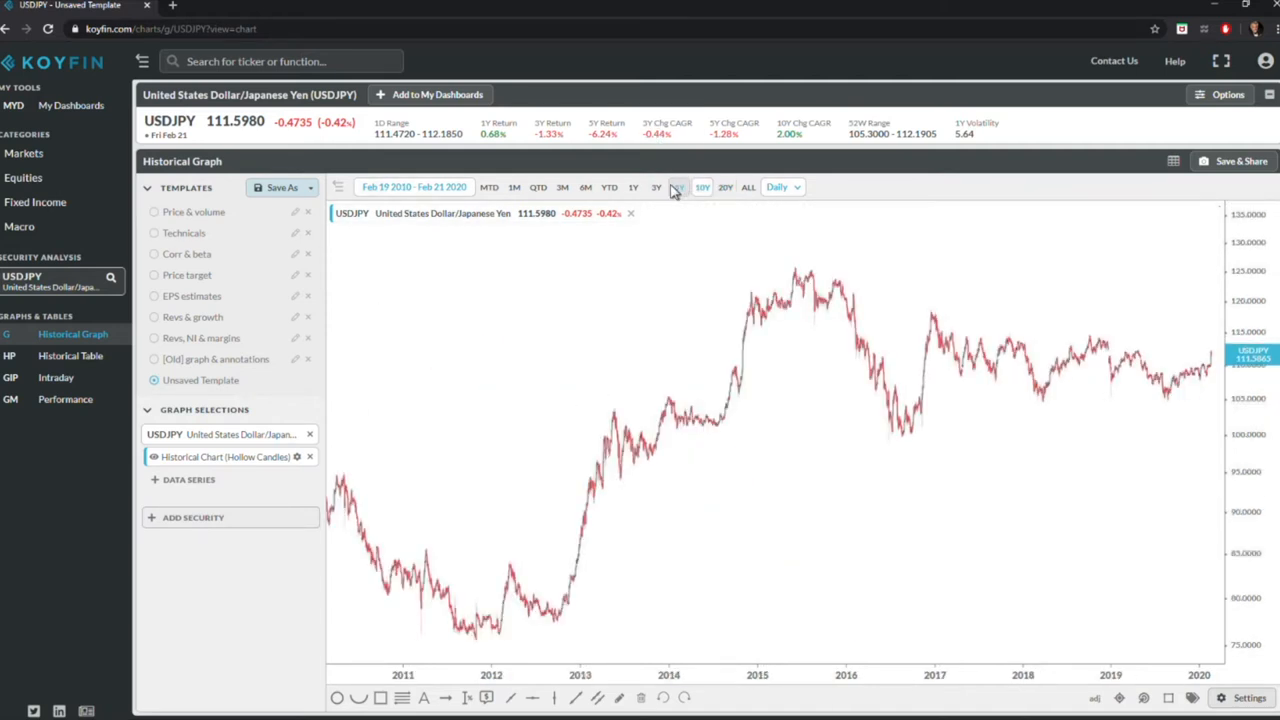
left_click(679, 187)
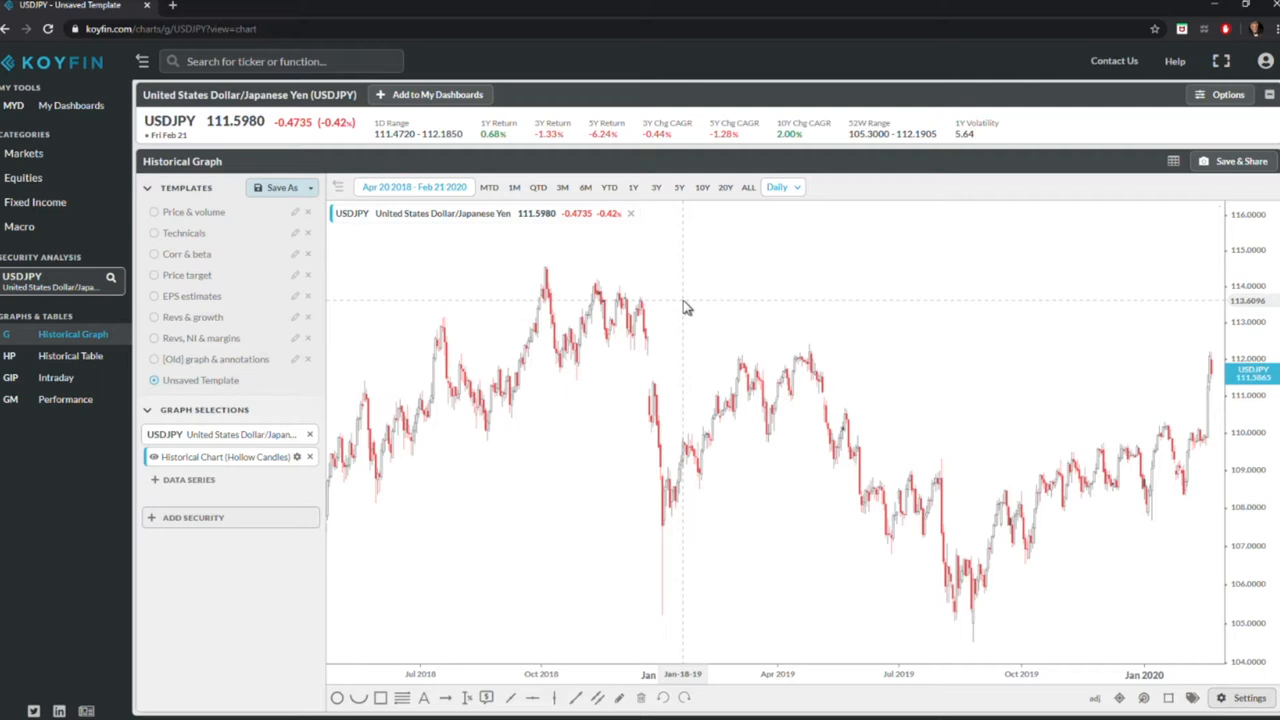
mouse_move(587, 307)
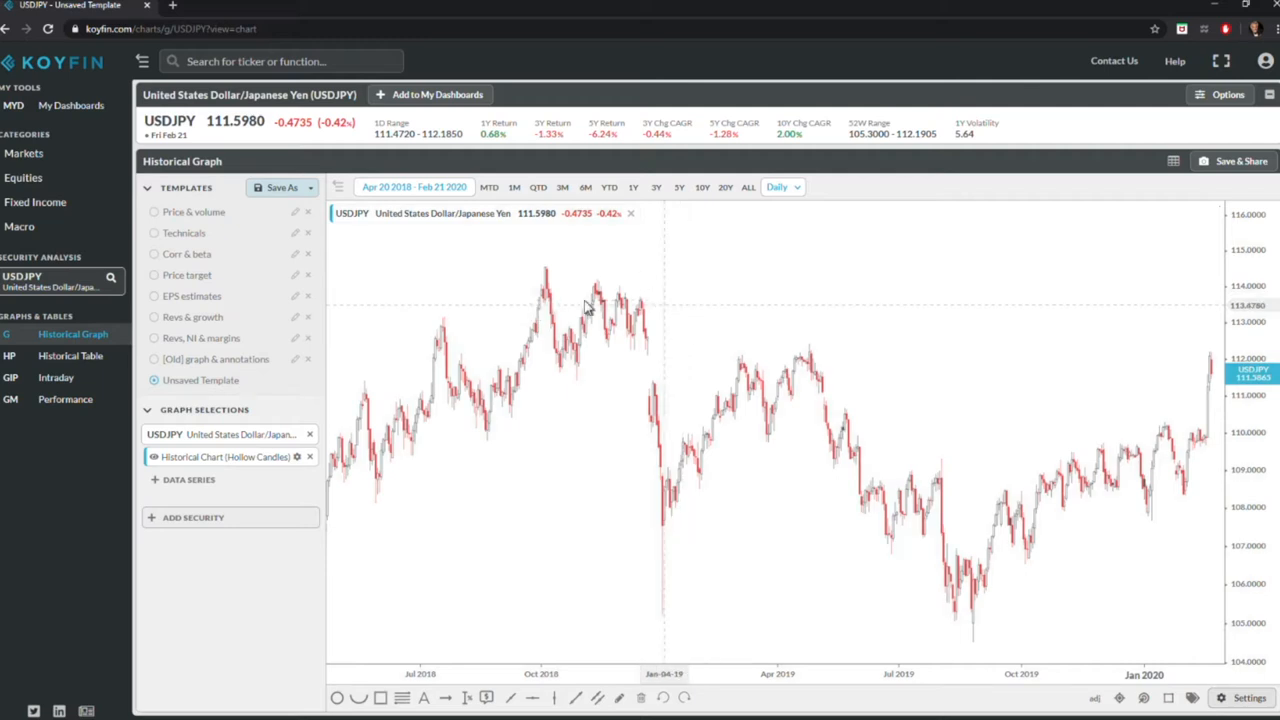
mouse_move(808, 323)
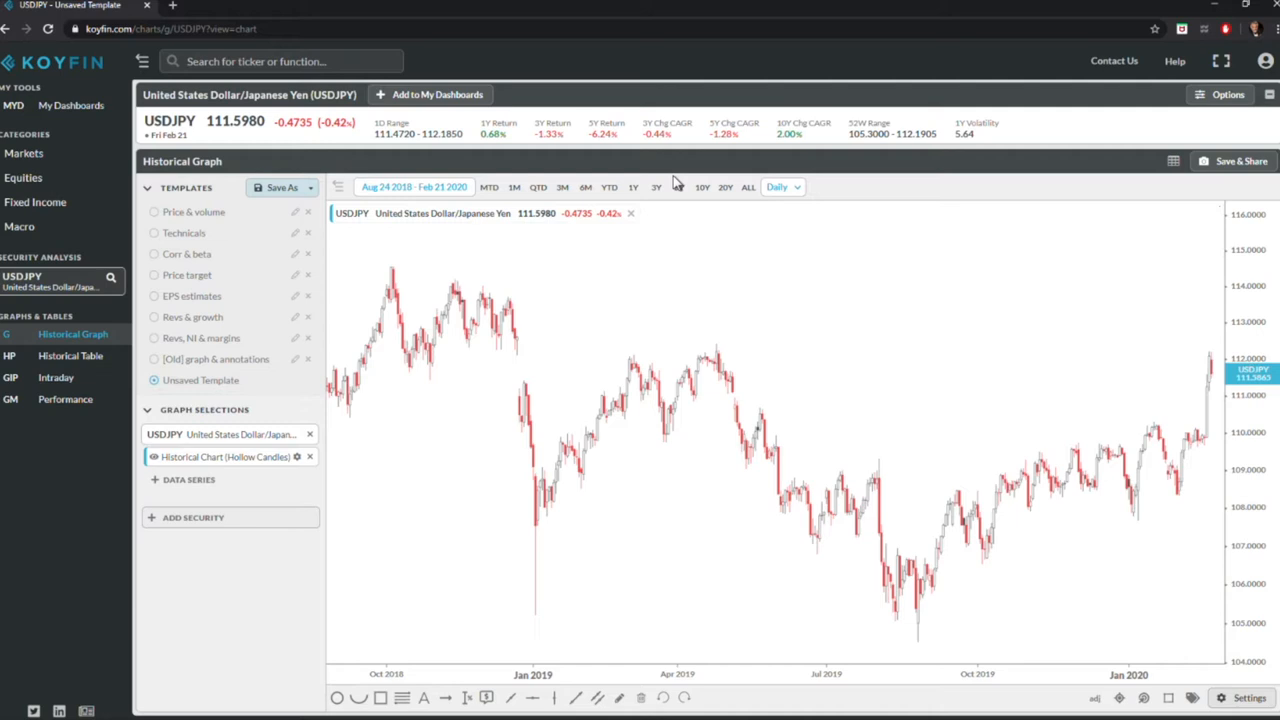
mouse_move(762, 326)
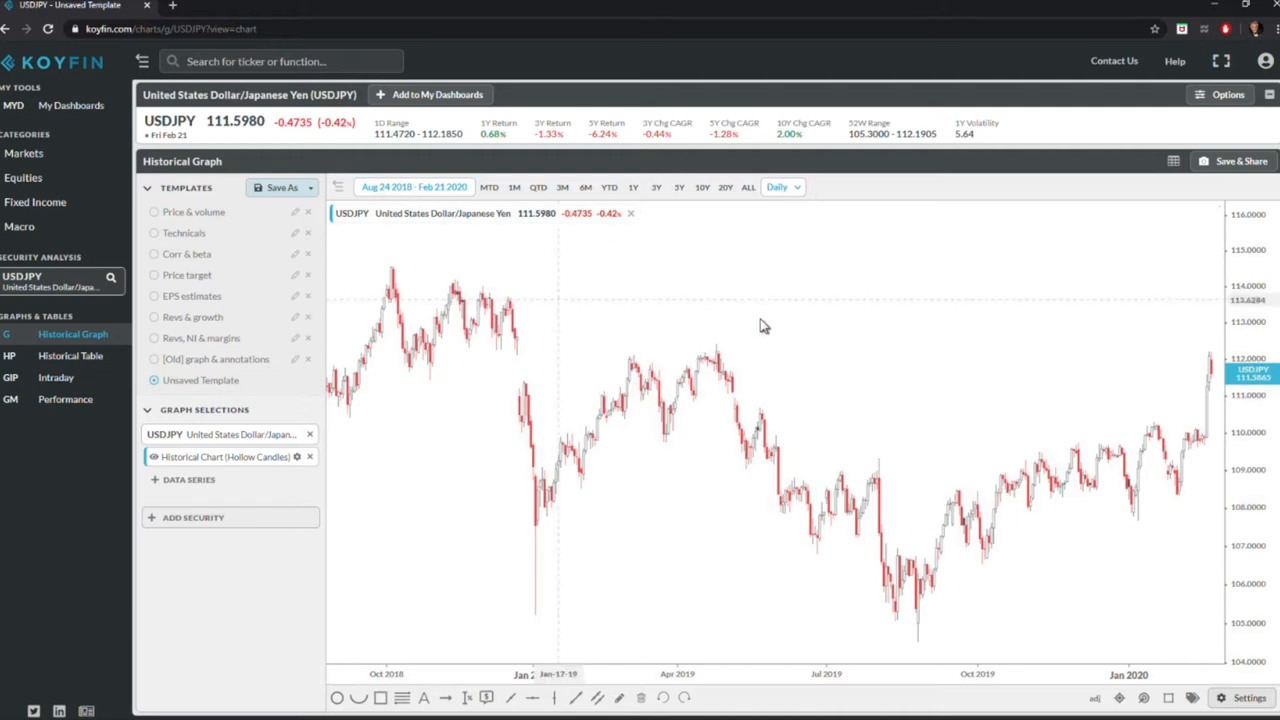
mouse_move(390, 130)
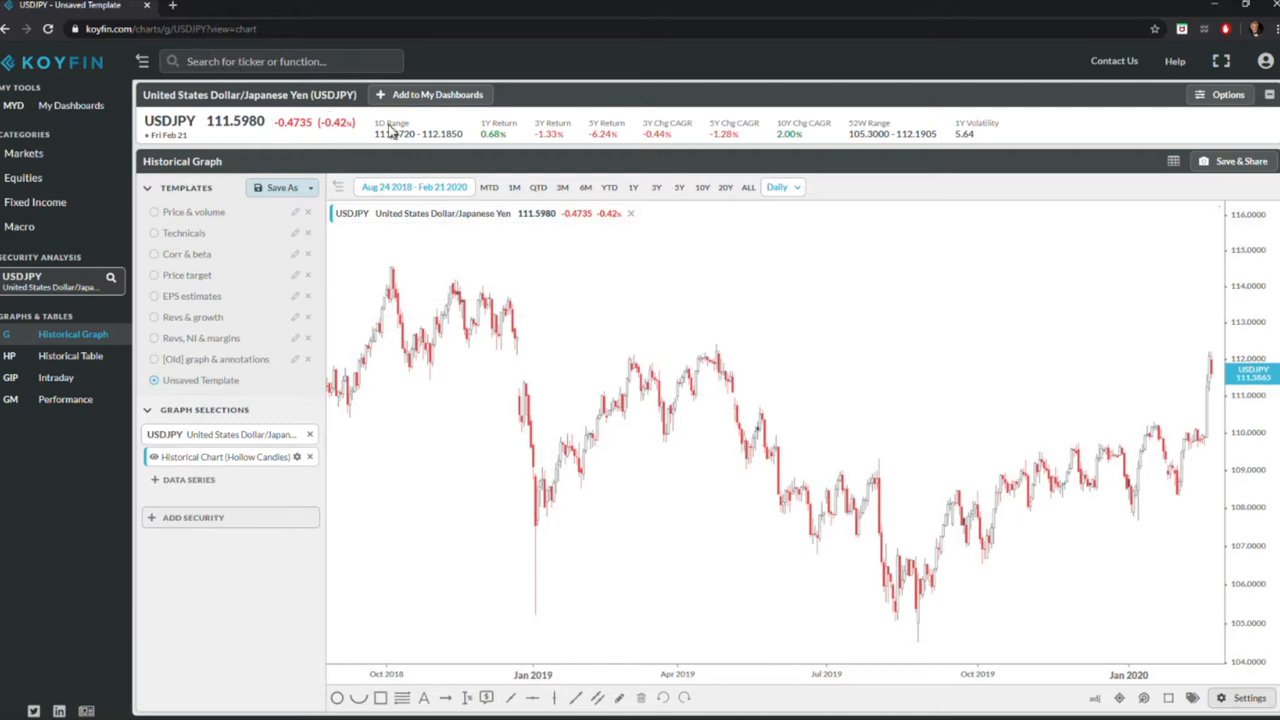
Step: Search for TLT and open its historical price chart
left_click(280, 61)
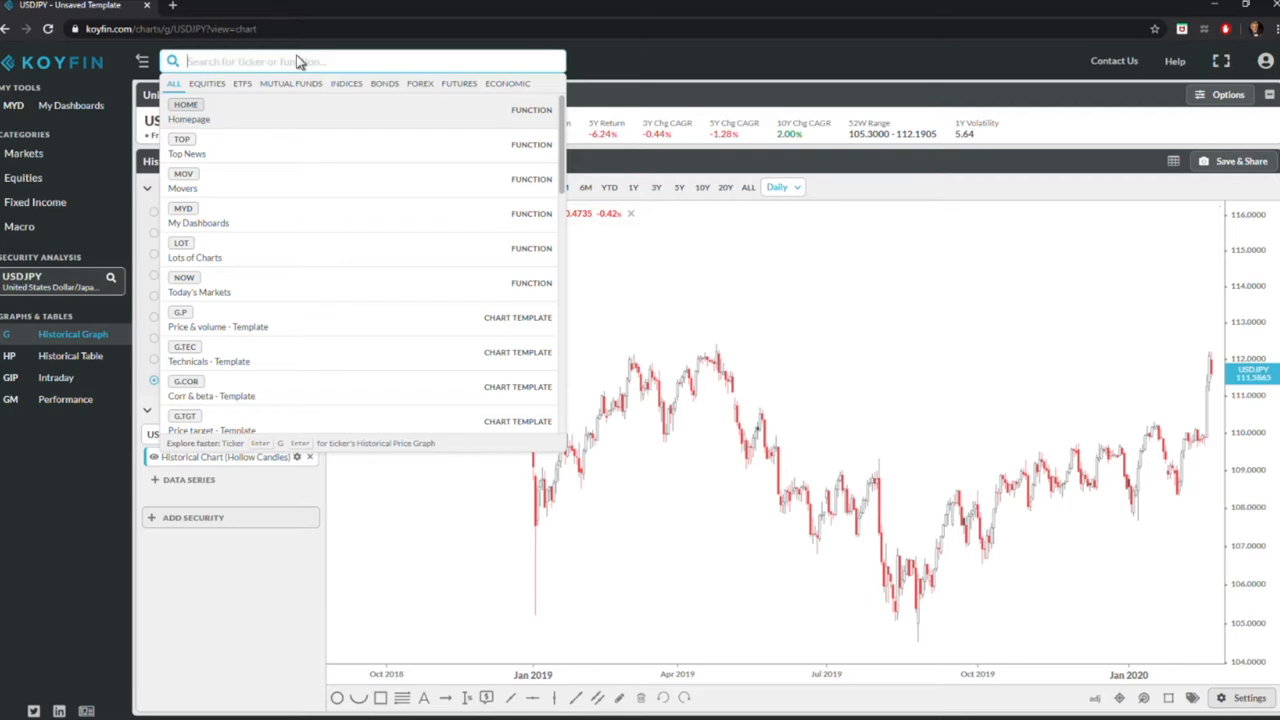
type("tlt")
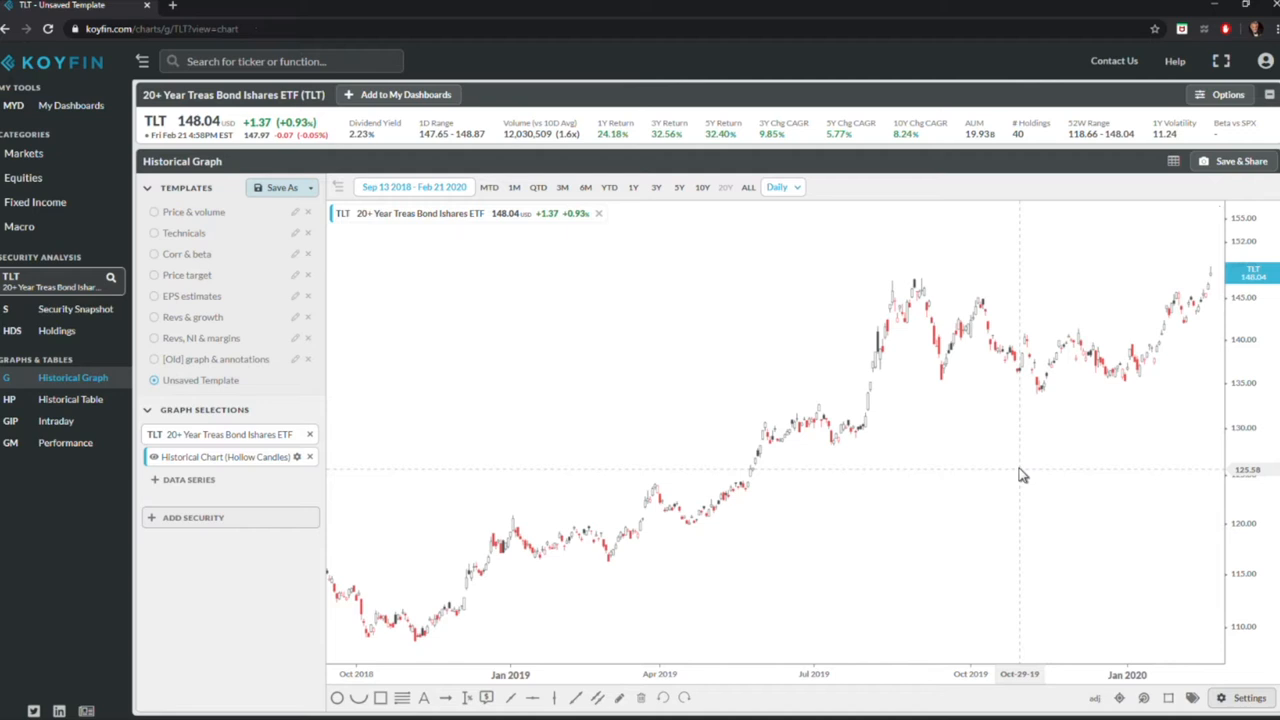
Step: Look up gold futures via GC.CA and GC1, then return to the USDJPY chart
left_click(280, 61)
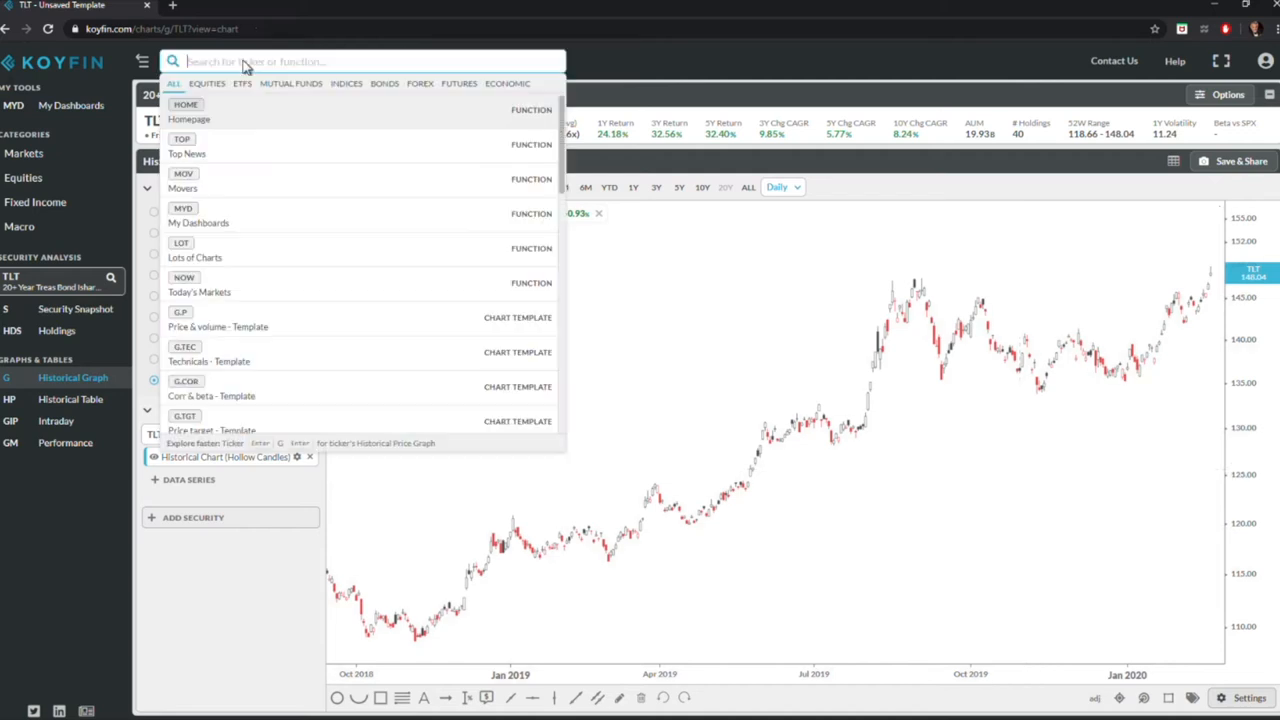
type("gc")
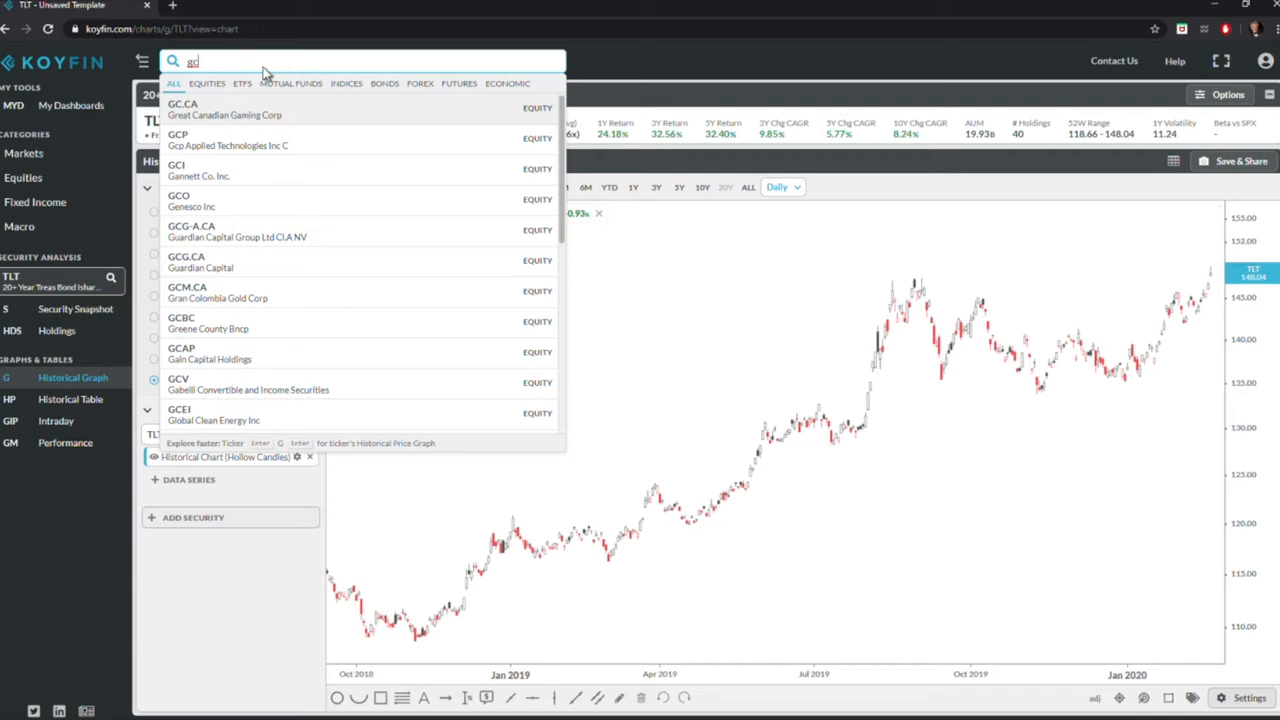
left_click(183, 109)
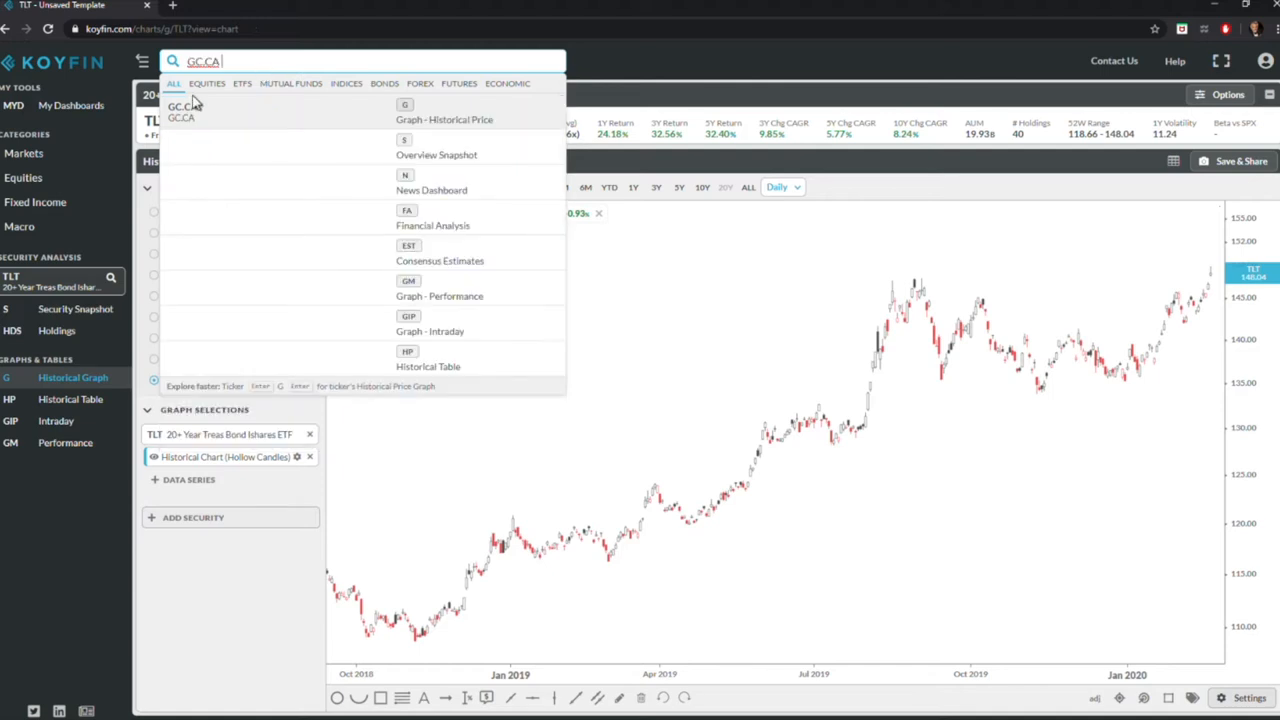
mouse_move(285, 62)
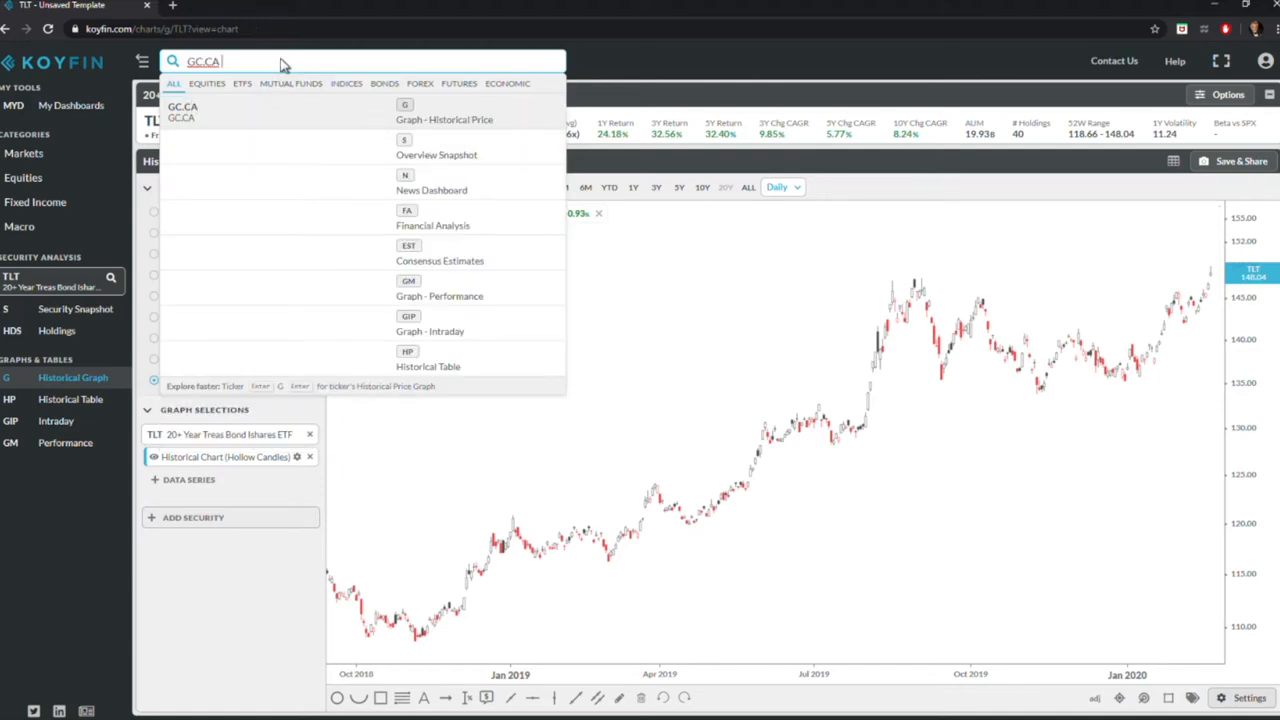
key("BackSpace")
type("GC1")
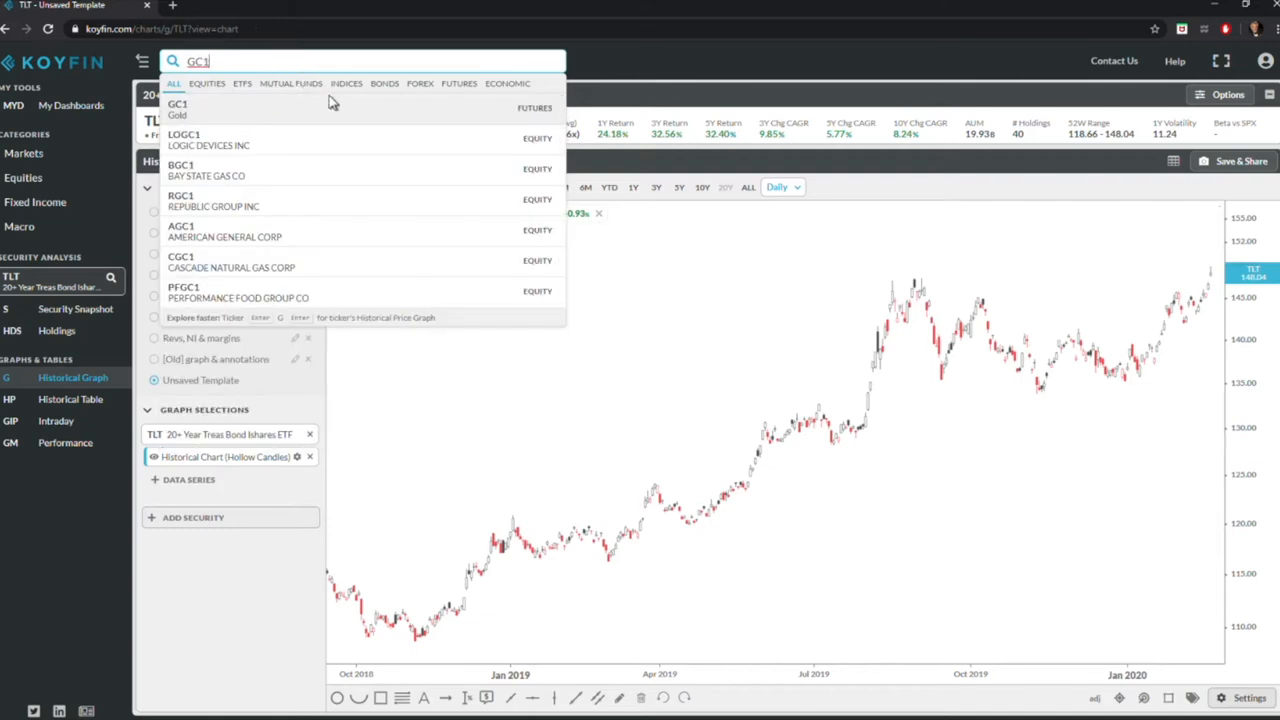
left_click(178, 108)
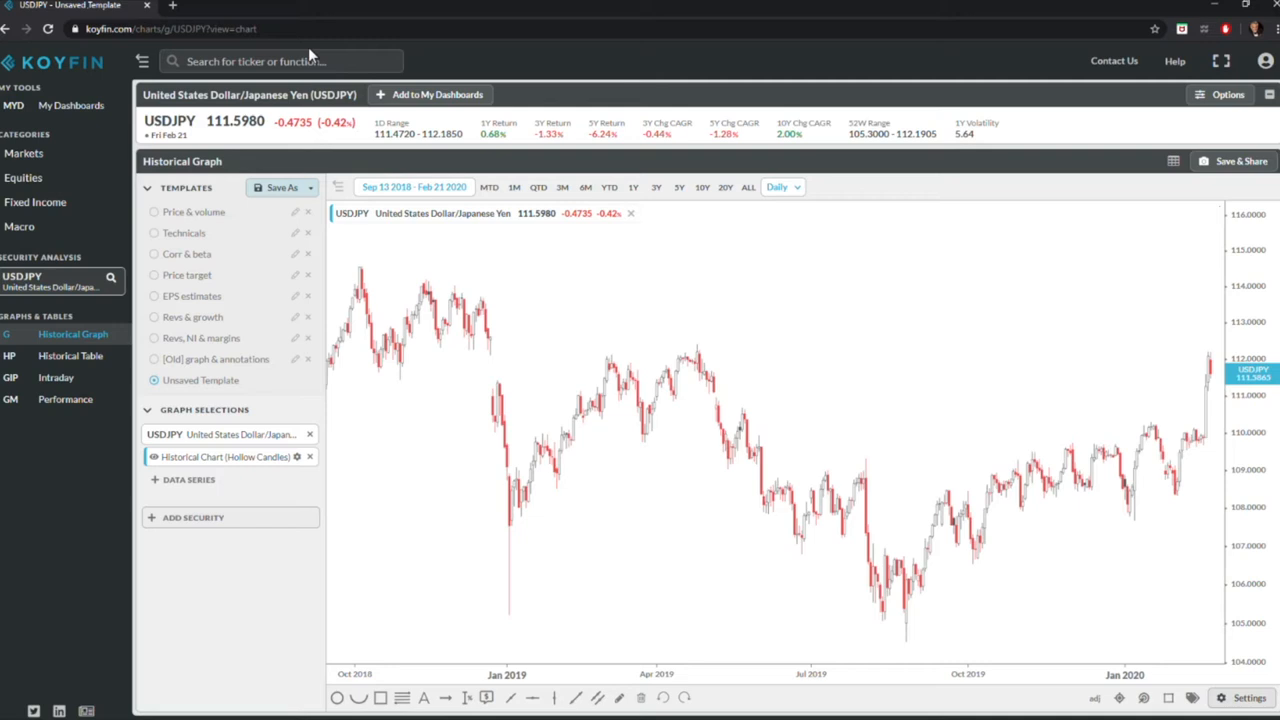
mouse_move(355, 260)
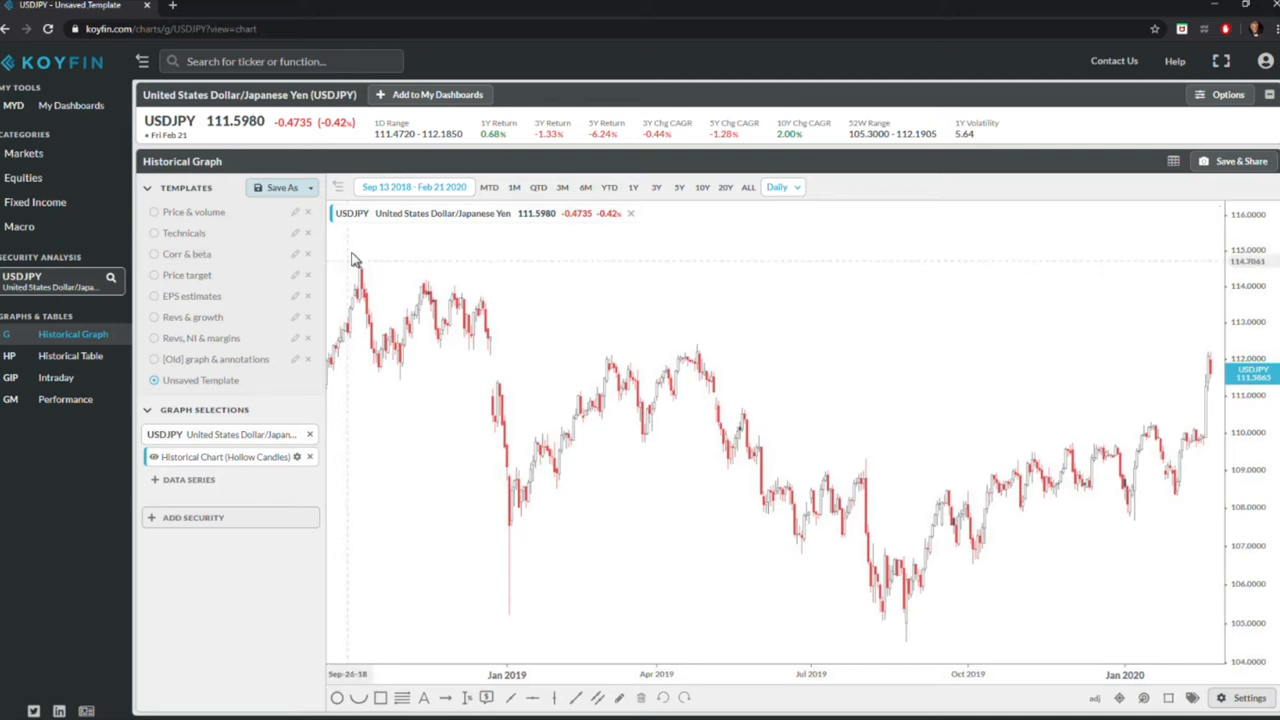
mouse_move(538, 291)
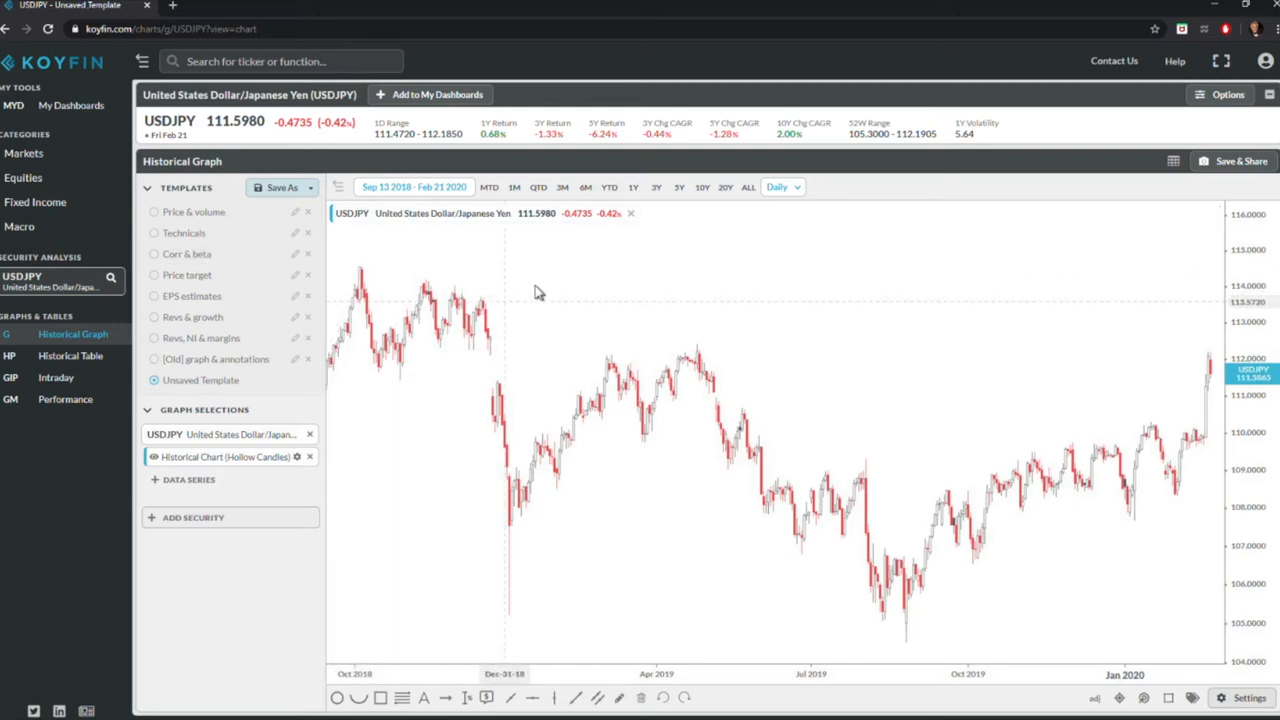
mouse_move(547, 324)
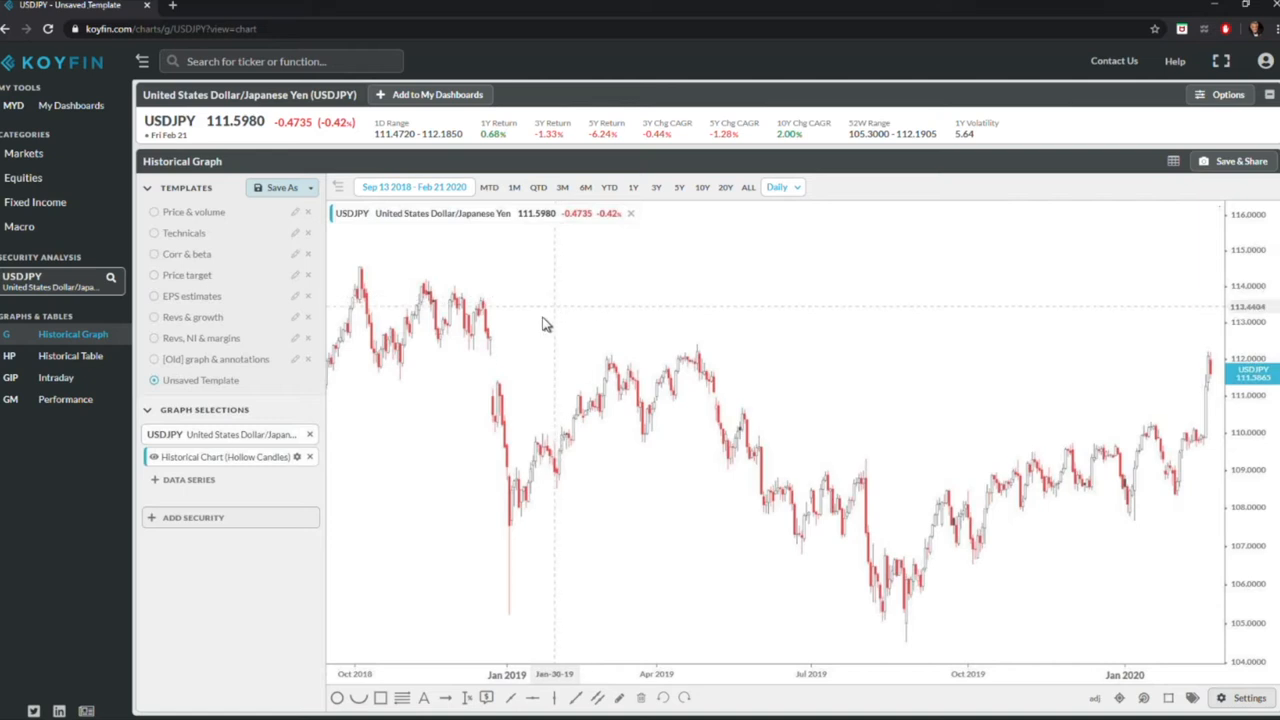
mouse_move(615, 334)
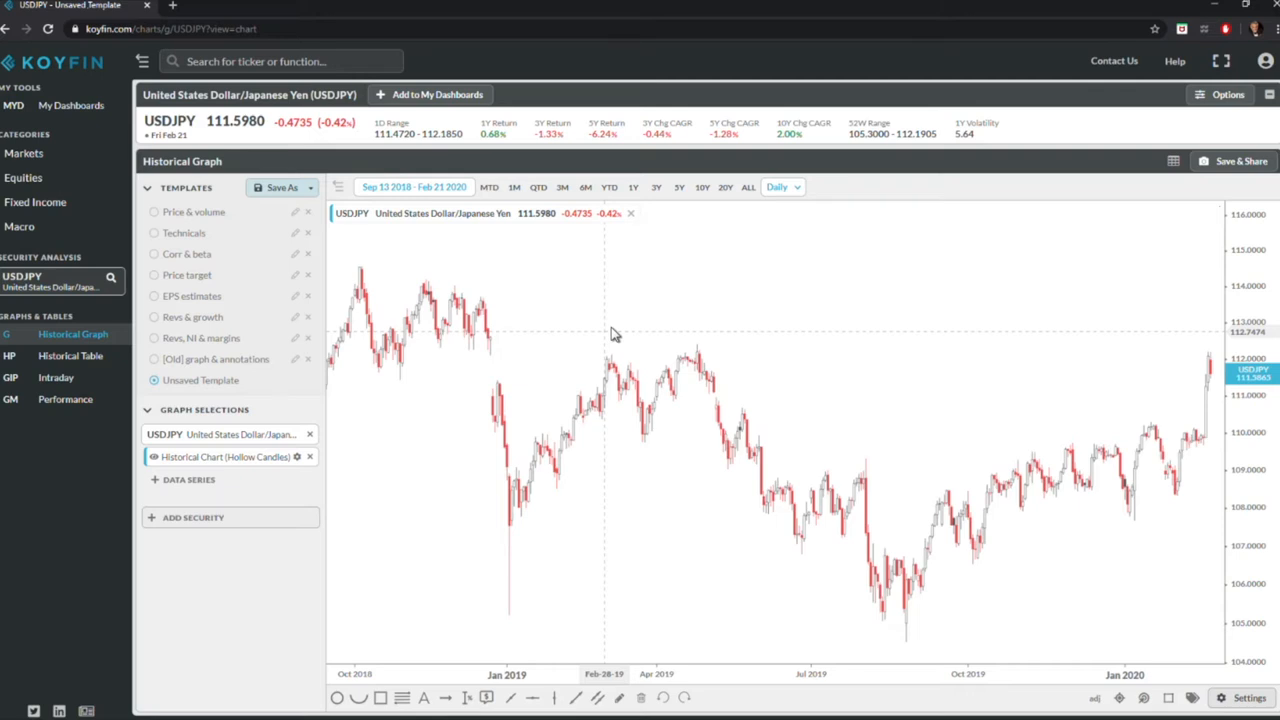
mouse_move(405, 654)
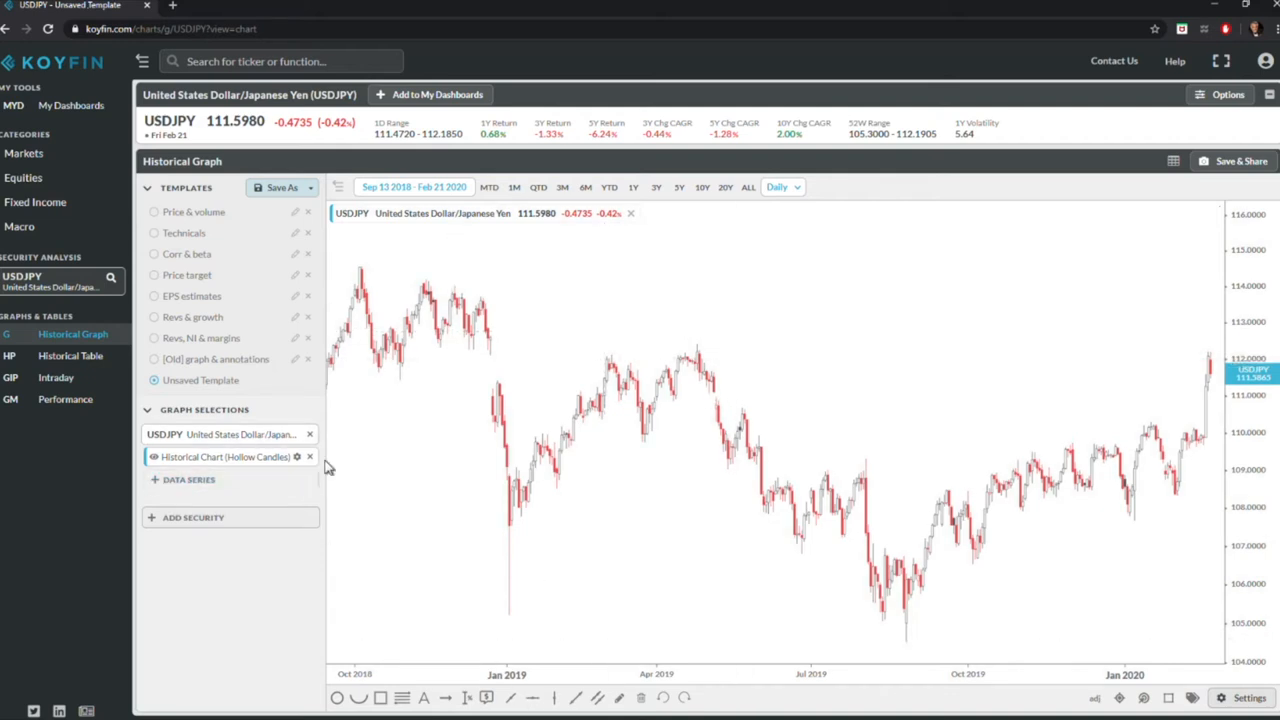
mouse_move(475, 298)
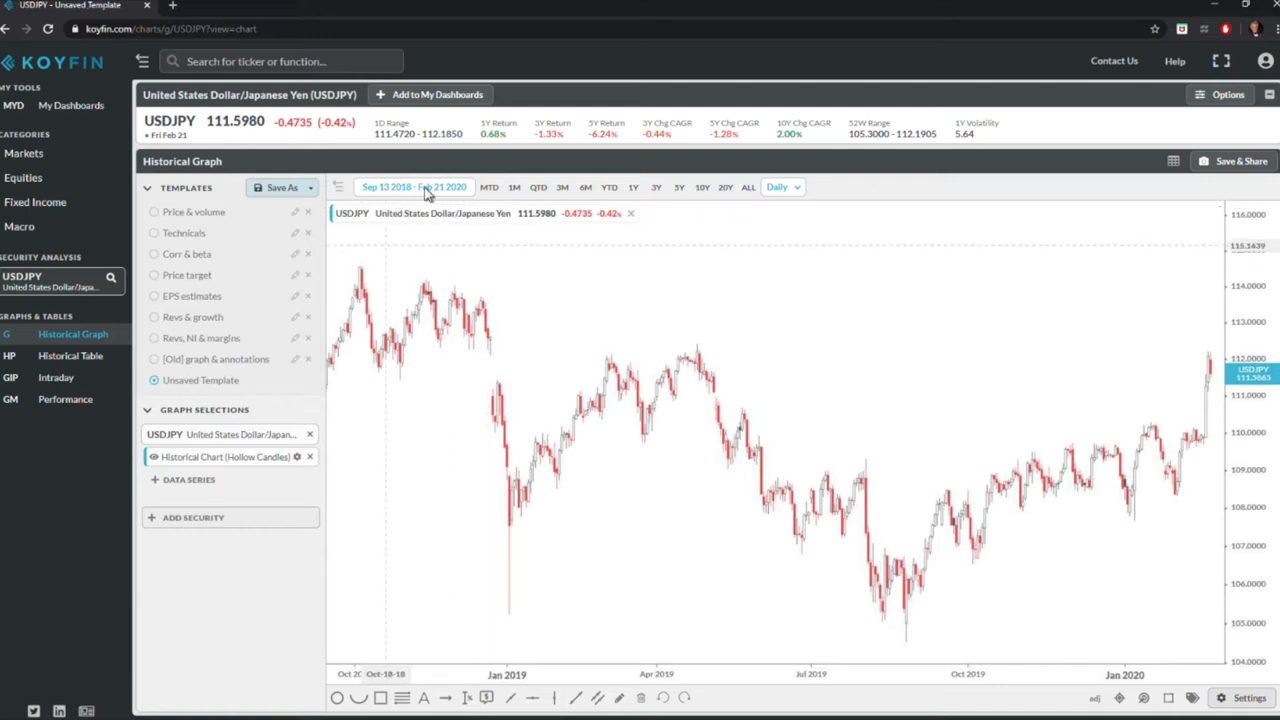
mouse_move(430, 280)
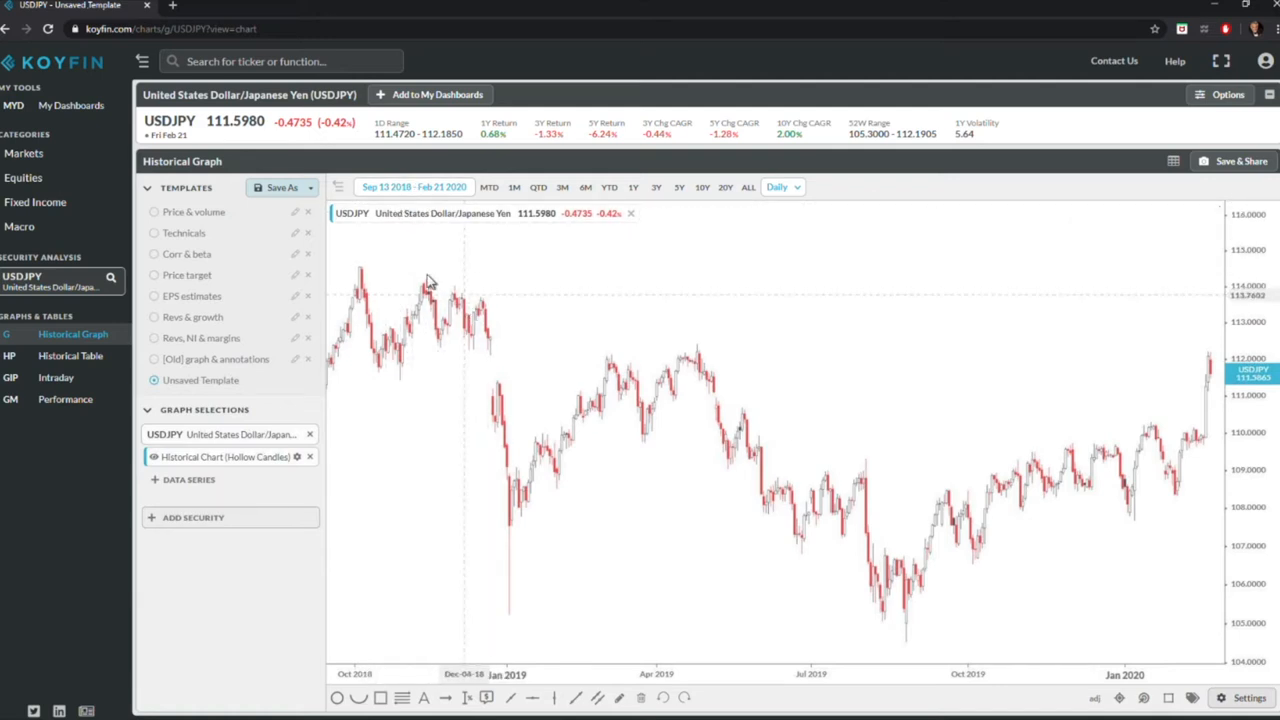
mouse_move(420, 265)
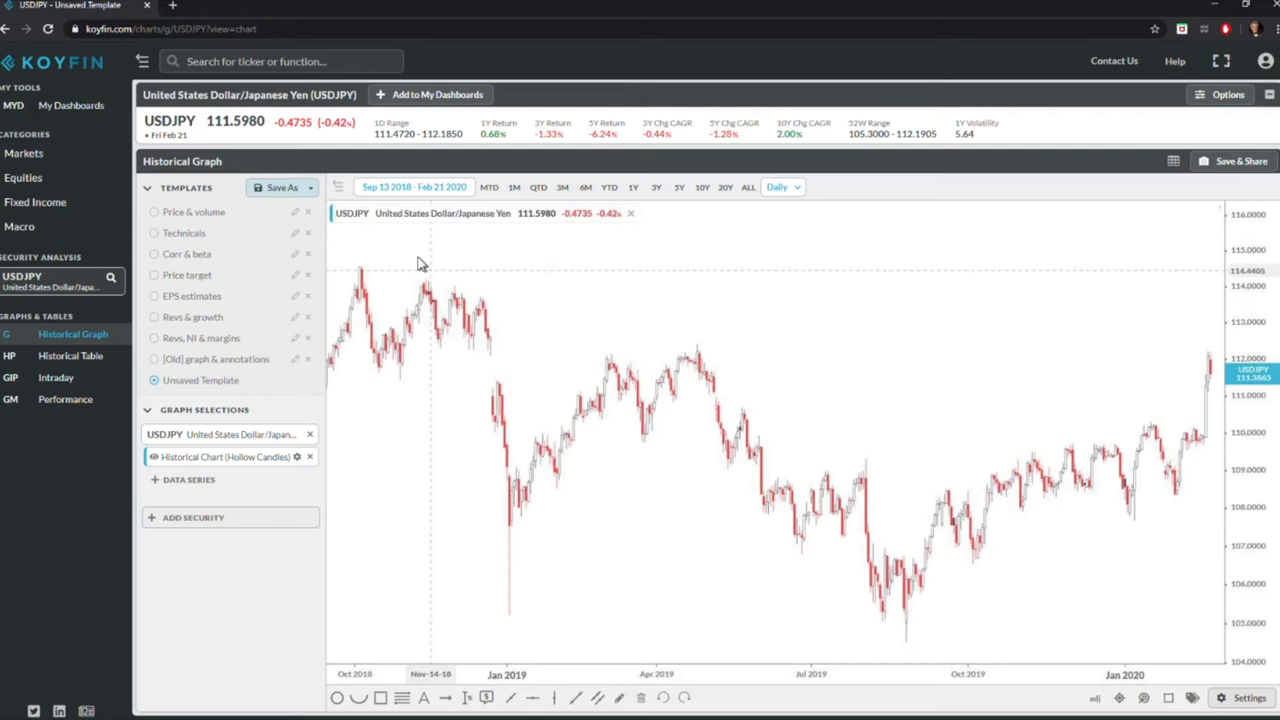
mouse_move(350, 472)
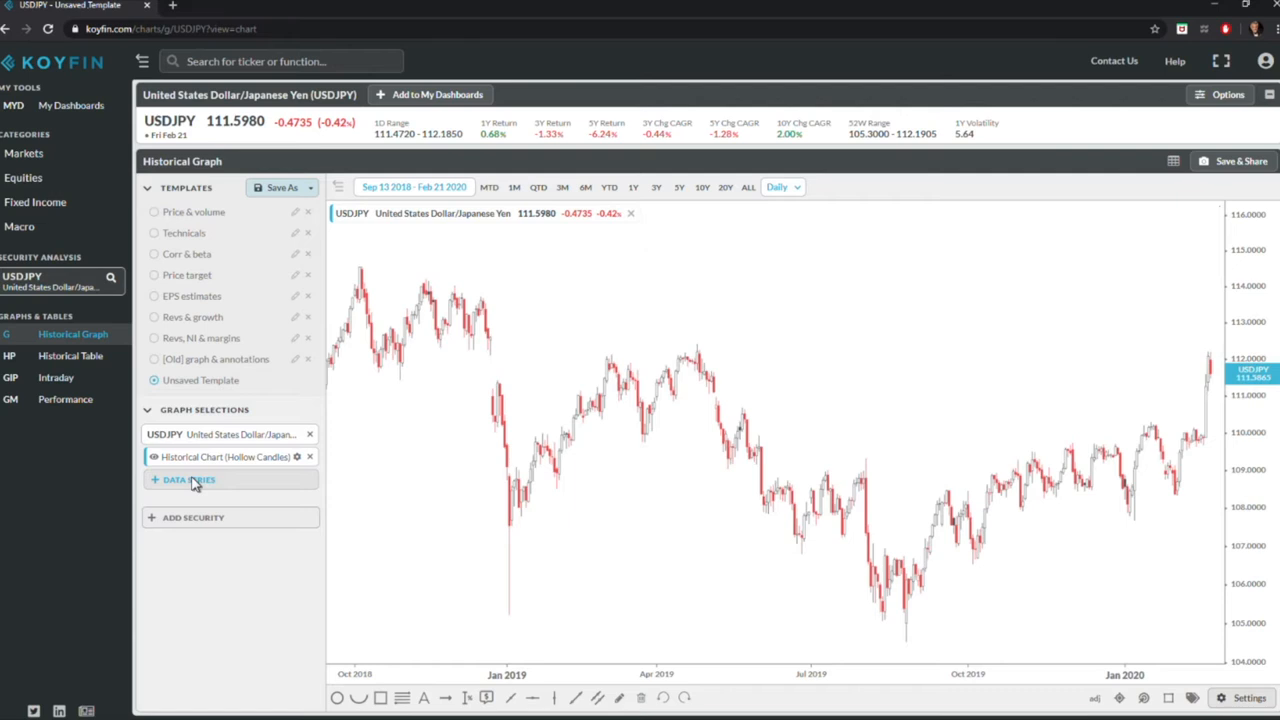
Step: Add a Rate of Change % (ROC) indicator to USDJPY with a 1-day length
left_click(189, 479)
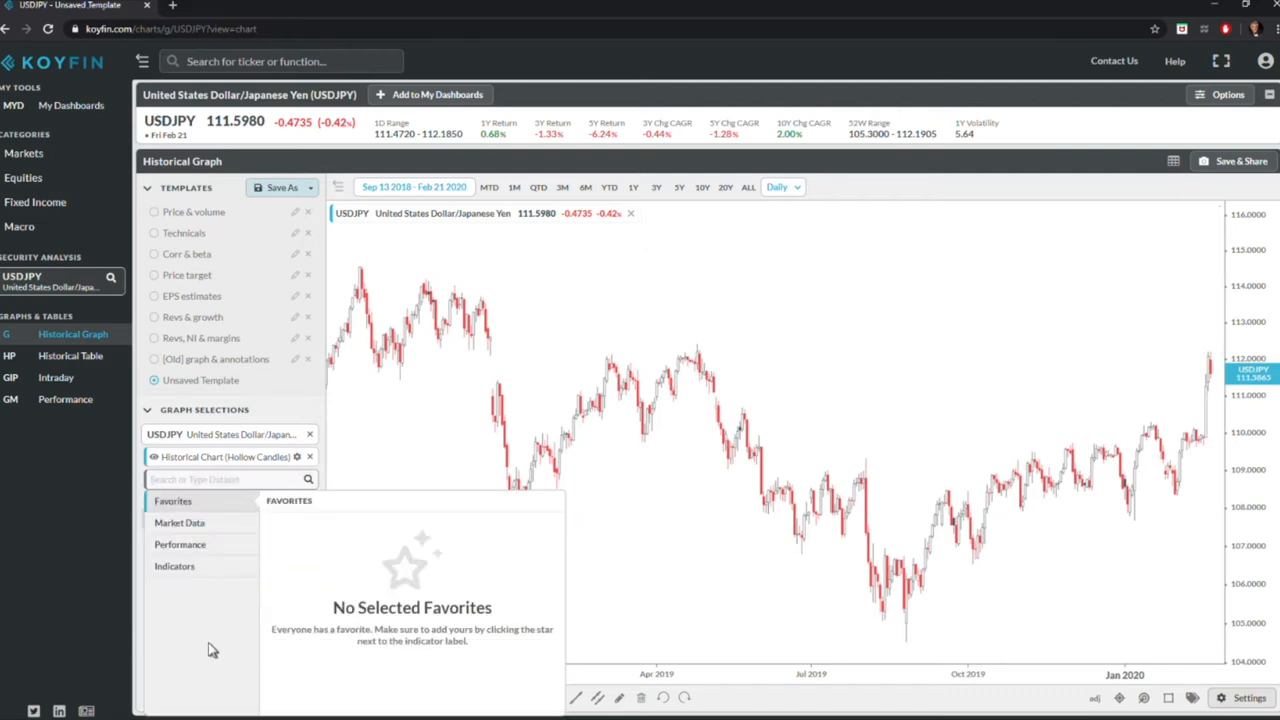
mouse_move(175, 479)
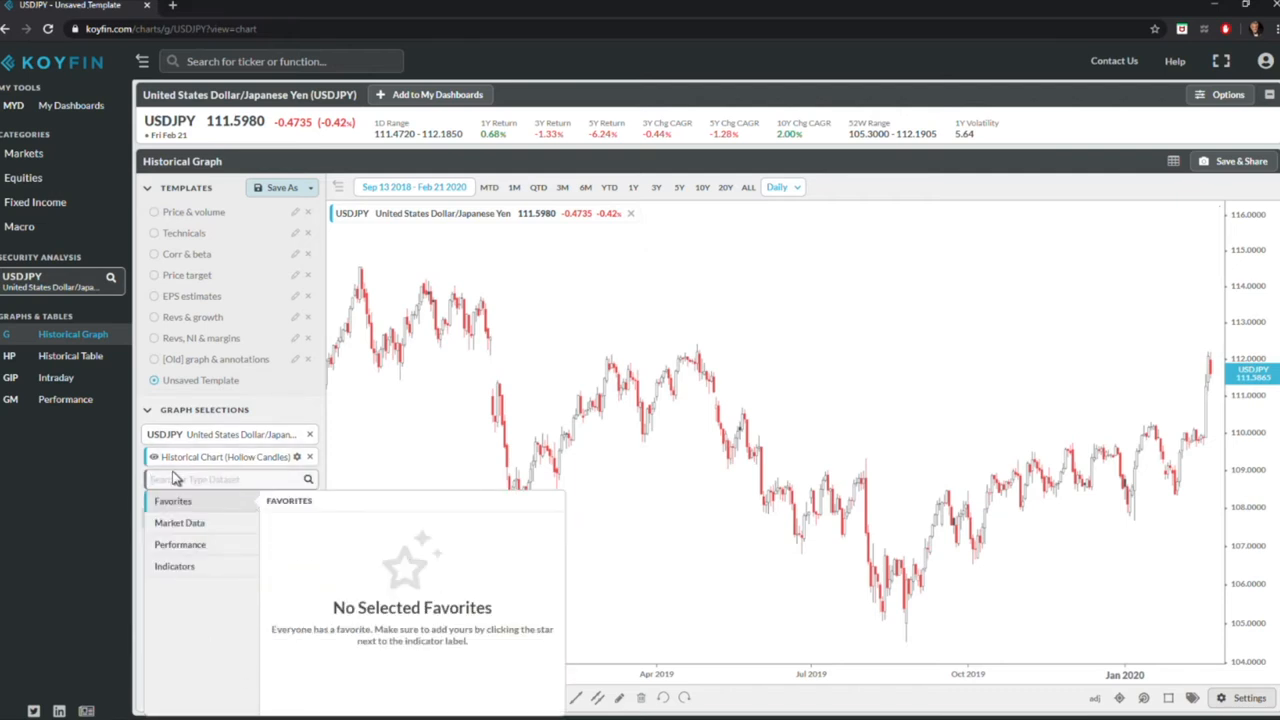
type("rate")
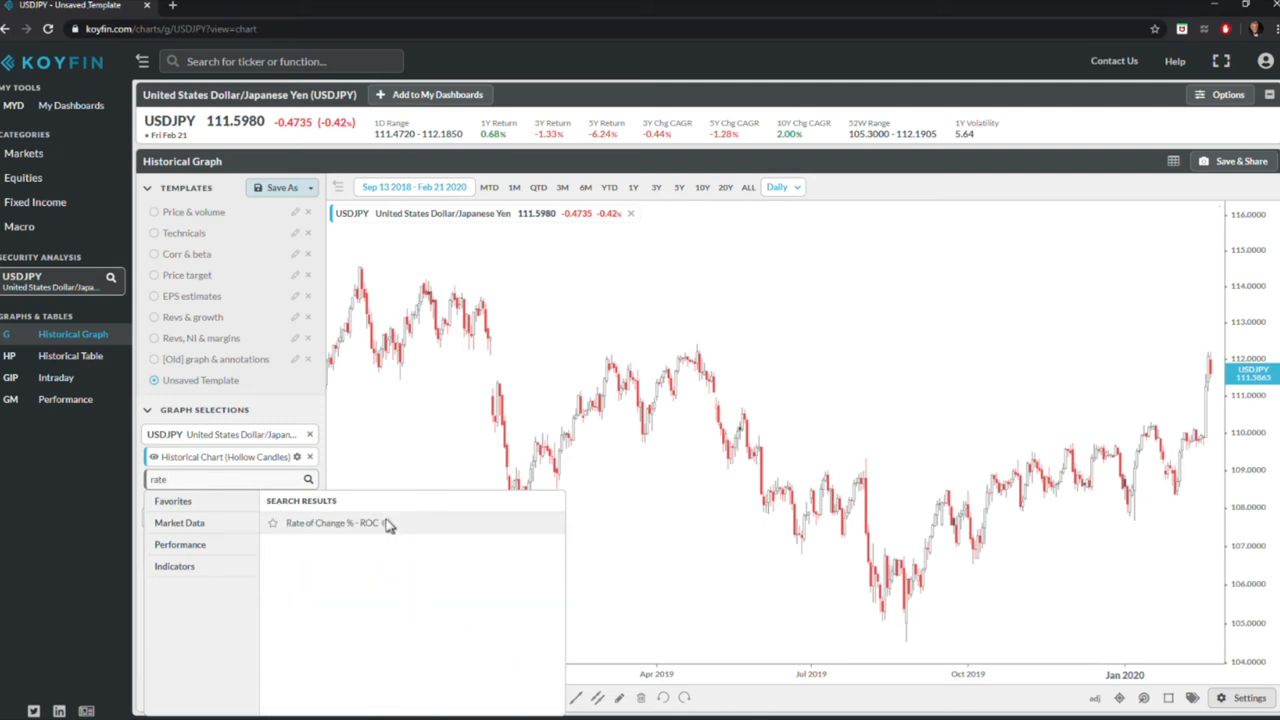
left_click(333, 522)
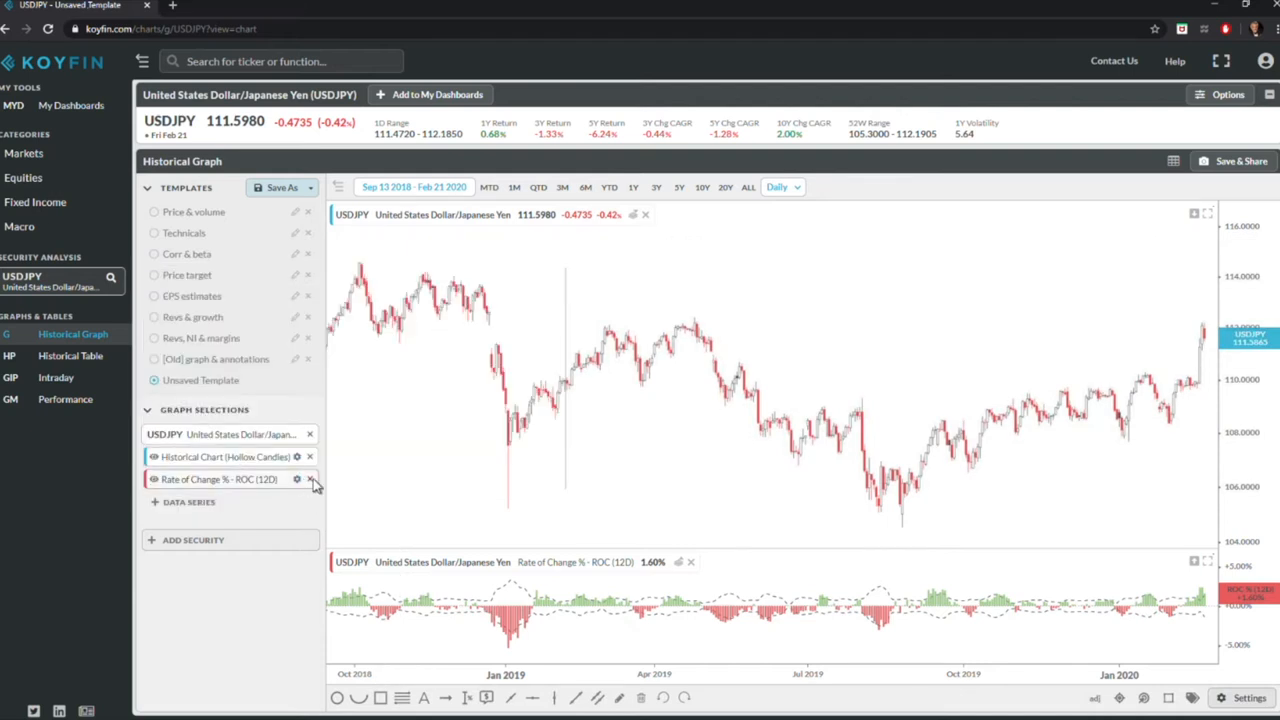
left_click(296, 479)
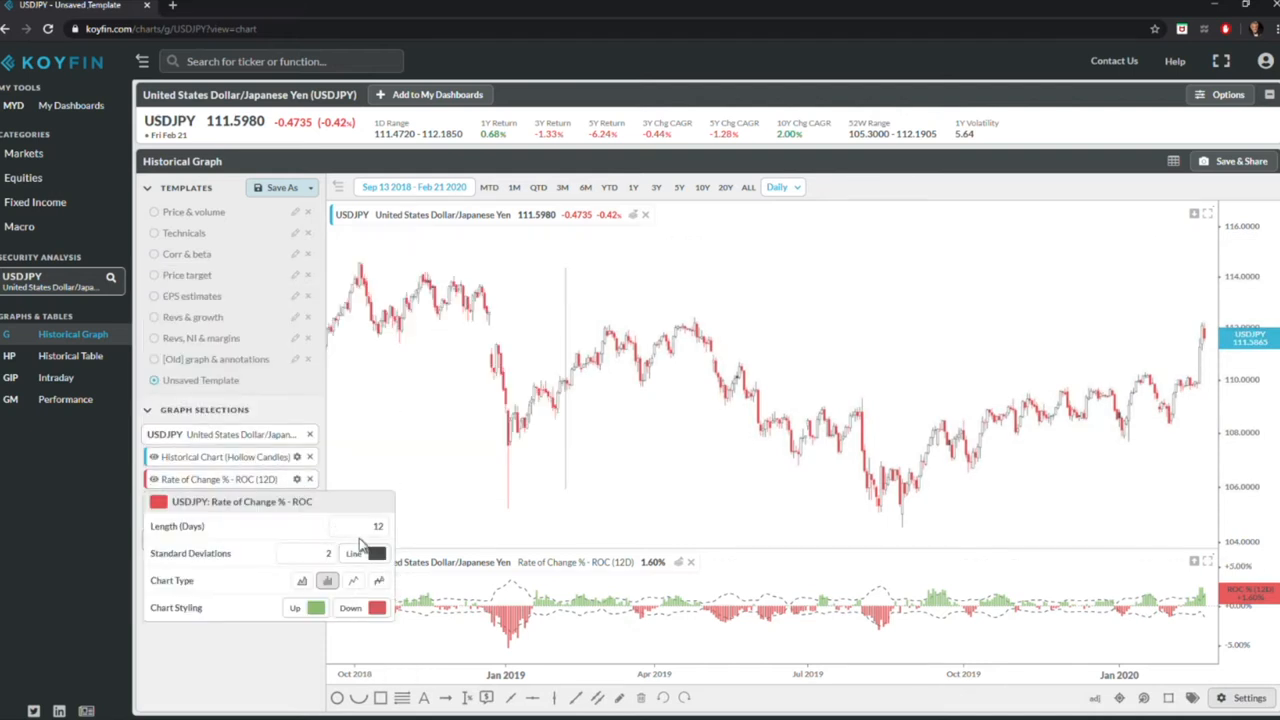
left_click(355, 526)
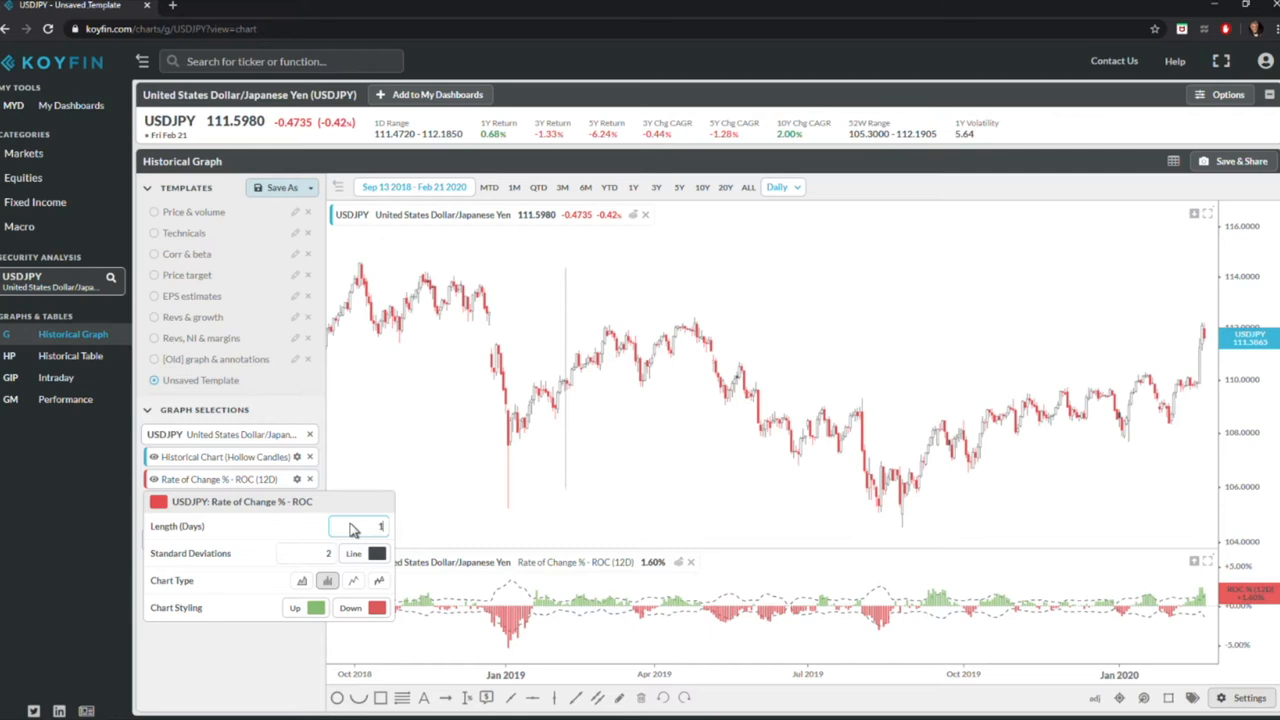
type("1")
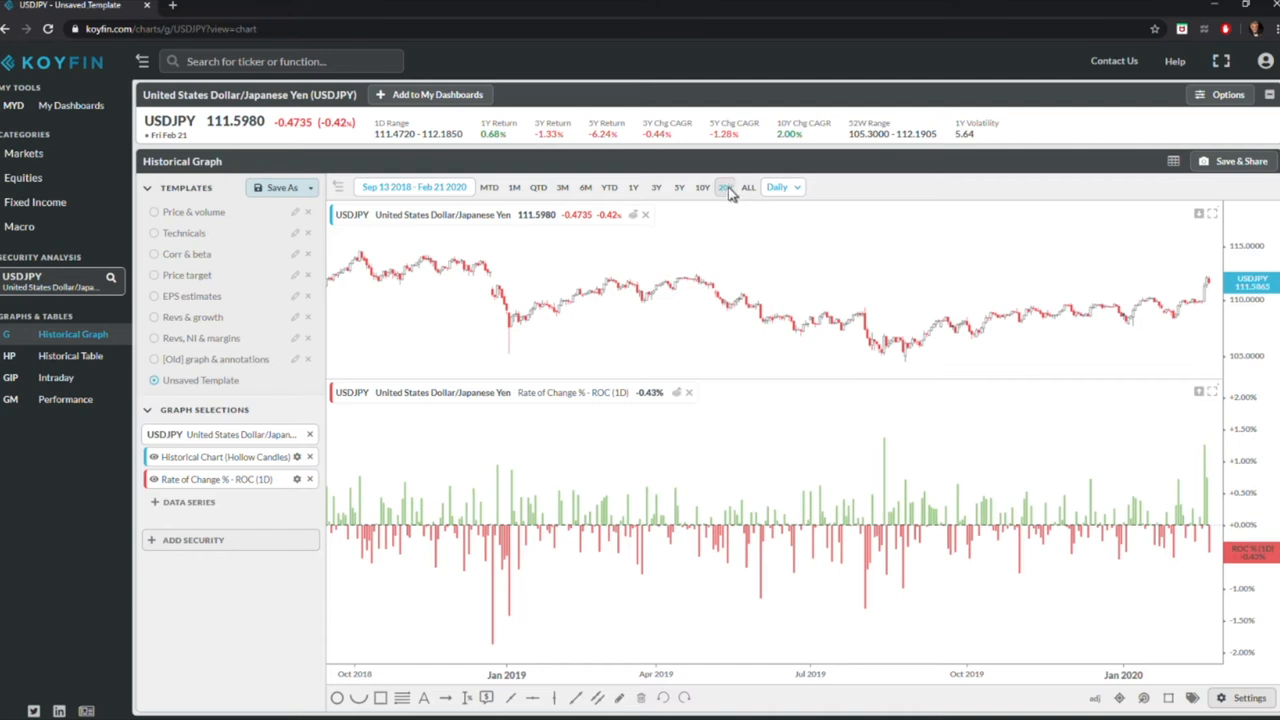
Step: Extend the USDJPY and 1-day ROC charts to 20 years, Feb 2000–Feb 2020
left_click(725, 187)
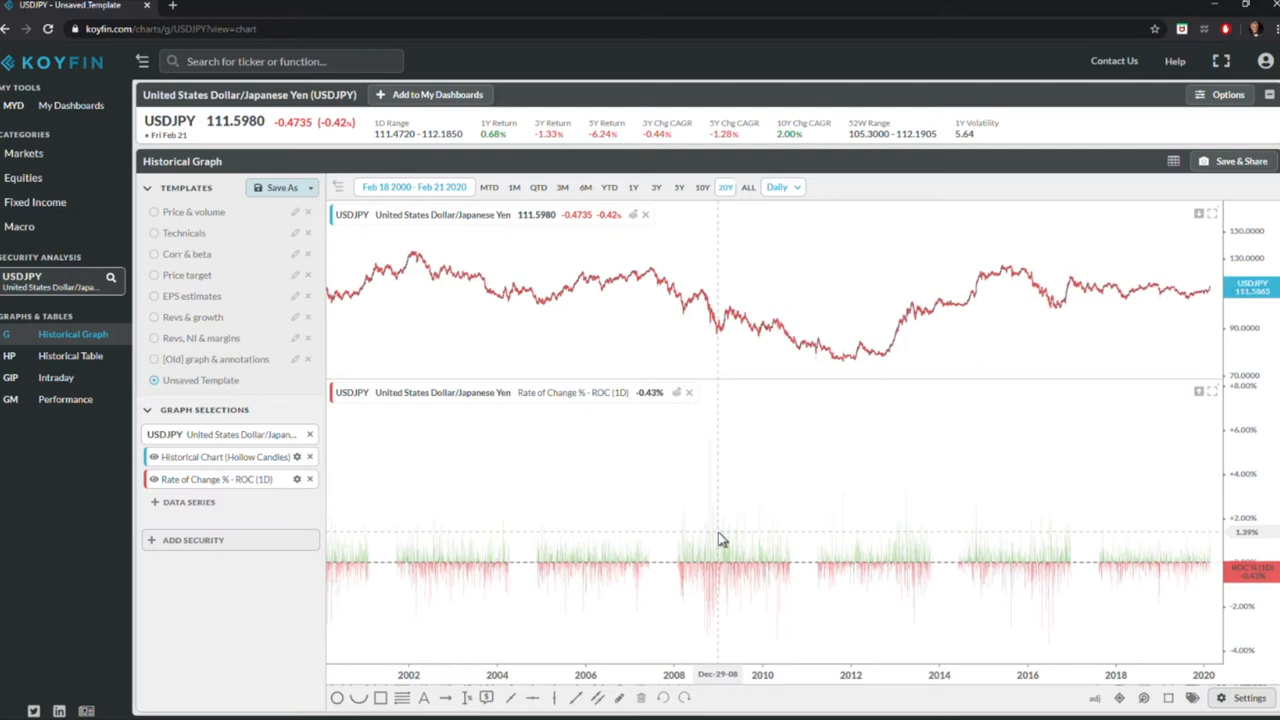
mouse_move(712, 550)
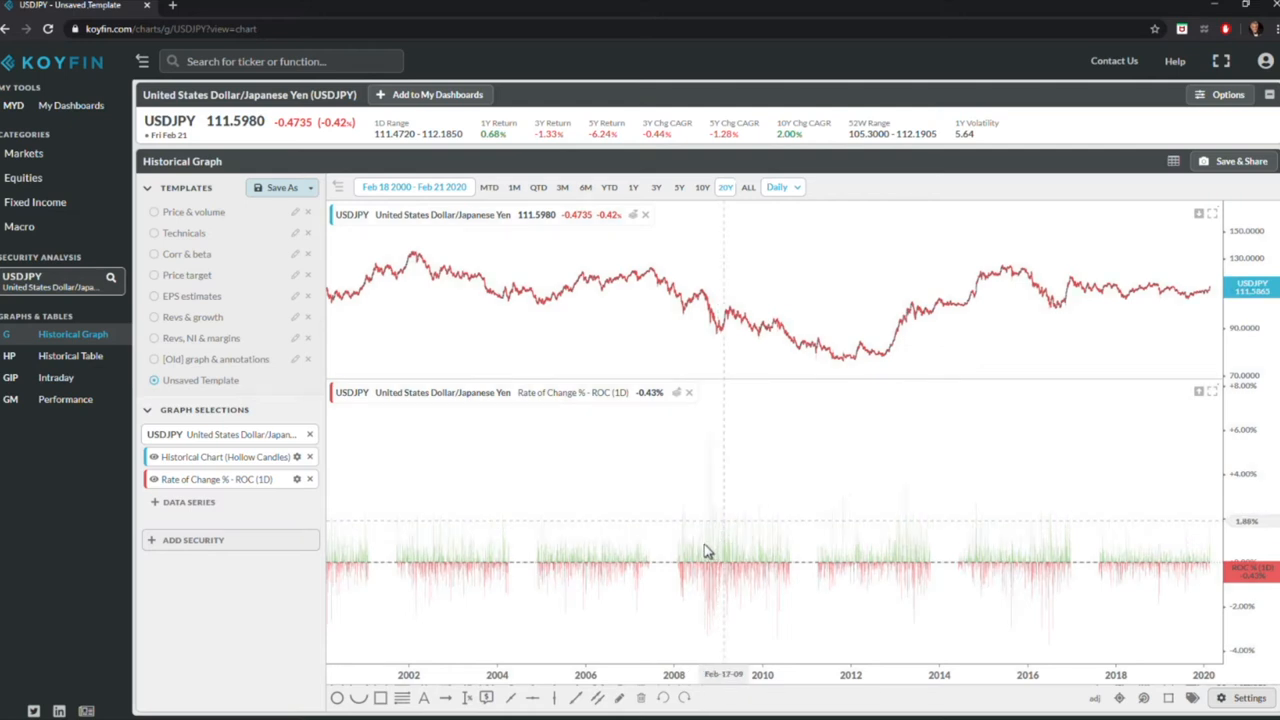
mouse_move(480, 170)
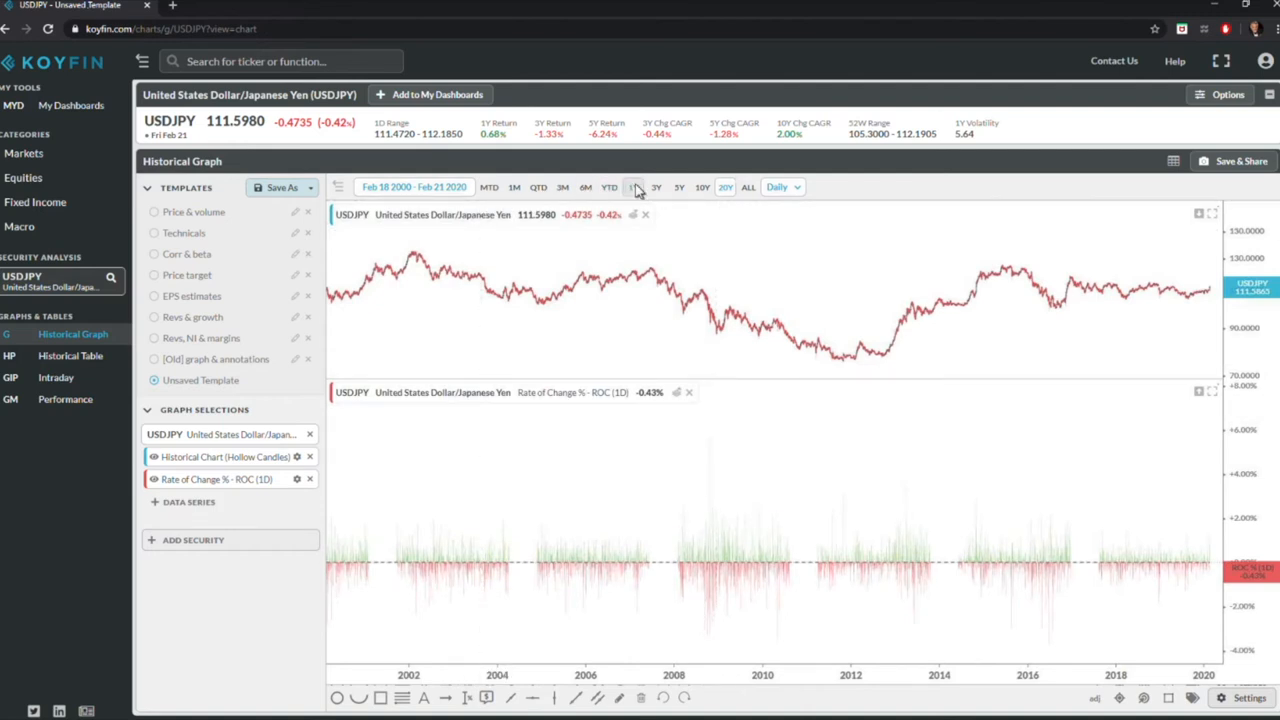
Step: Set the USDJPY and ROC charts to the 1Y range, Feb 2019–Feb 2020
left_click(633, 187)
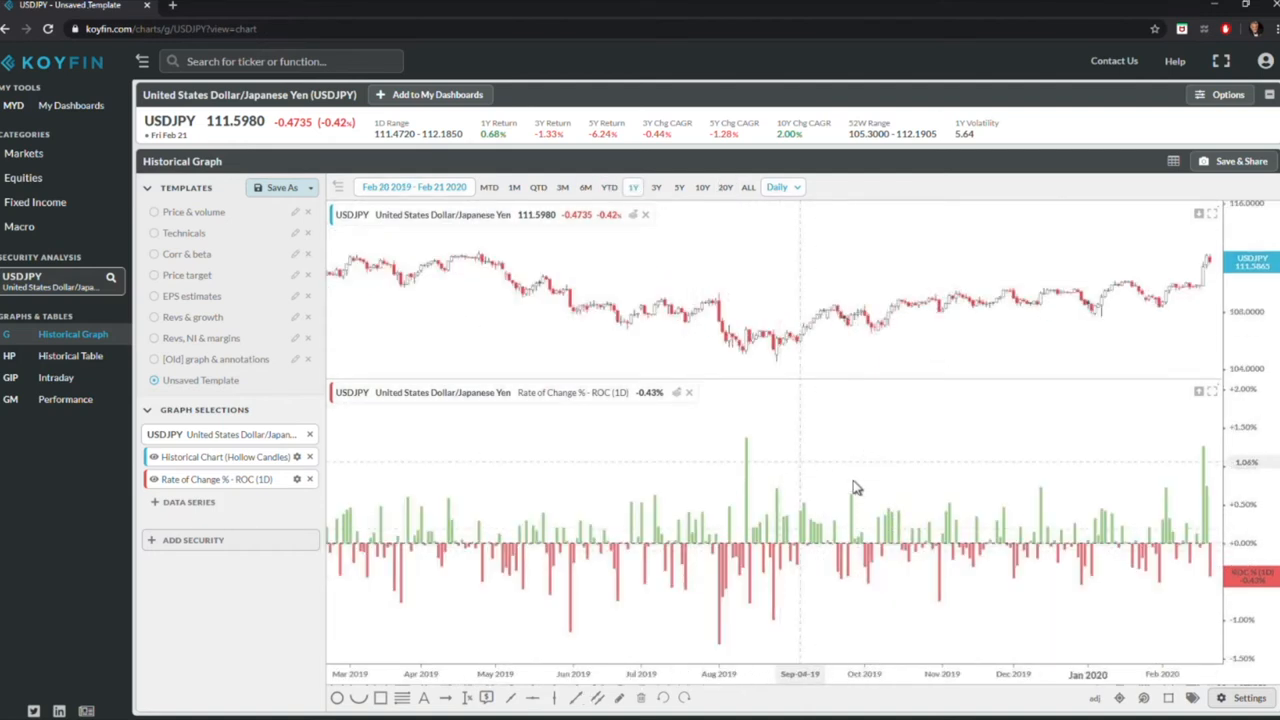
mouse_move(855, 488)
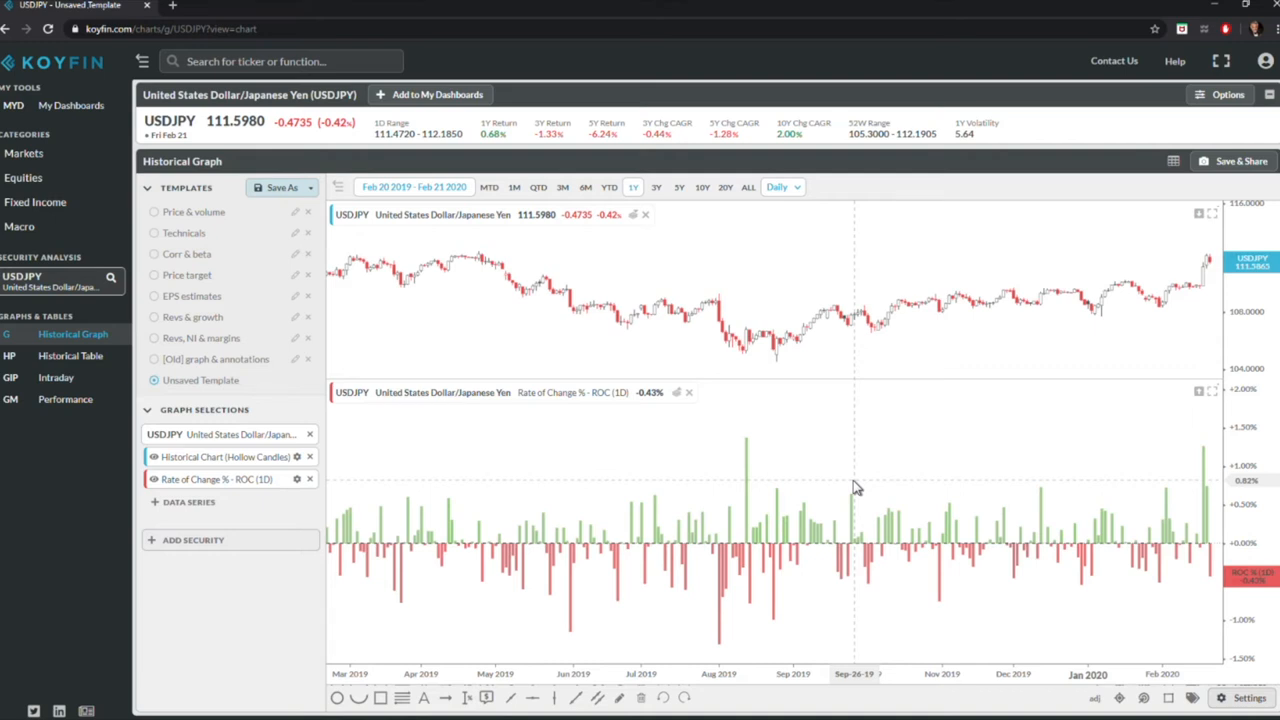
mouse_move(1087, 555)
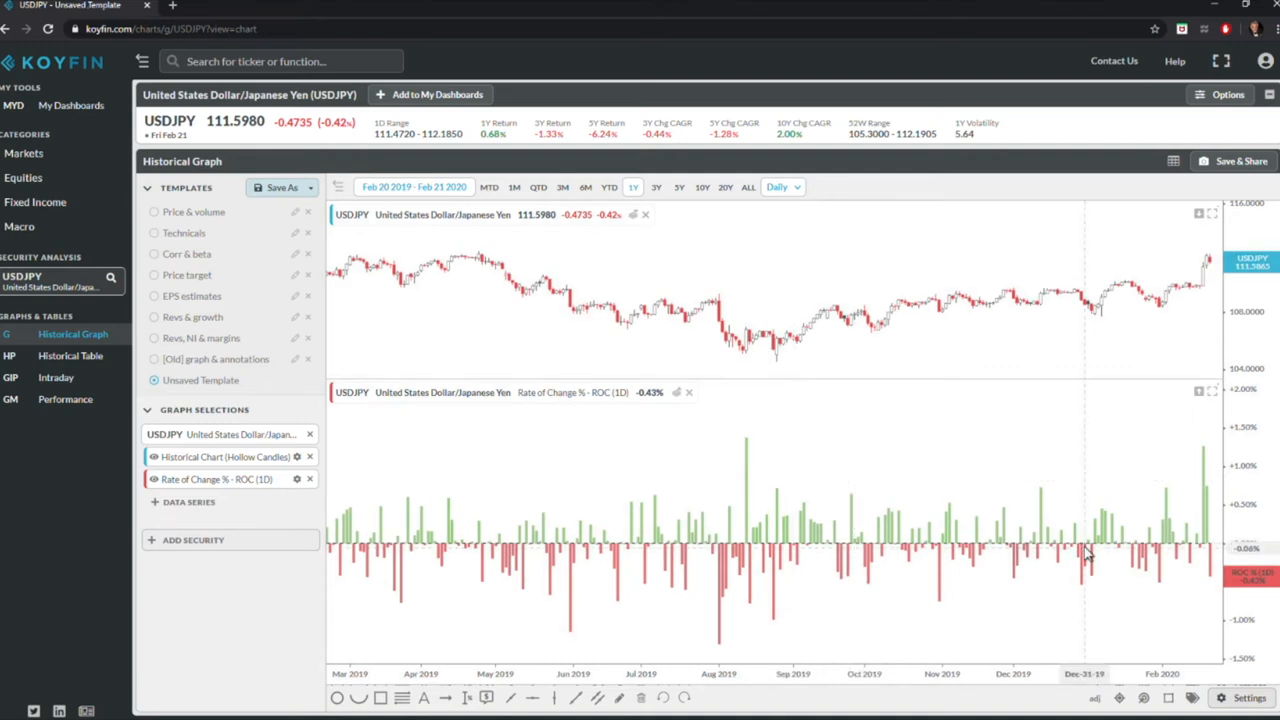
mouse_move(695, 403)
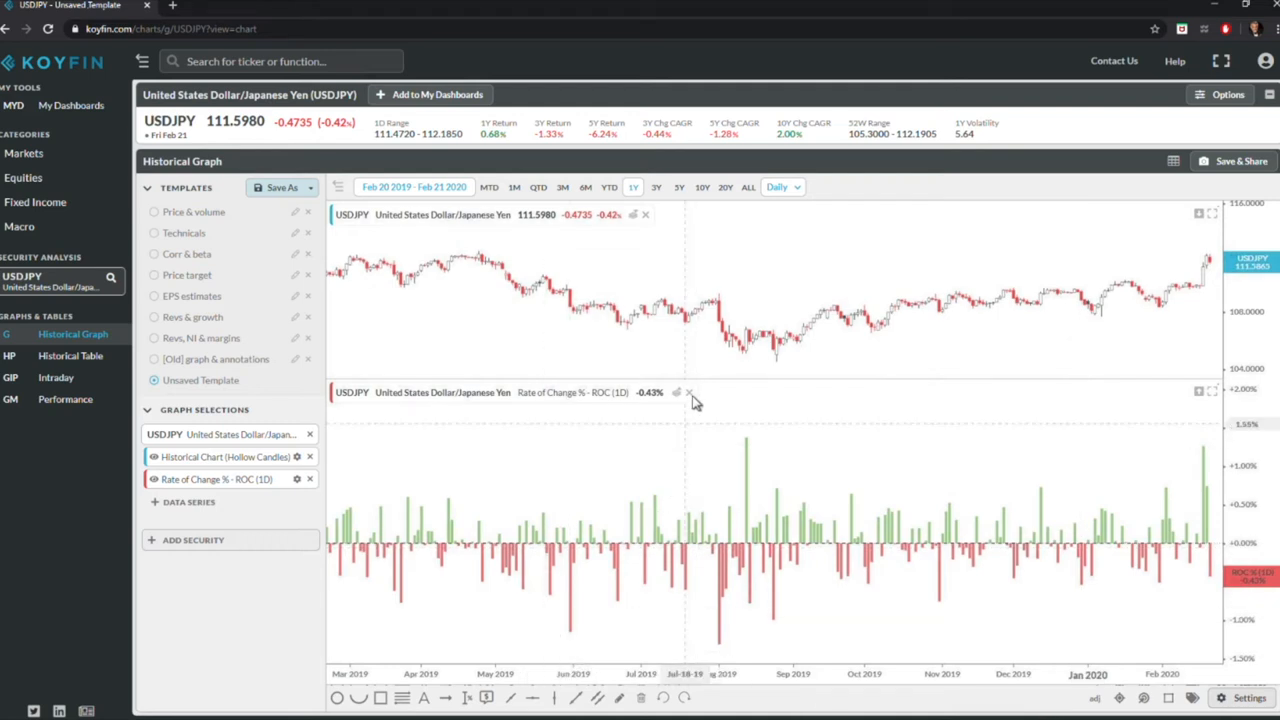
Step: Close the Rate of Change panel so only the USDJPY candle chart remains
left_click(689, 392)
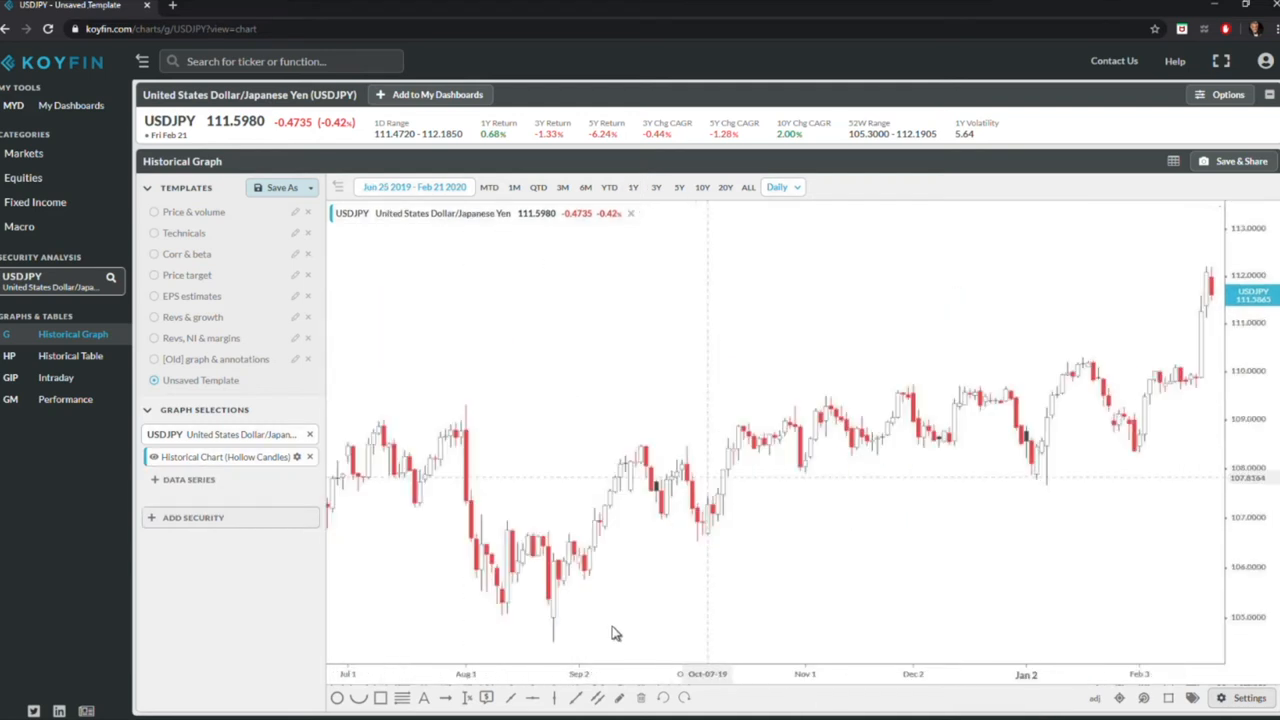
mouse_move(925, 350)
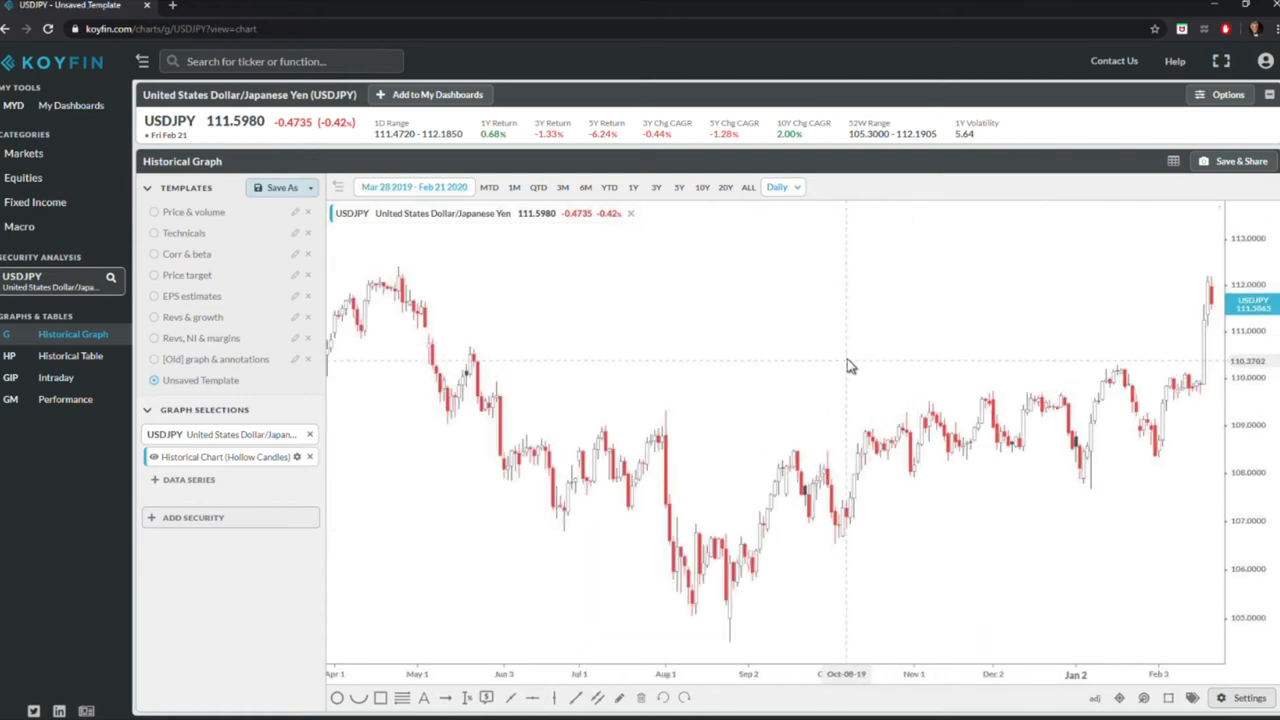
mouse_move(836, 346)
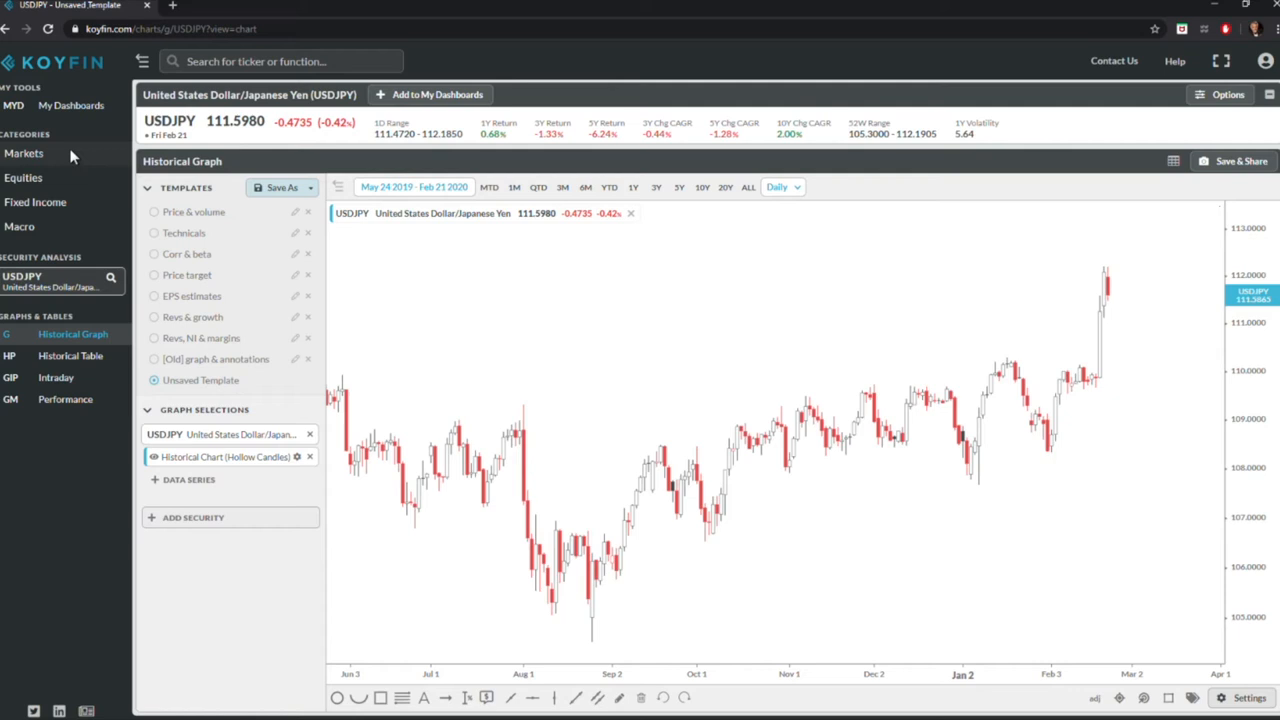
mouse_move(70, 156)
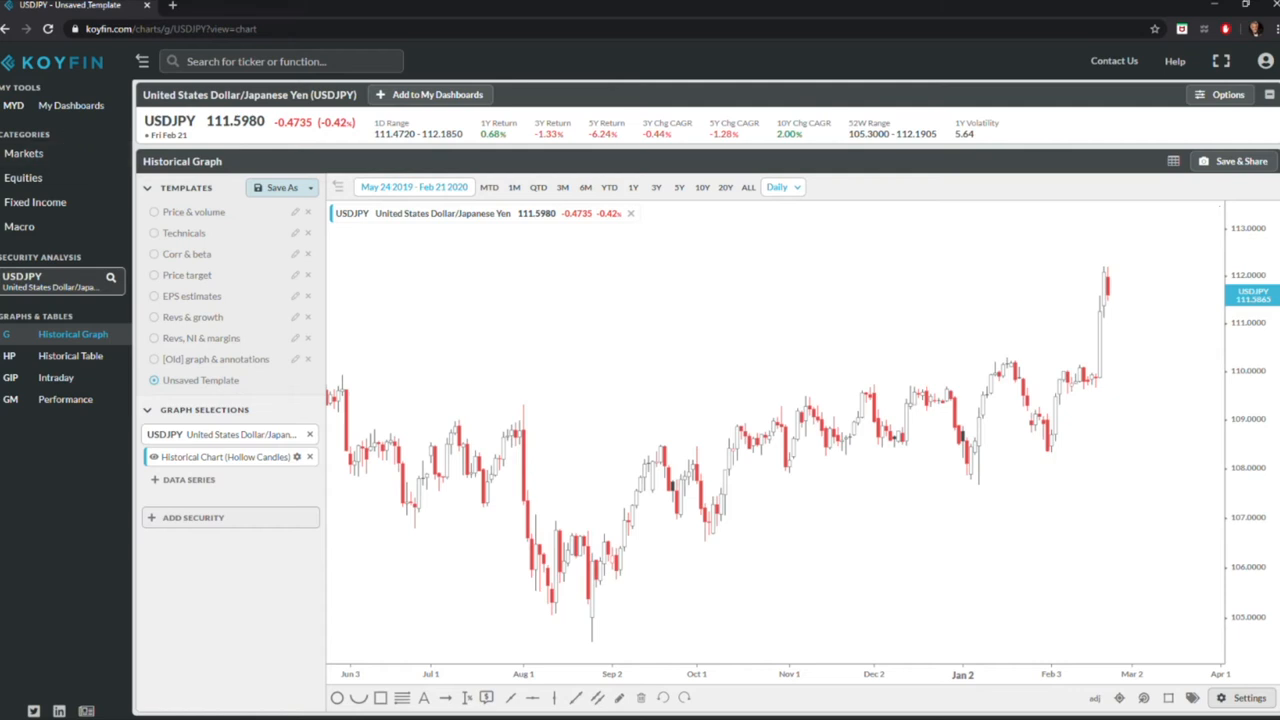
mouse_move(620, 362)
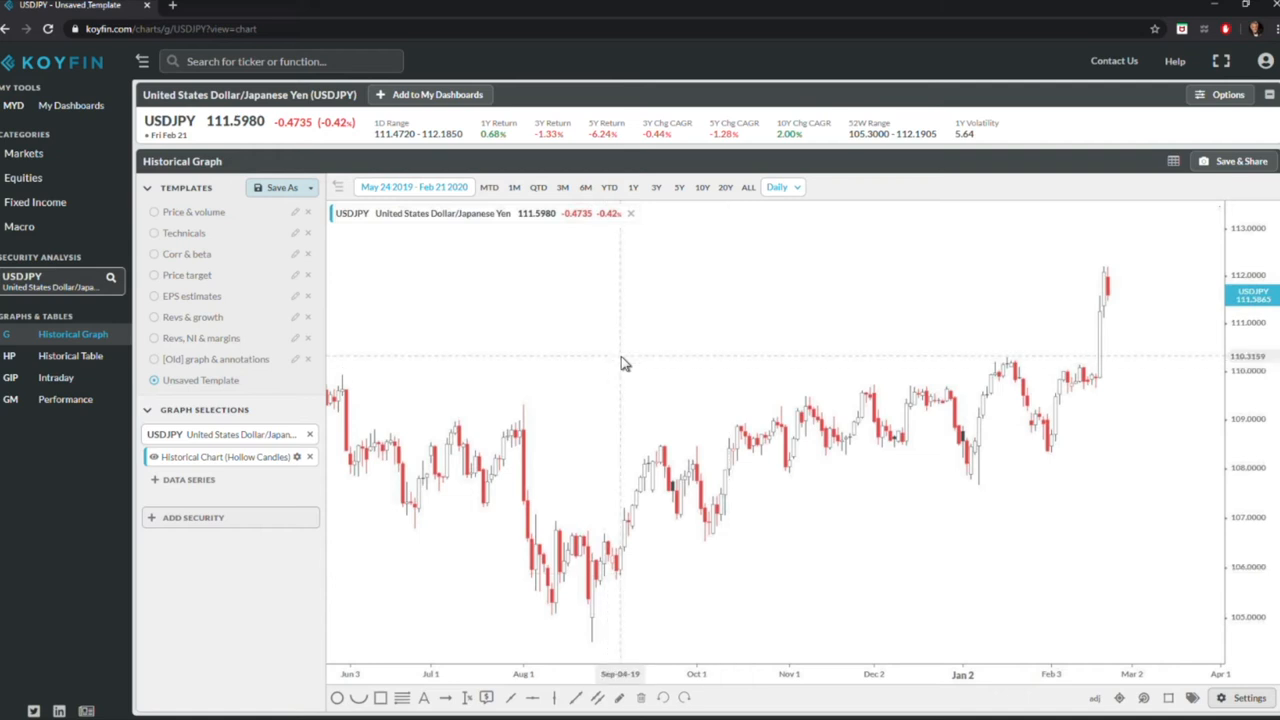
Step: Open the XLU Utilities Sector SPDR historical price graph
type("xlu")
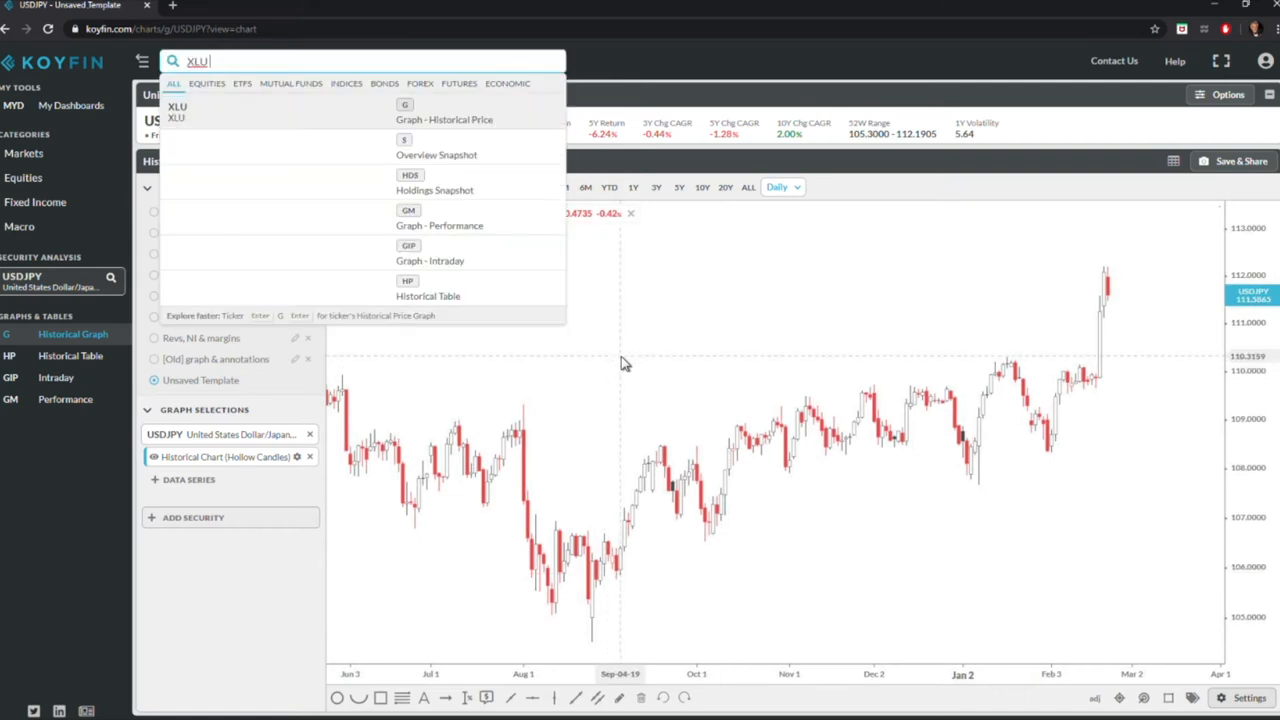
left_click(444, 119)
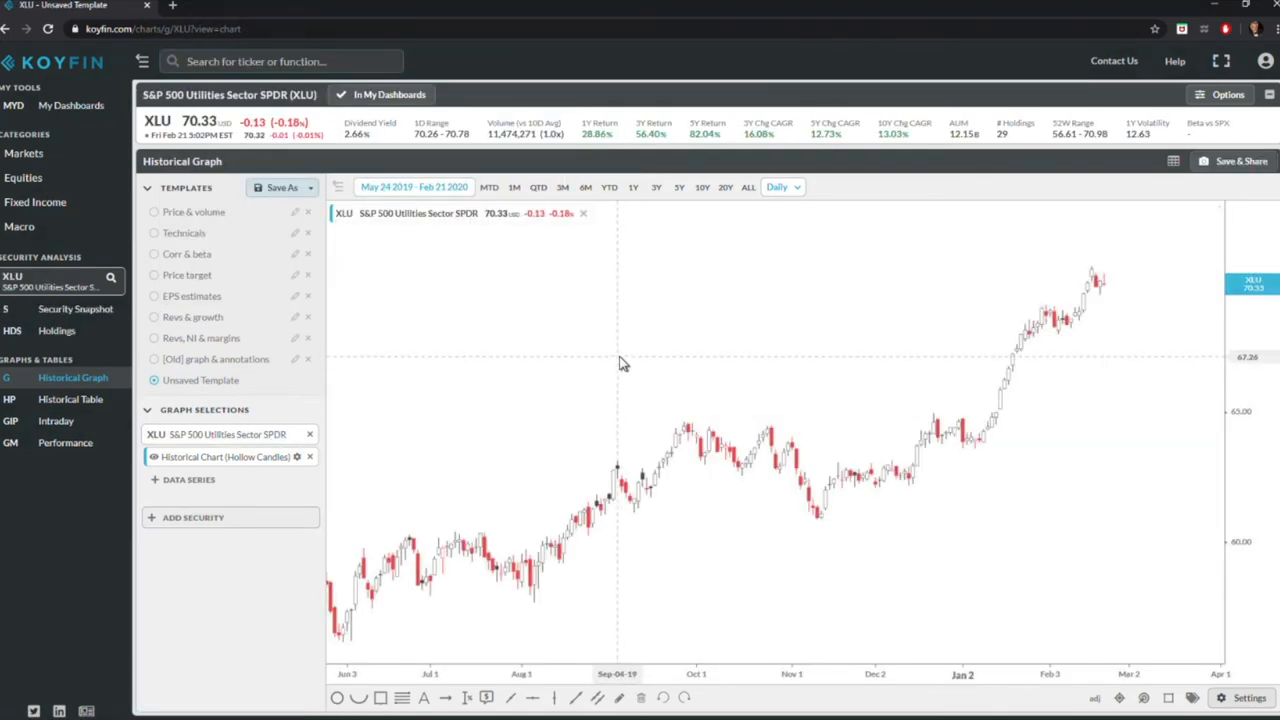
mouse_move(675, 403)
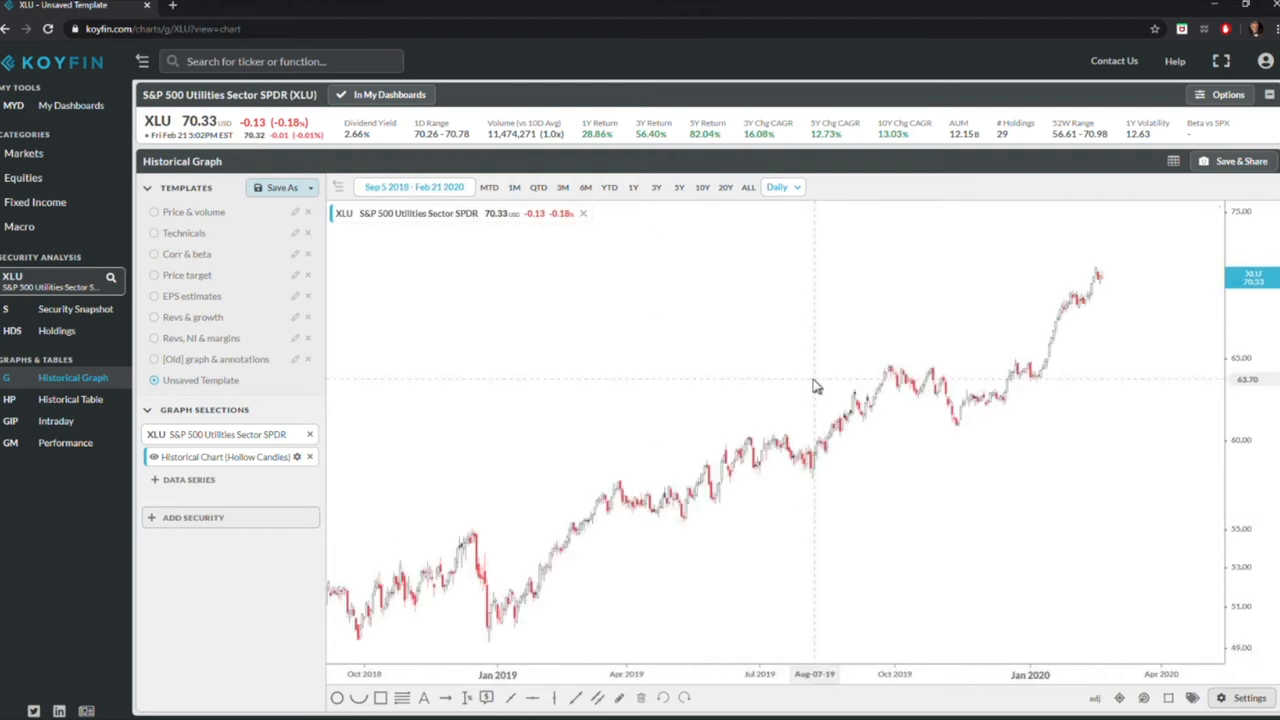
mouse_move(822, 333)
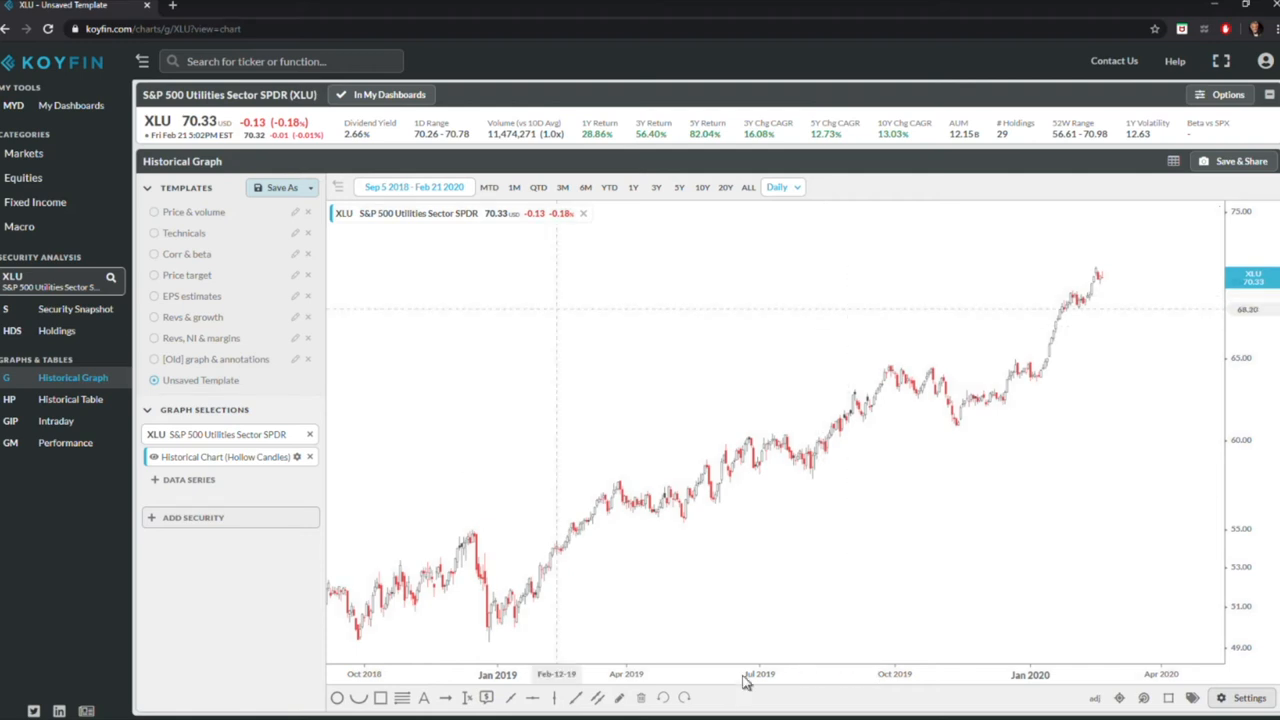
mouse_move(658, 583)
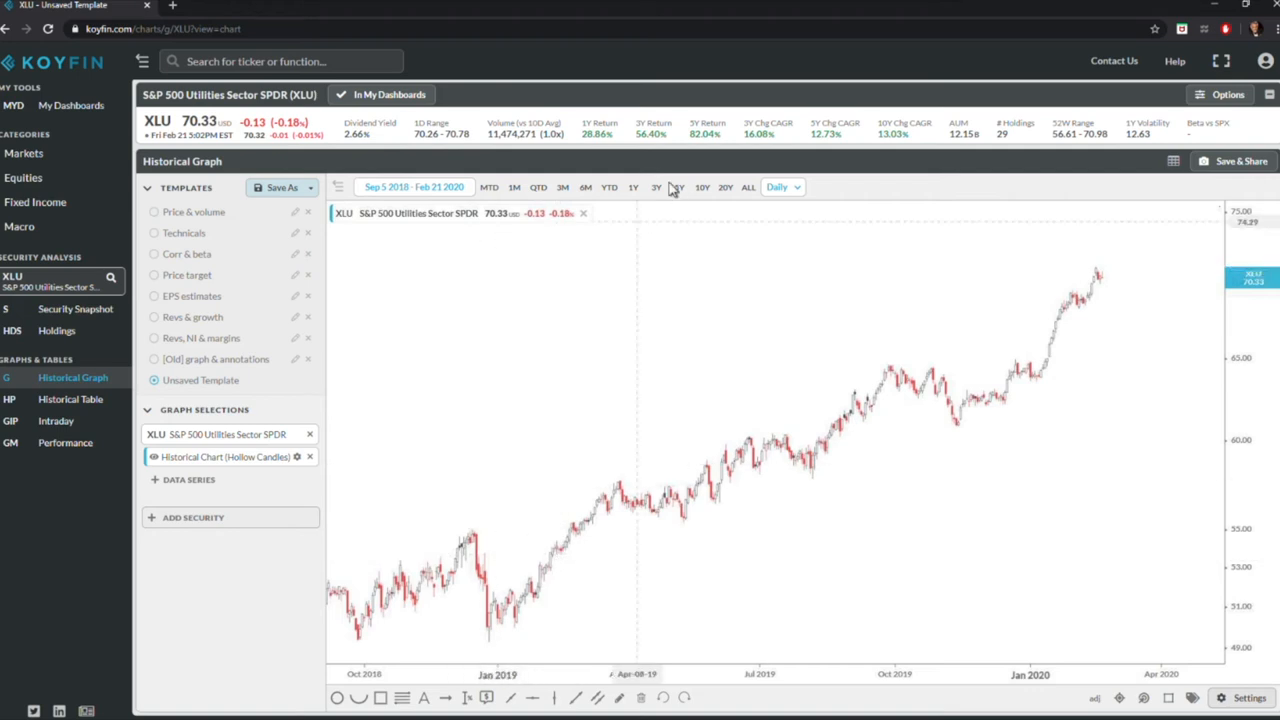
Step: Switch the XLU chart to five years, then to one year (Feb 2019–Feb 2020)
left_click(656, 187)
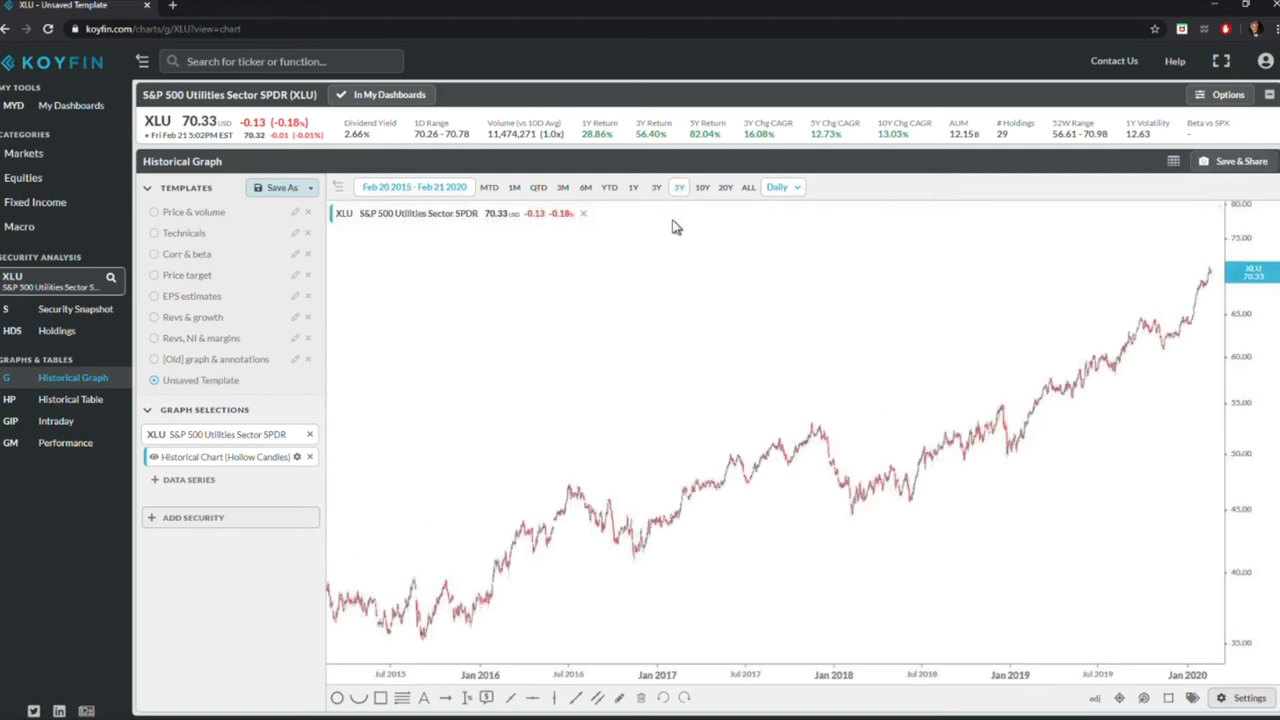
mouse_move(540, 355)
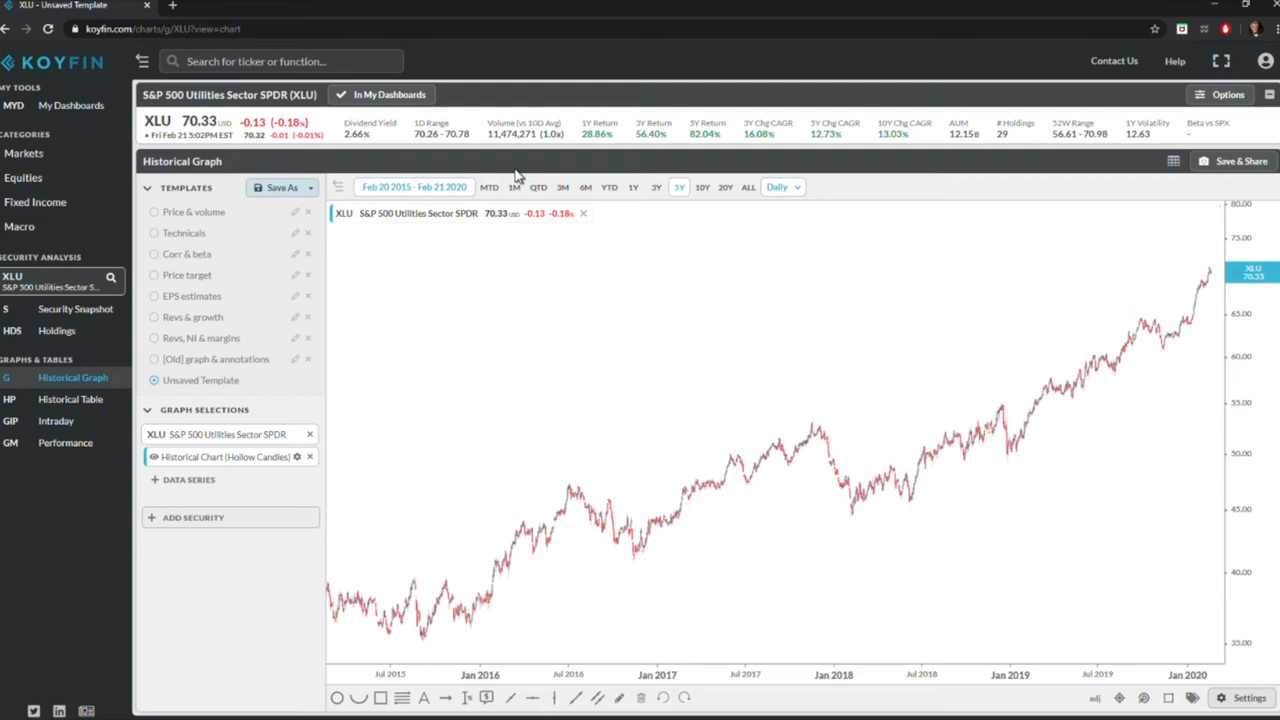
mouse_move(514, 177)
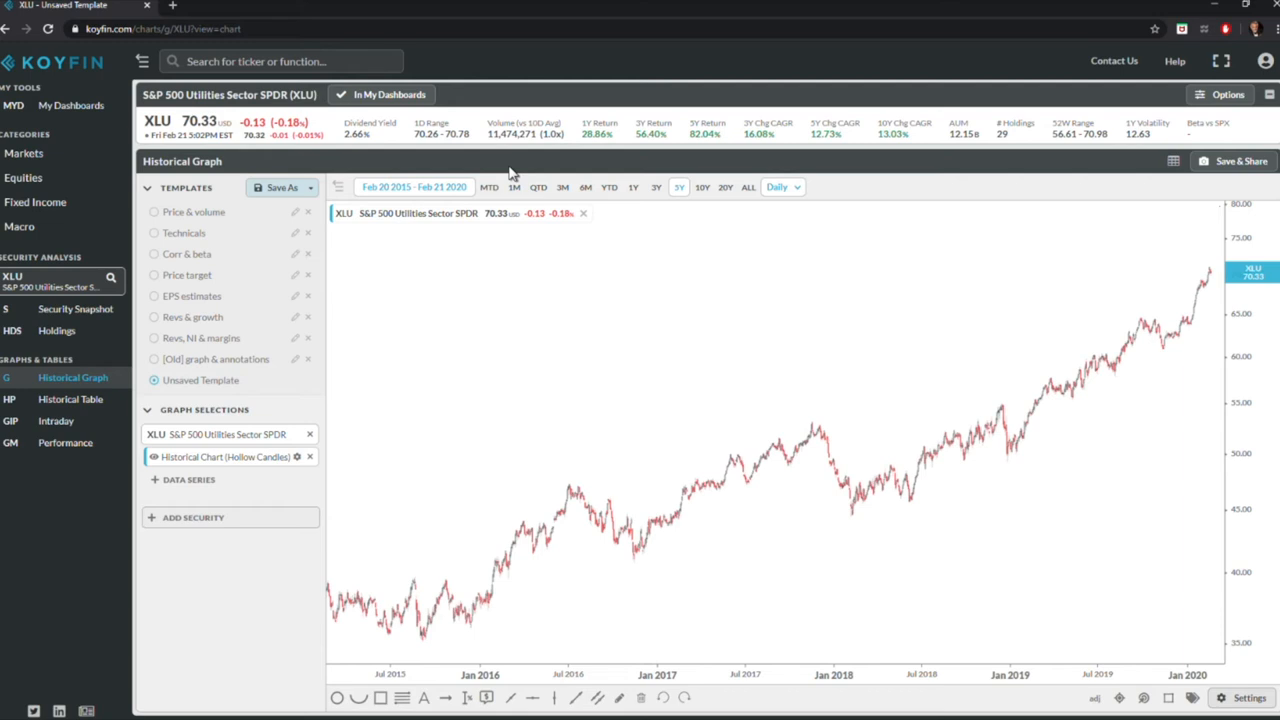
mouse_move(703, 187)
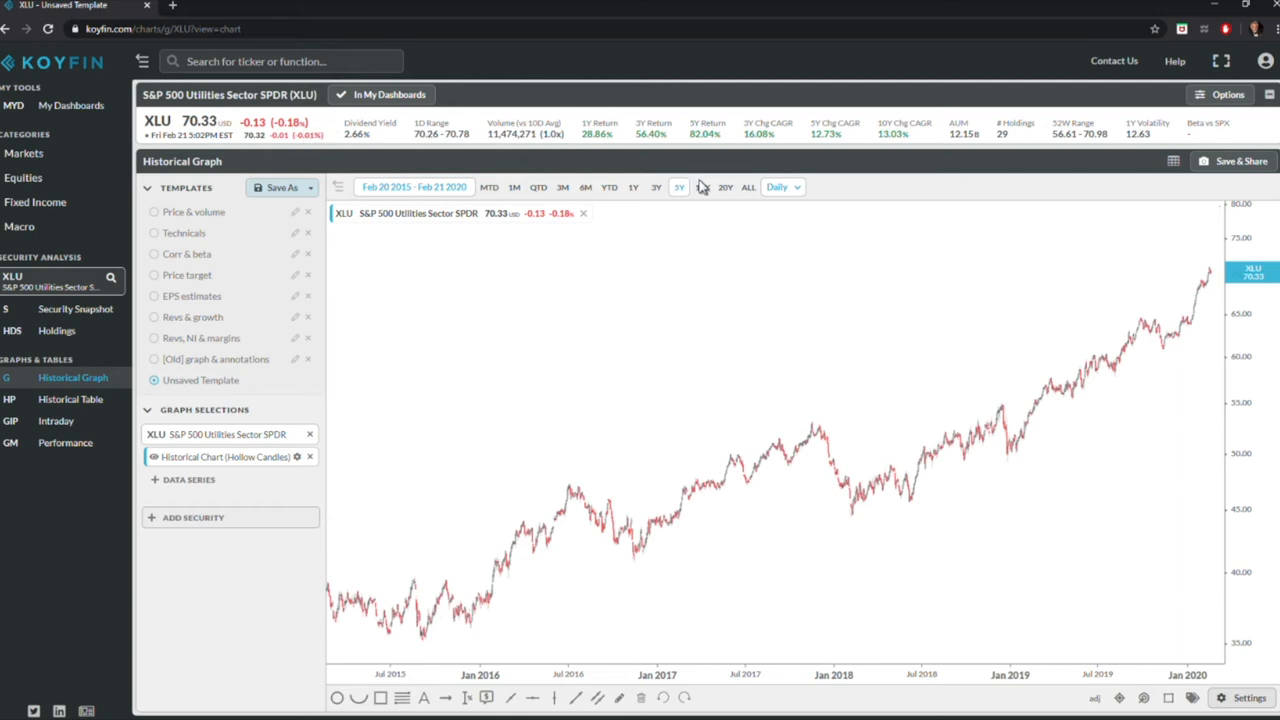
mouse_move(700, 188)
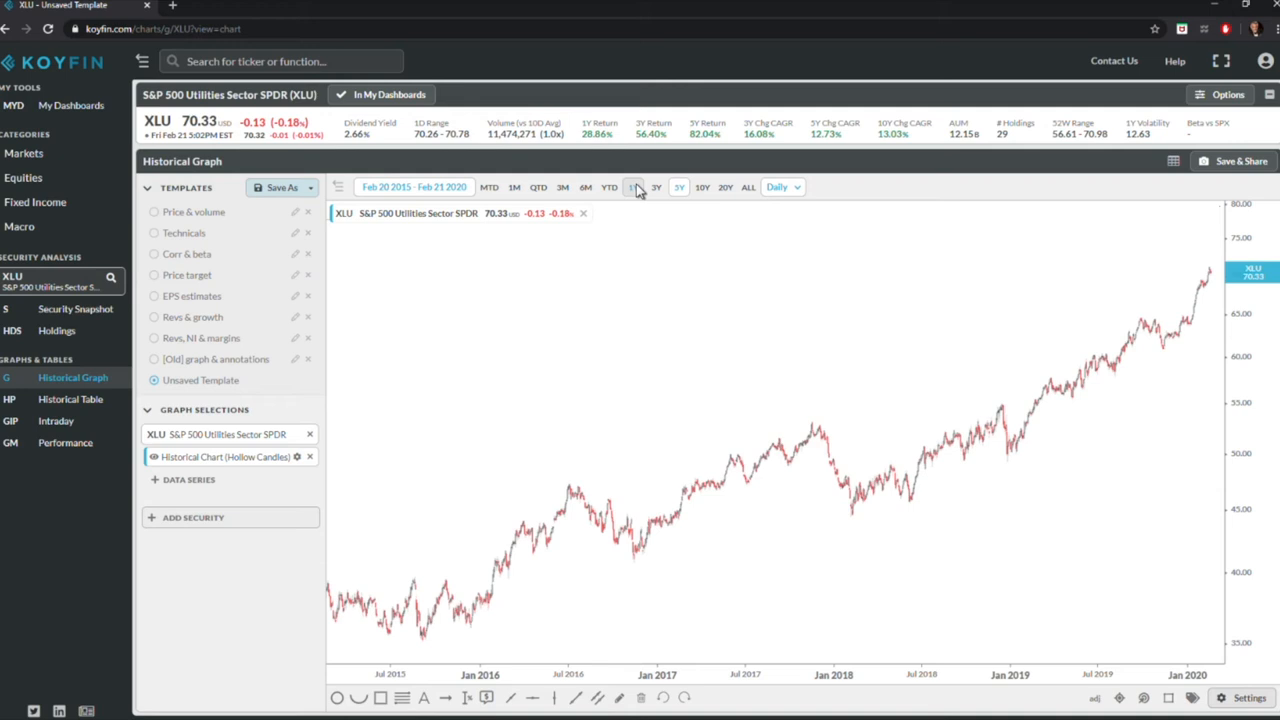
left_click(633, 187)
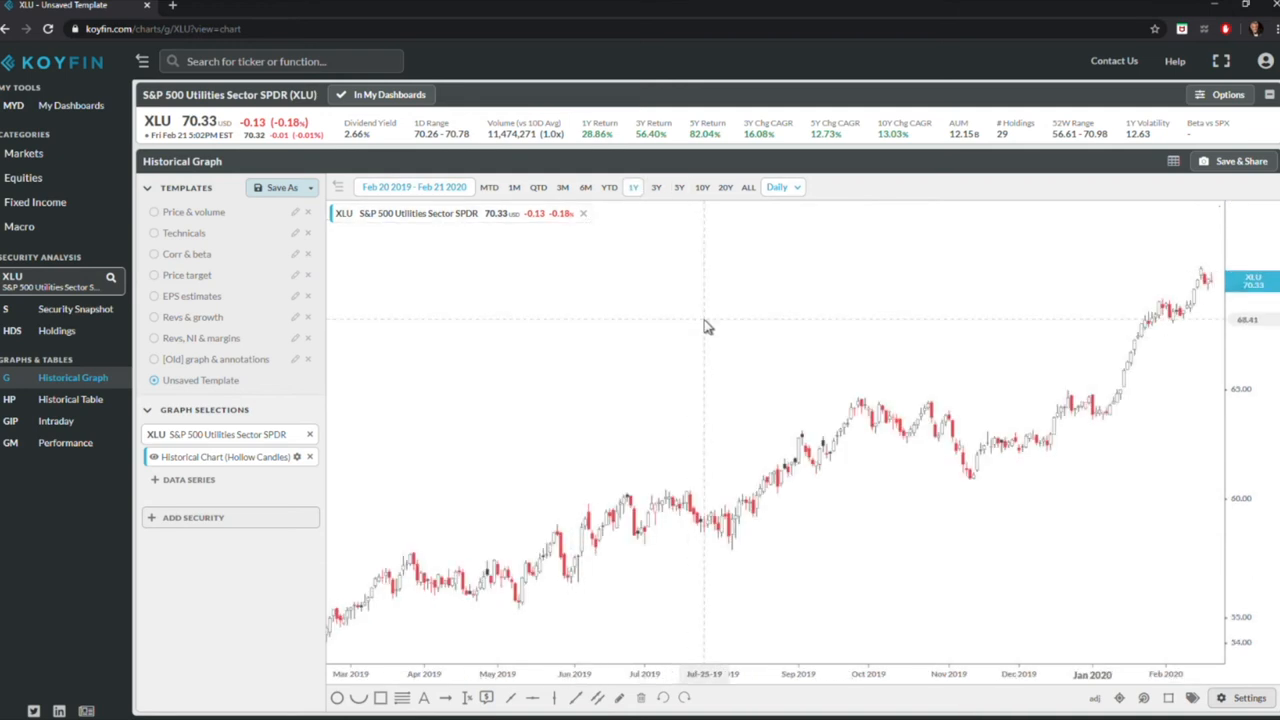
left_click(280, 61)
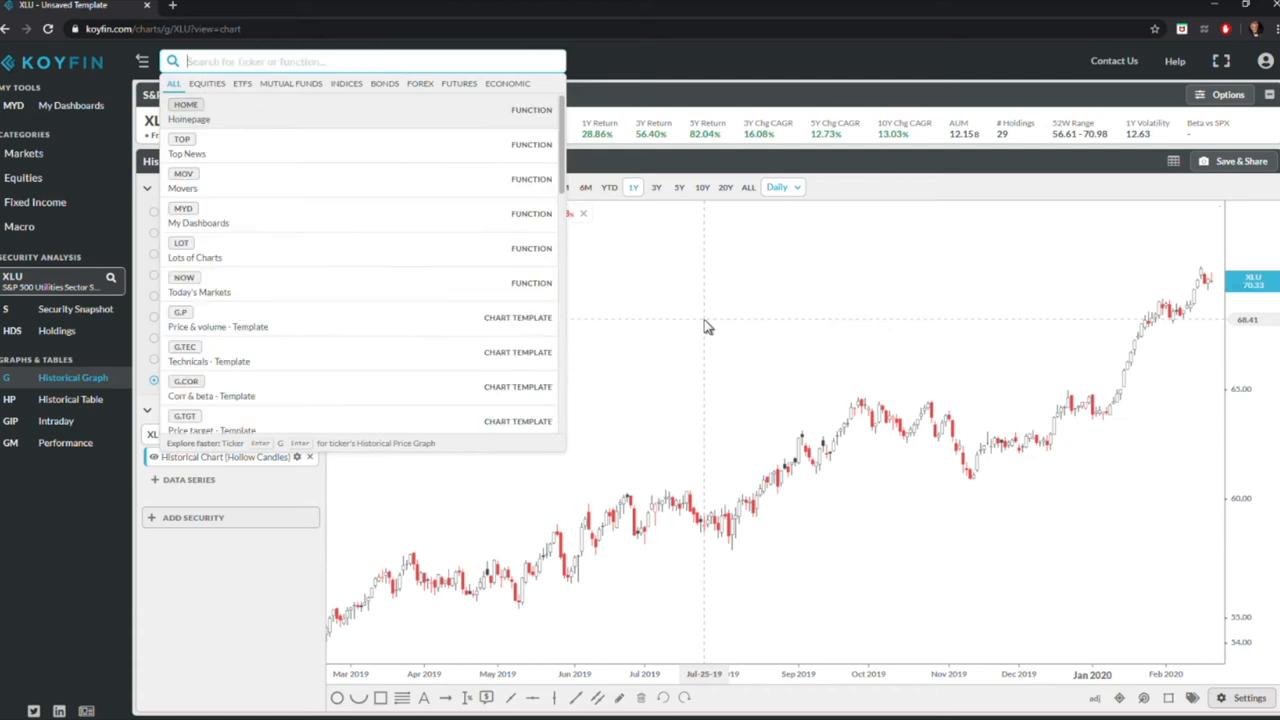
Step: Chart the XLRE Real Estate SPDR, extending the range back to May 2018
type("xlre")
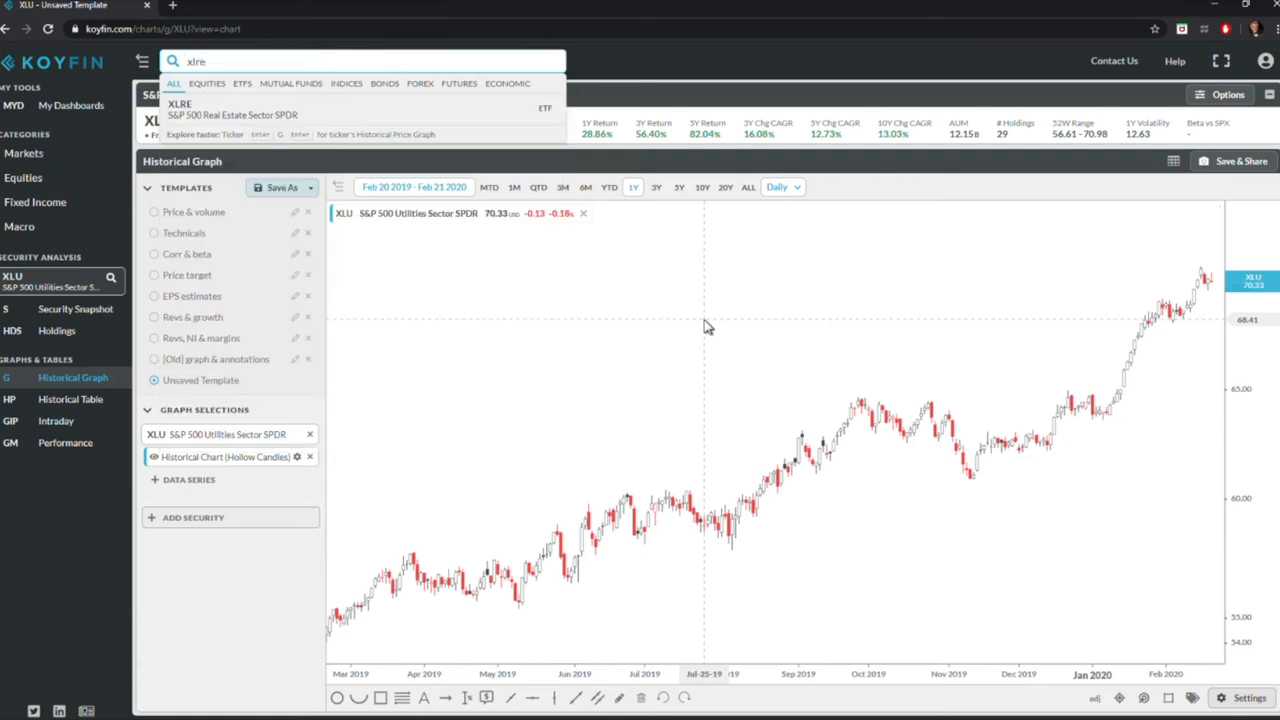
type("XLRE")
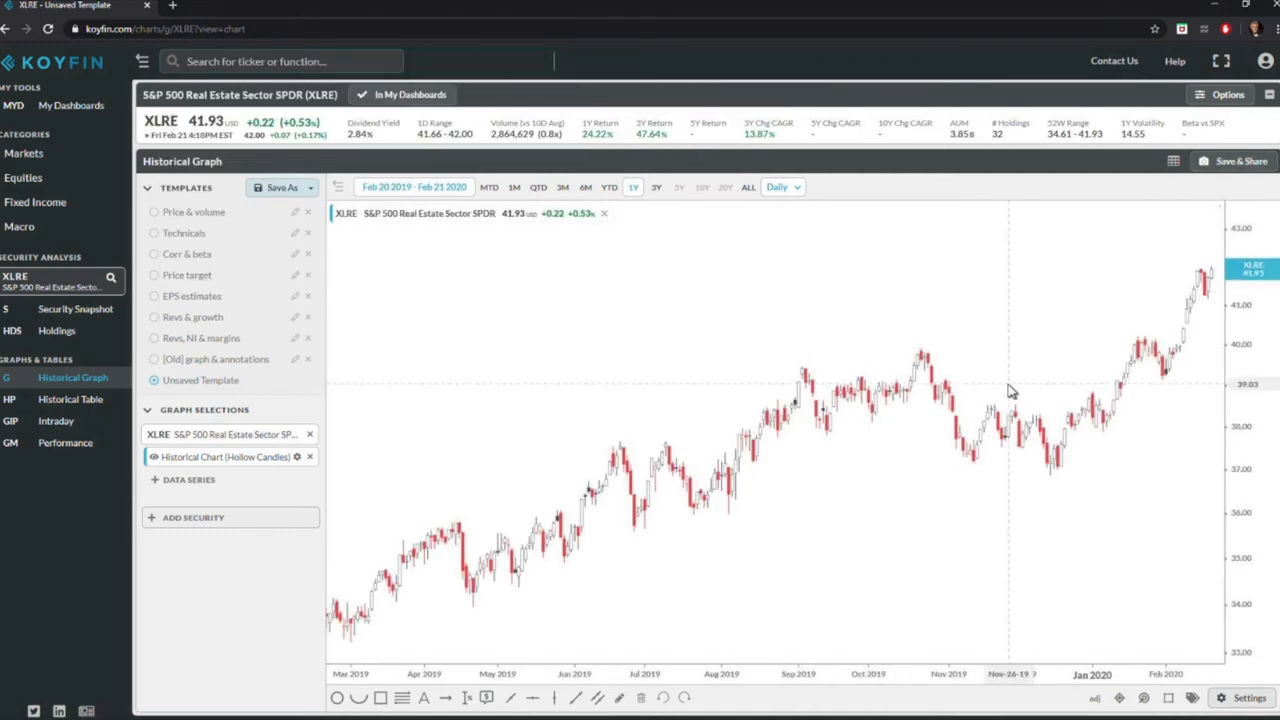
left_click(656, 187)
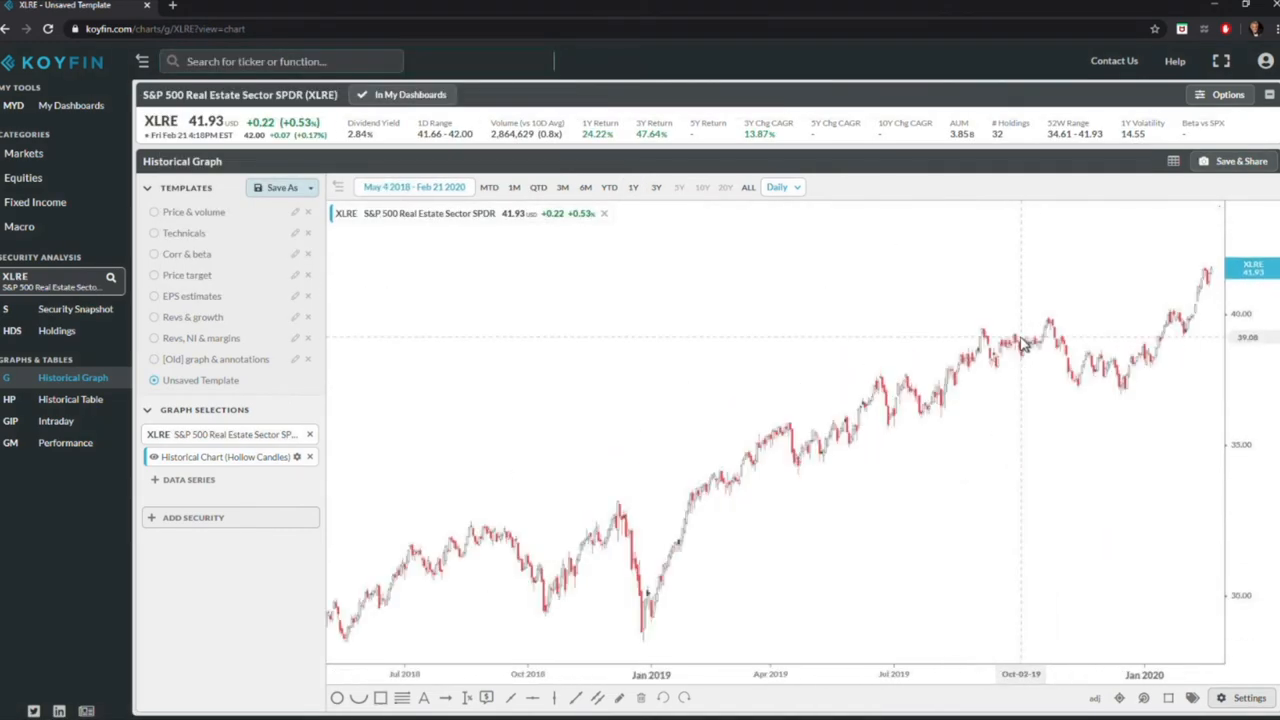
mouse_move(957, 308)
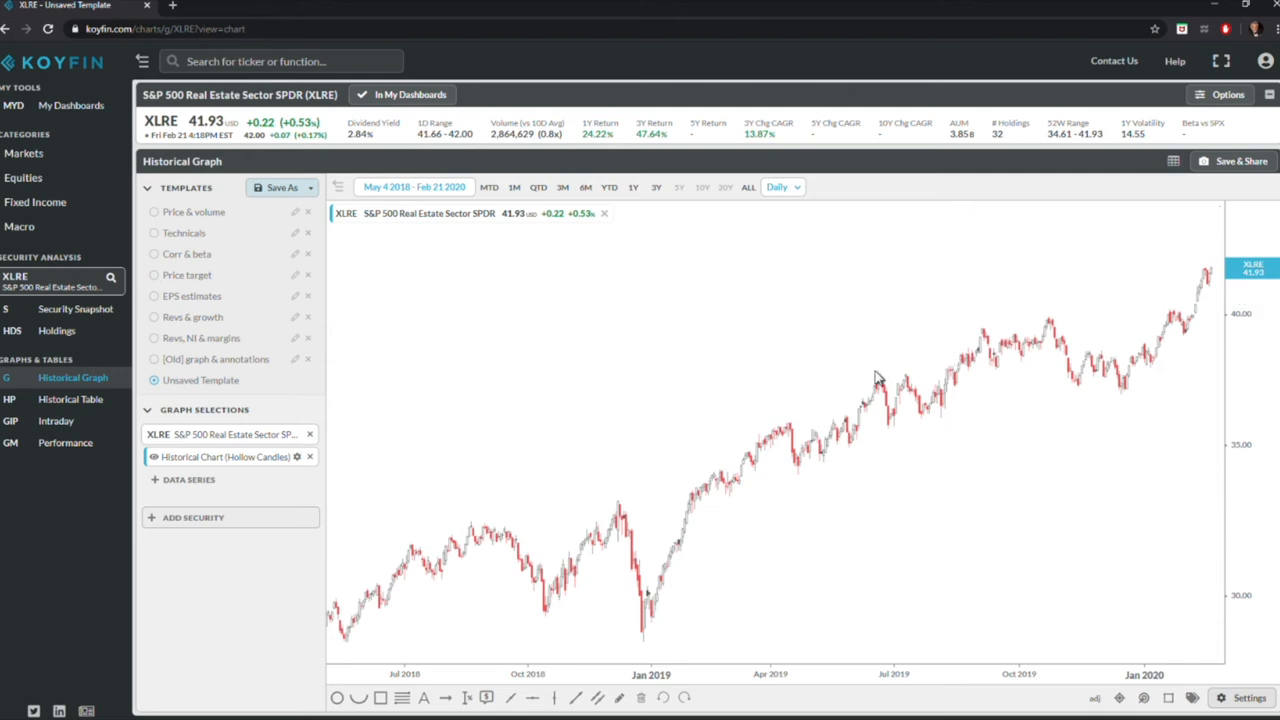
mouse_move(585, 310)
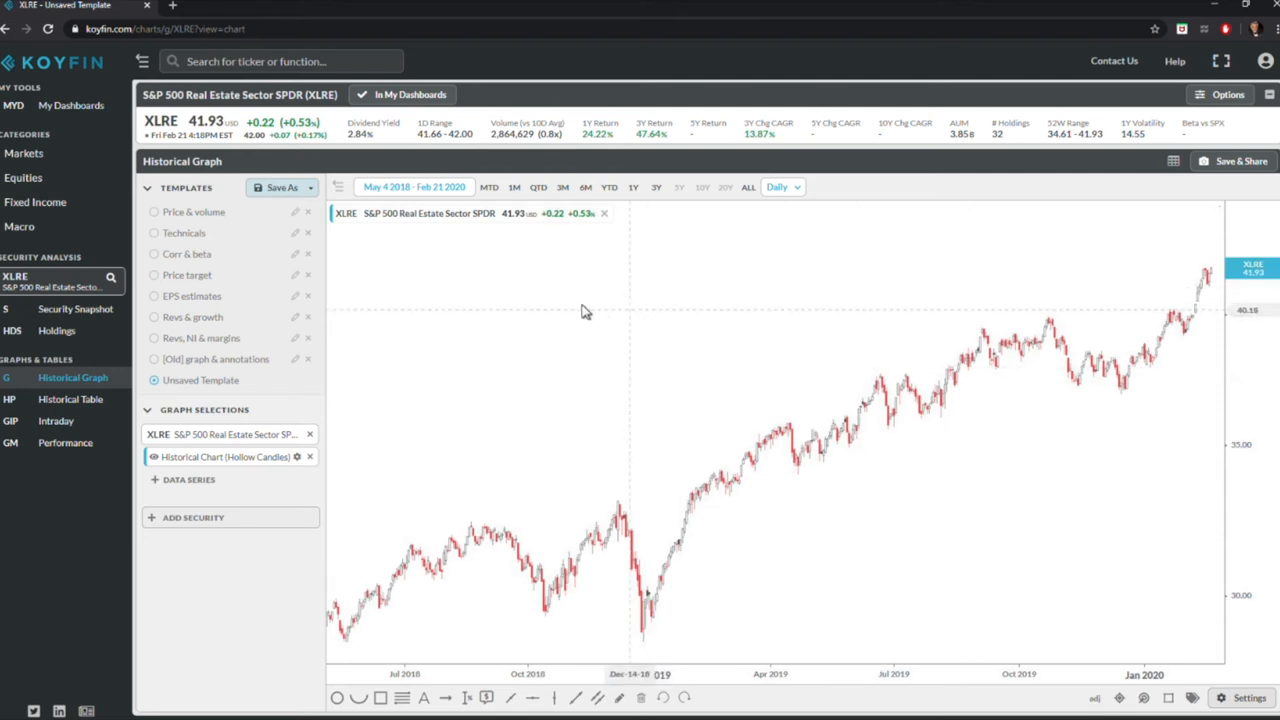
mouse_move(548, 315)
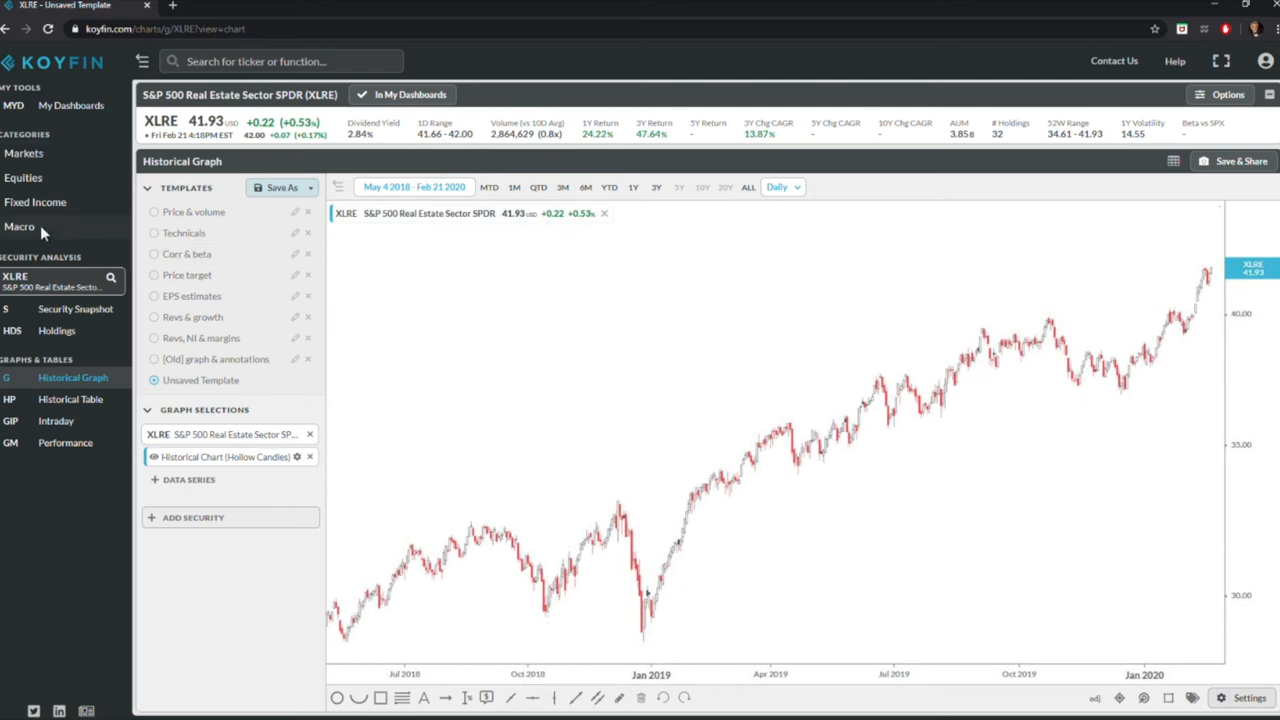
Step: Expand the Macro section in the sidebar and open Factor Analysis, comparing Momentum and Value quarter-to-date
left_click(19, 226)
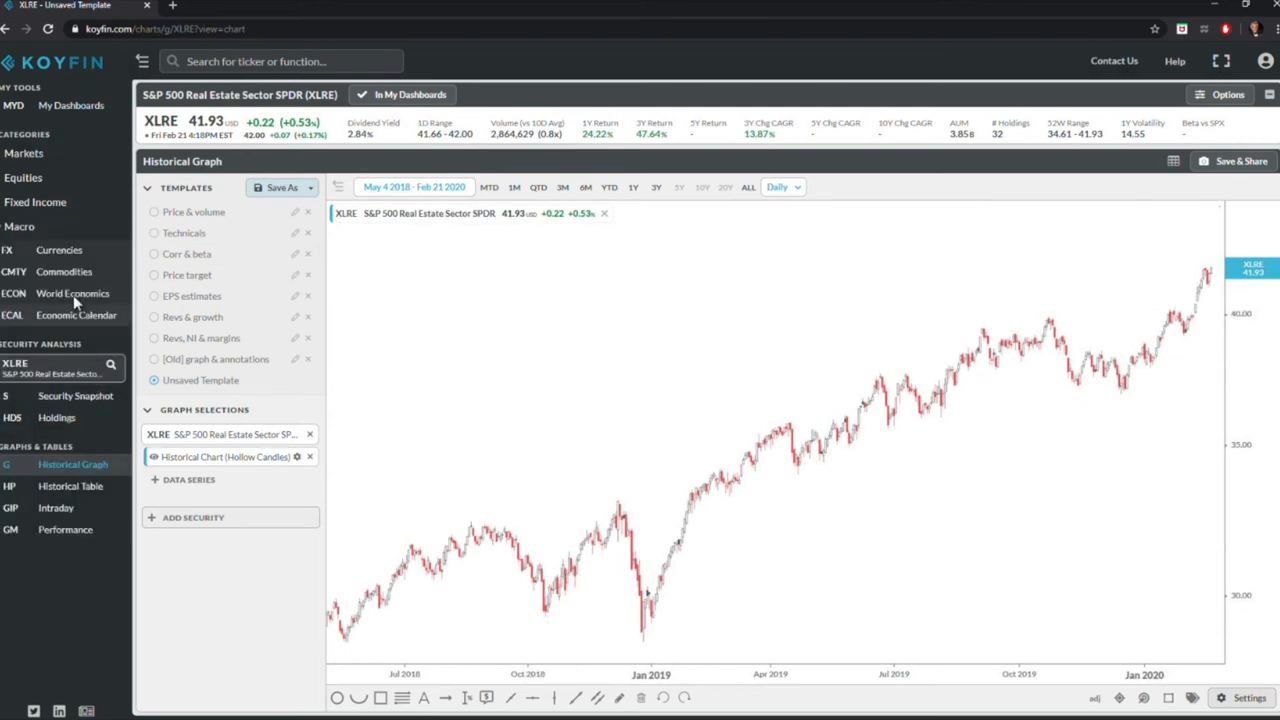
mouse_move(86, 330)
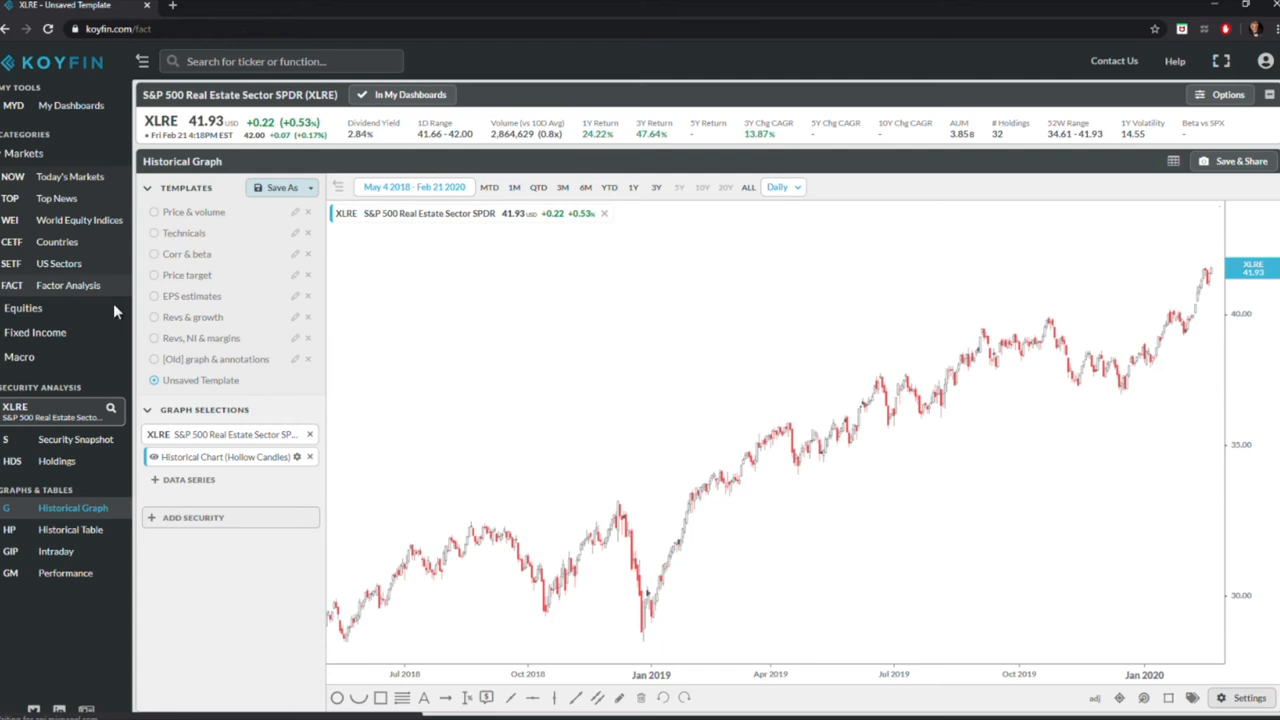
left_click(68, 285)
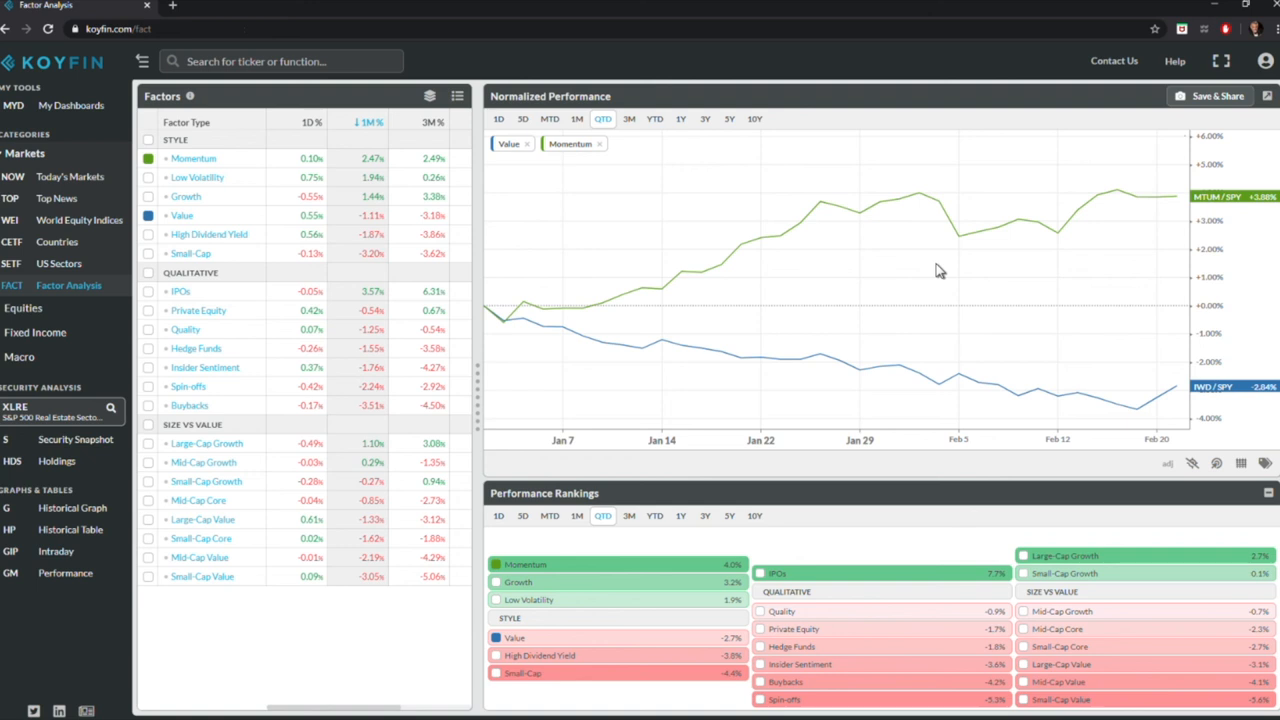
mouse_move(845, 318)
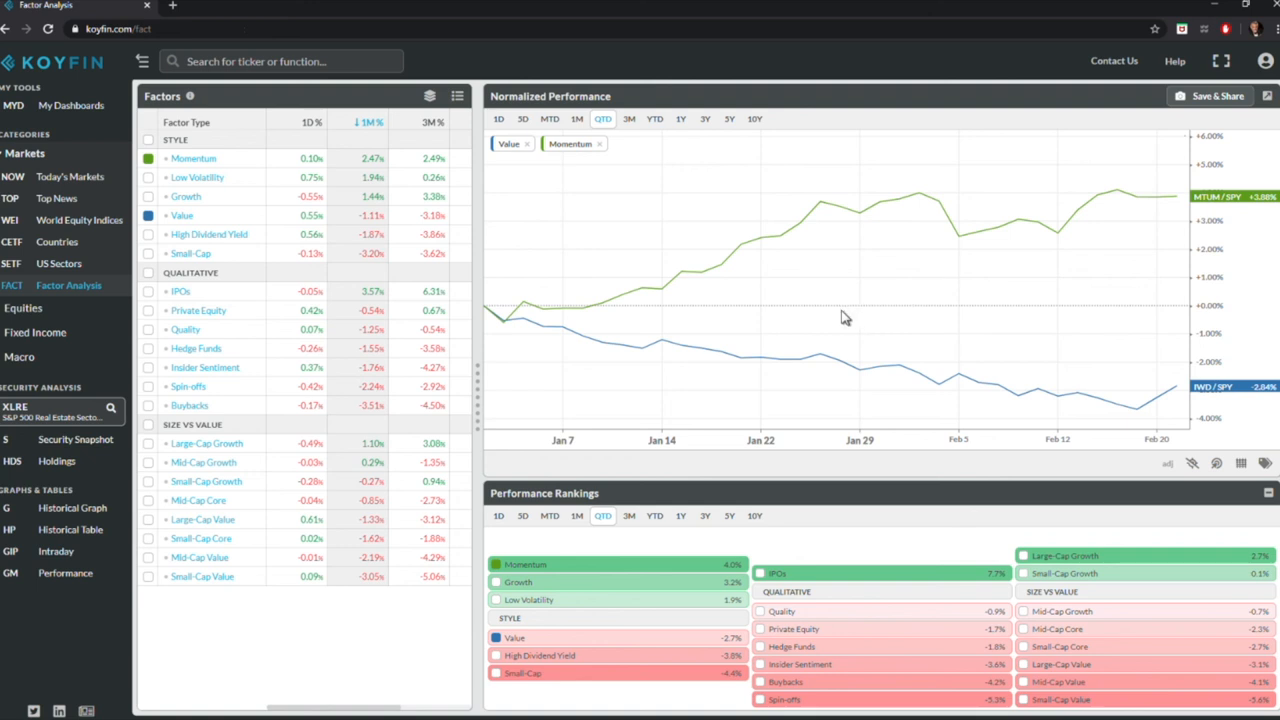
mouse_move(847, 318)
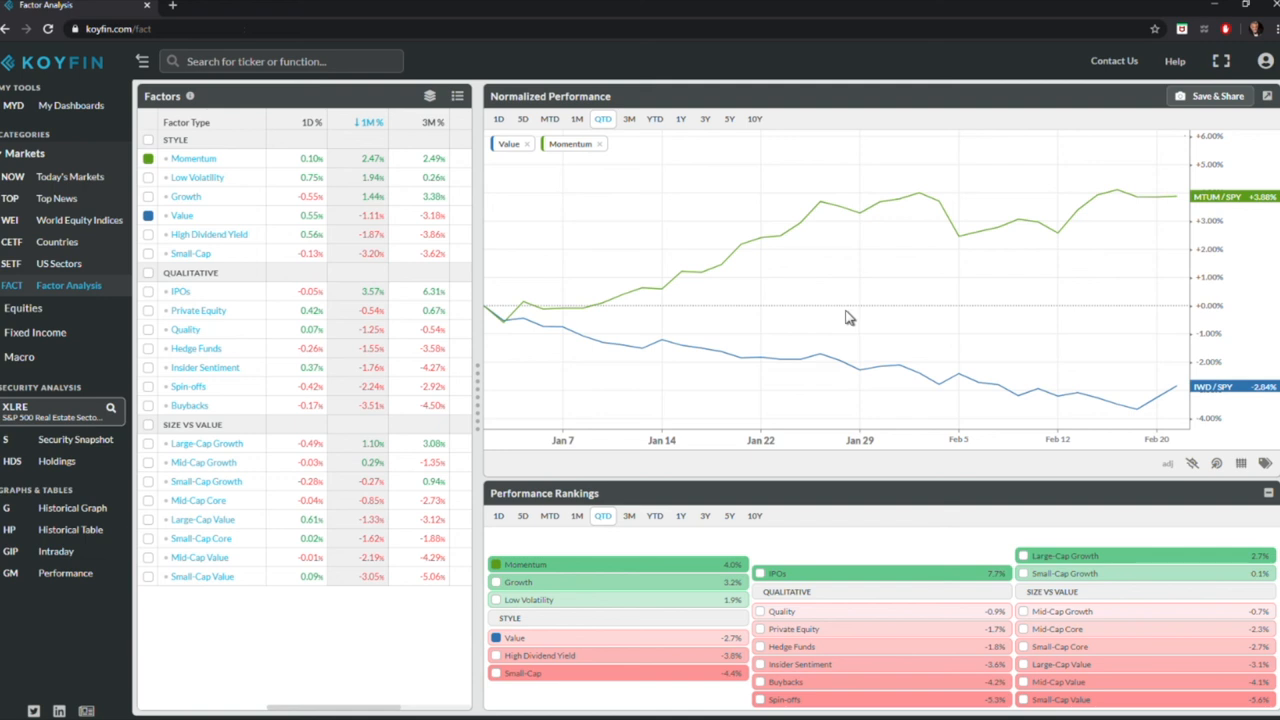
mouse_move(440, 217)
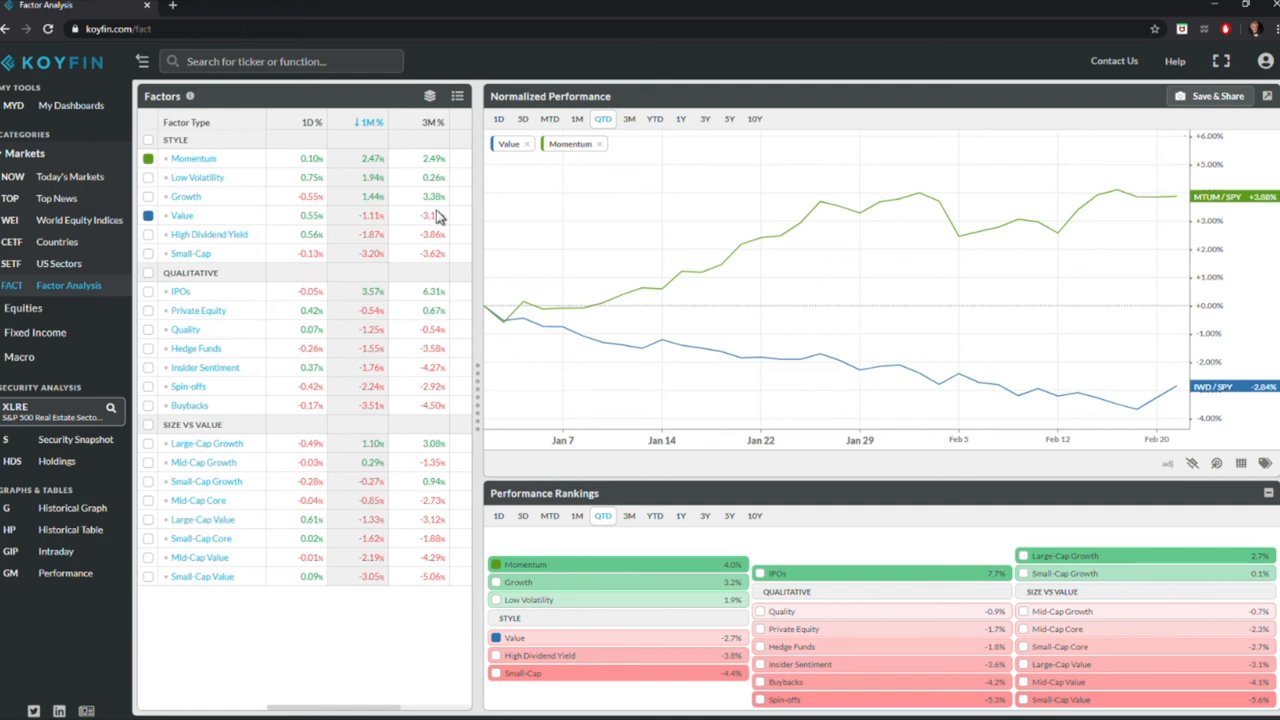
mouse_move(638, 198)
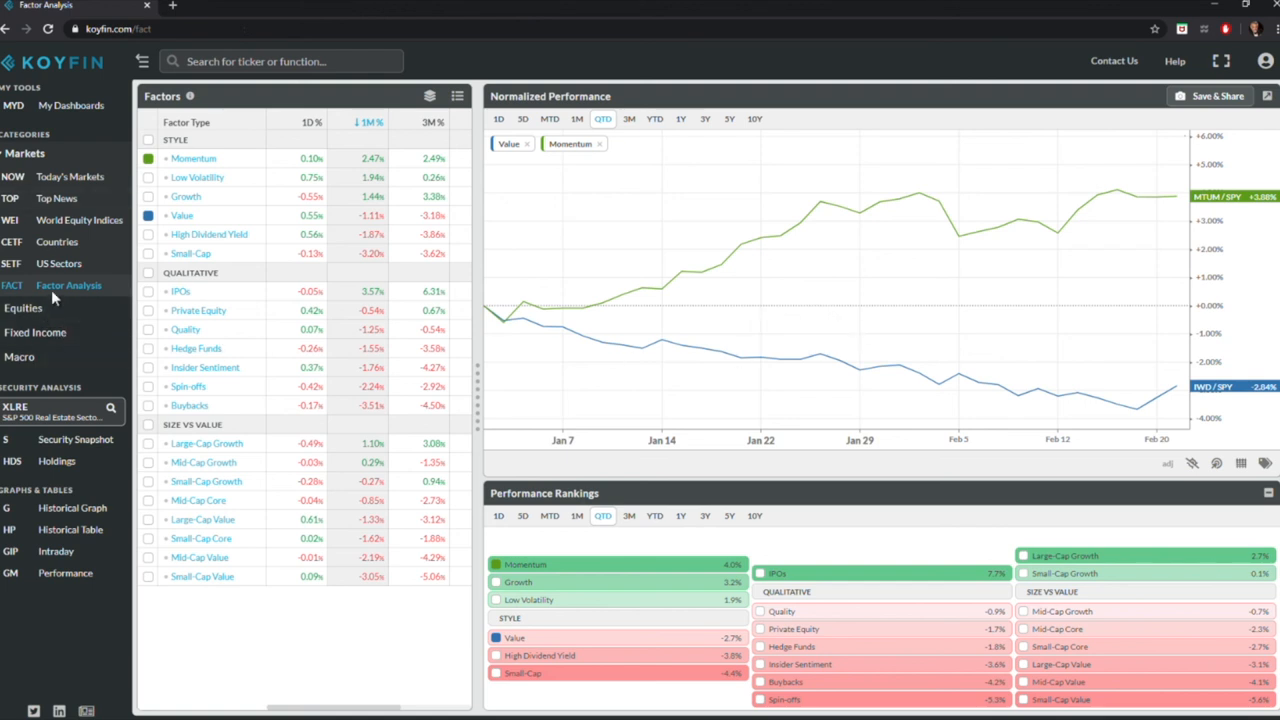
mouse_move(55, 382)
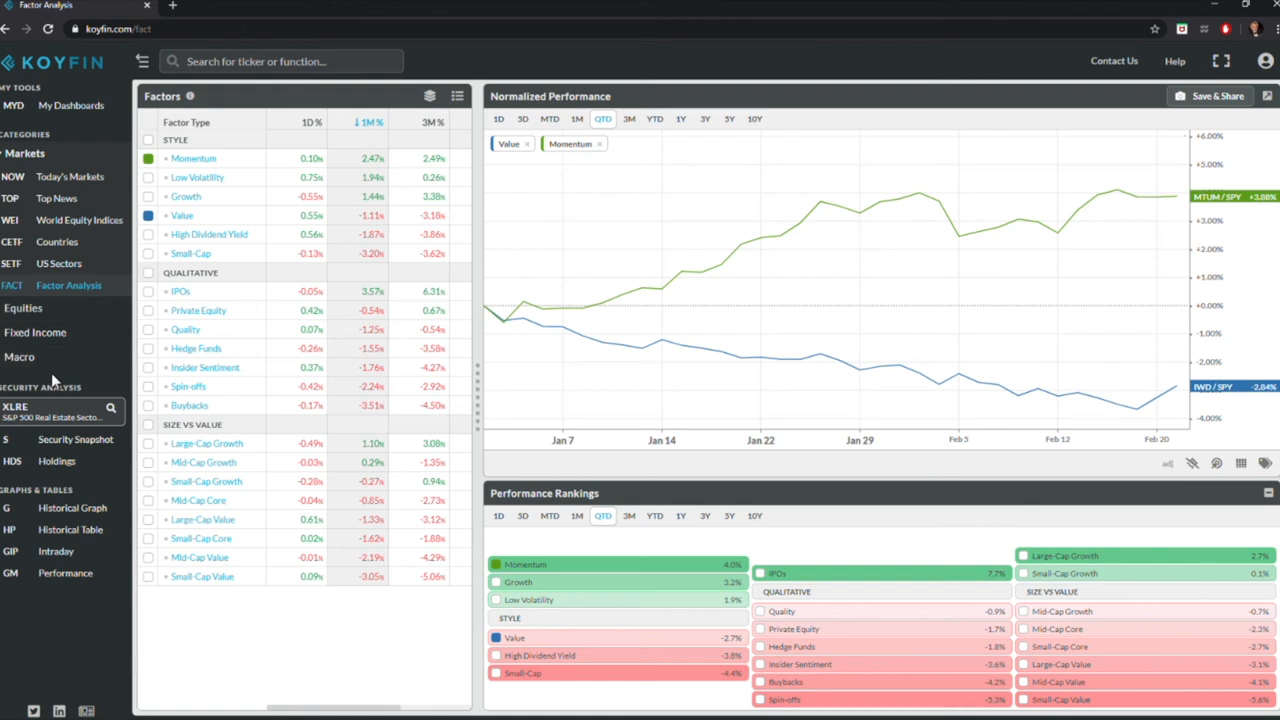
mouse_move(35, 332)
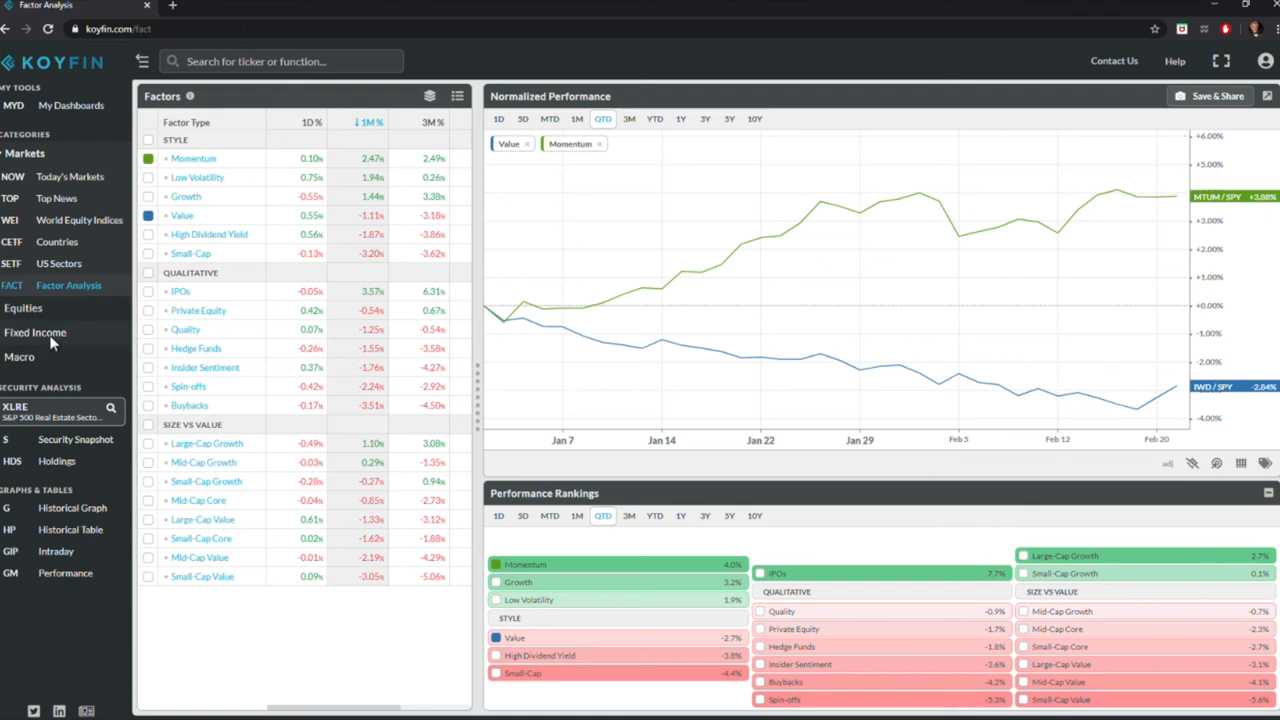
mouse_move(48, 136)
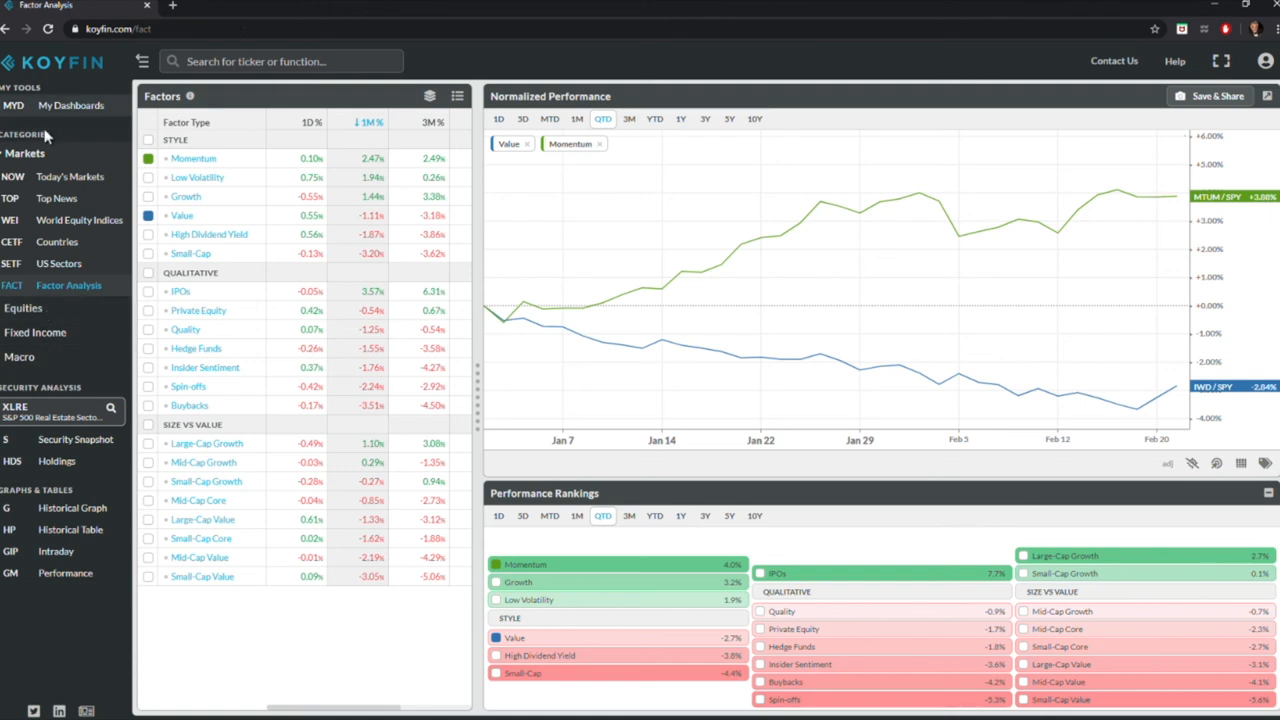
mouse_move(45, 318)
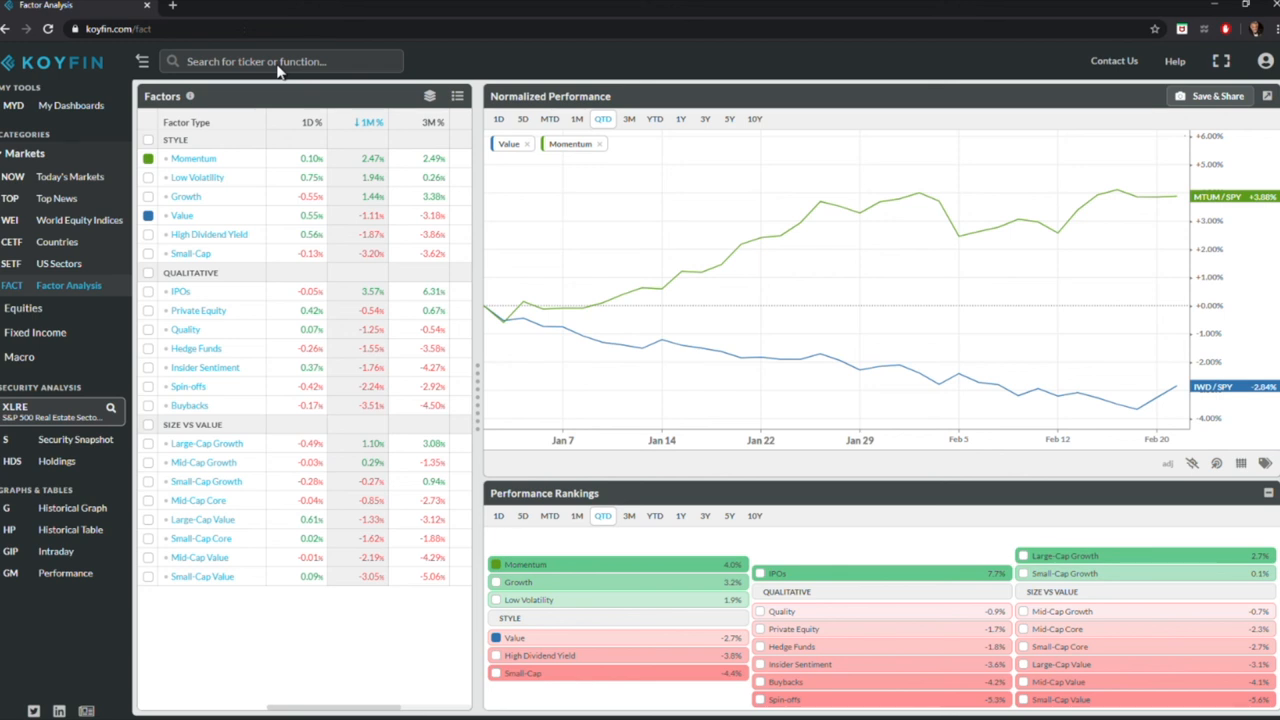
mouse_move(282, 72)
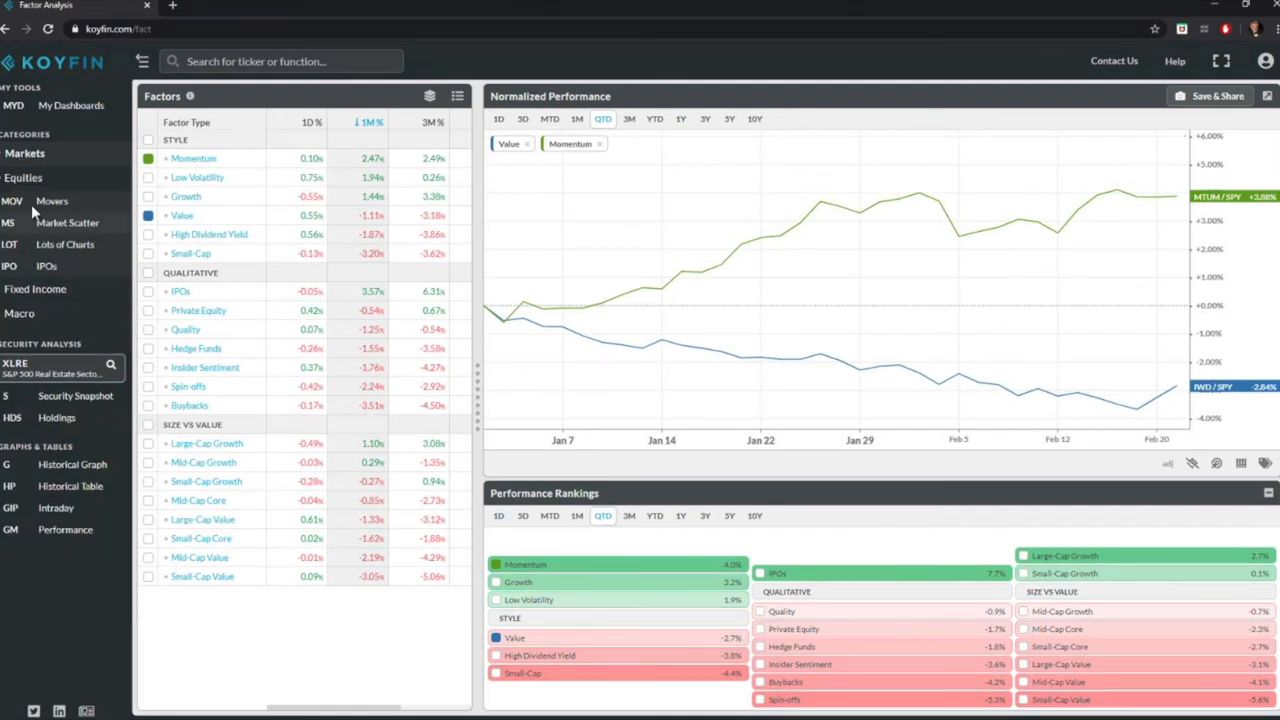
mouse_move(30, 180)
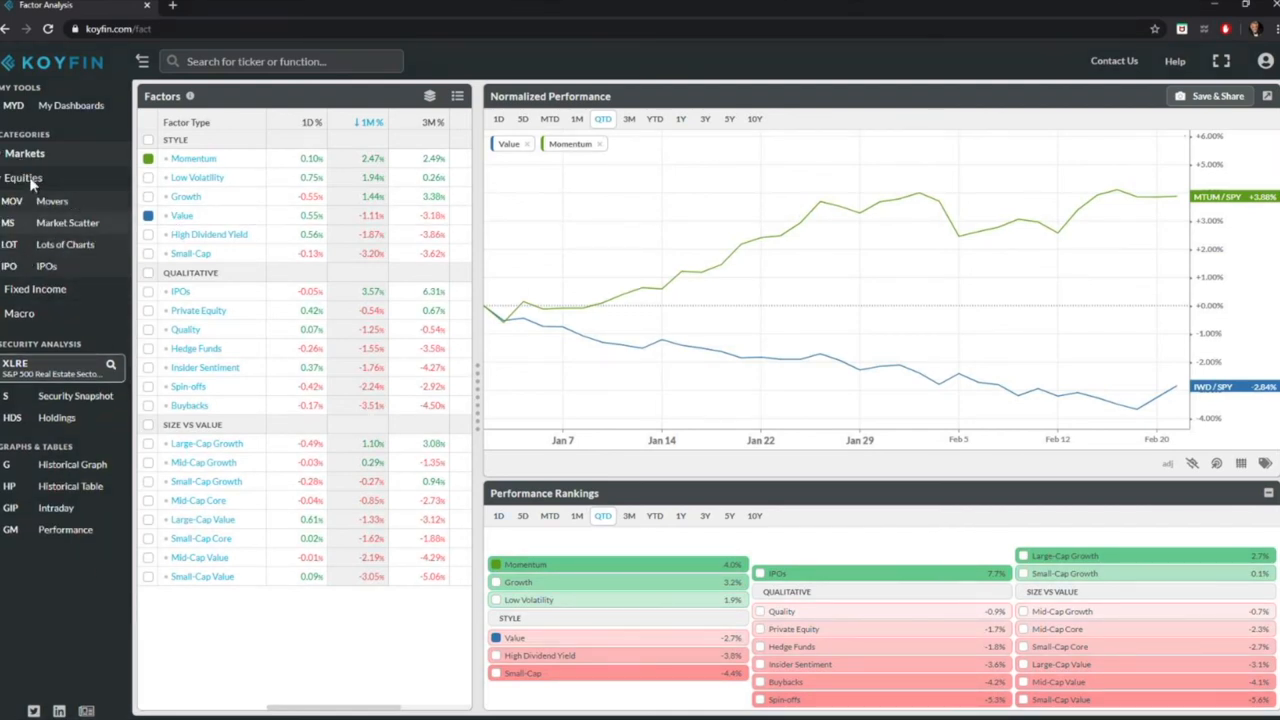
mouse_move(68, 172)
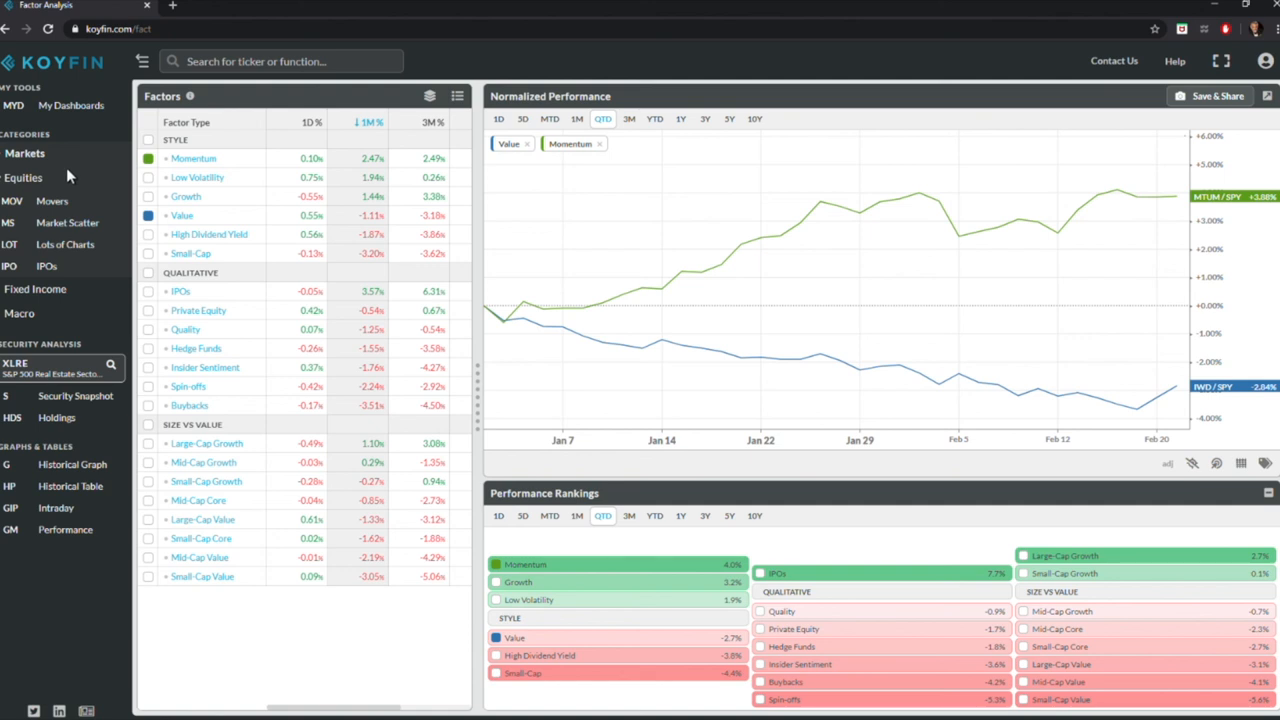
mouse_move(25, 153)
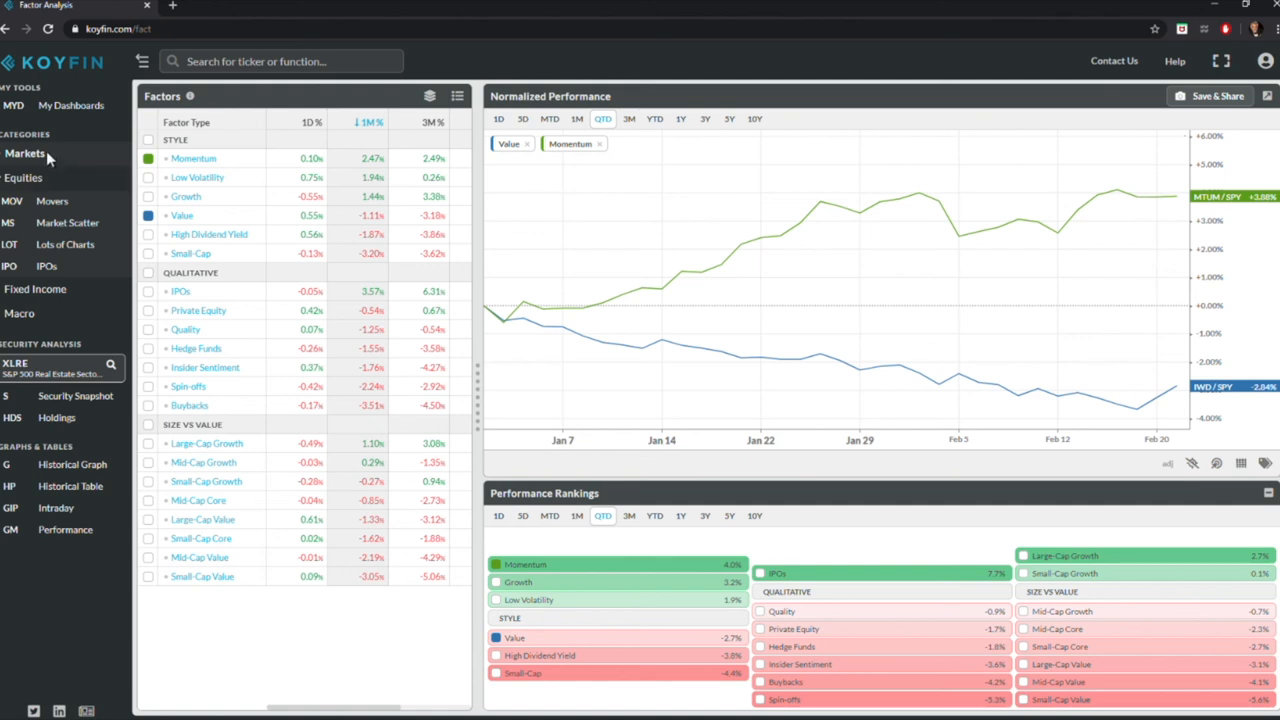
mouse_move(138, 270)
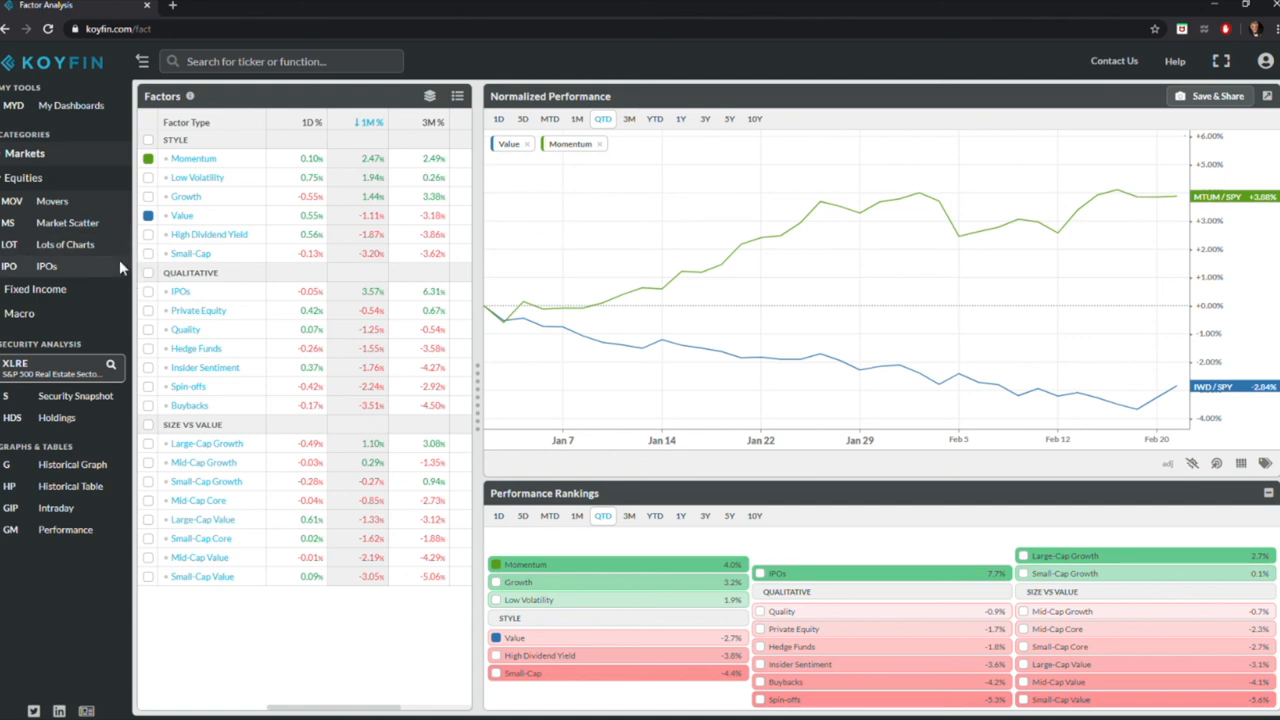
mouse_move(630, 52)
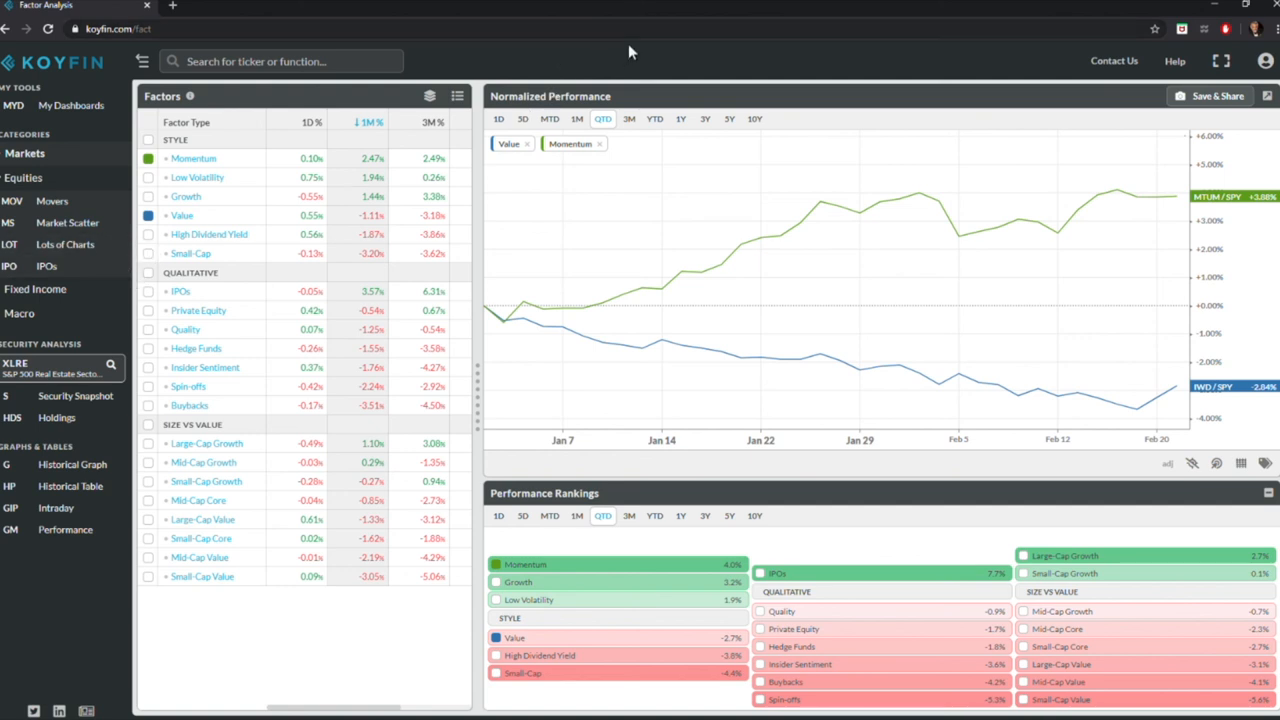